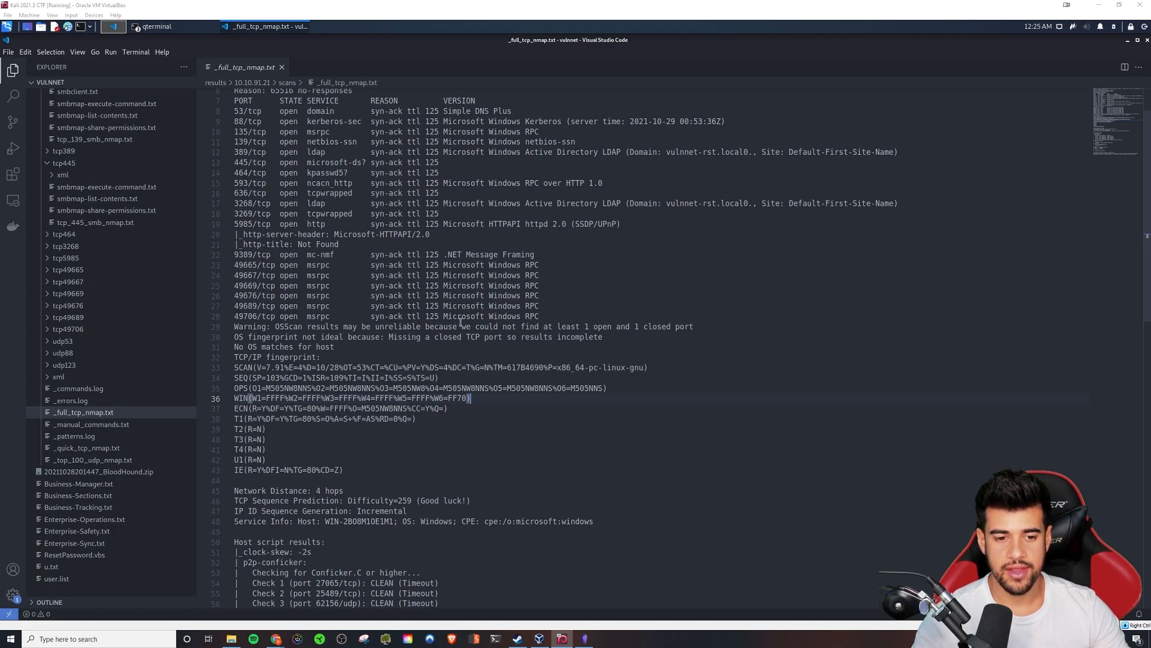
# - Type '## Recon' as the first line of the Test note
pyautogui.scroll(-3)
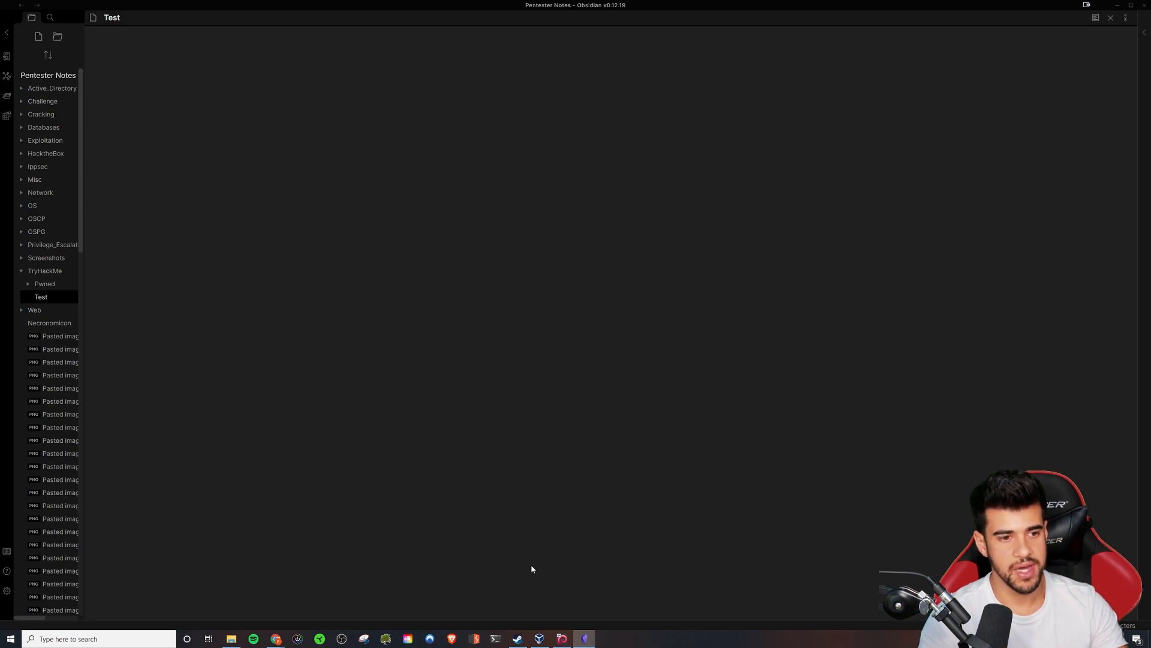
pyautogui.moveTo(184, 89)
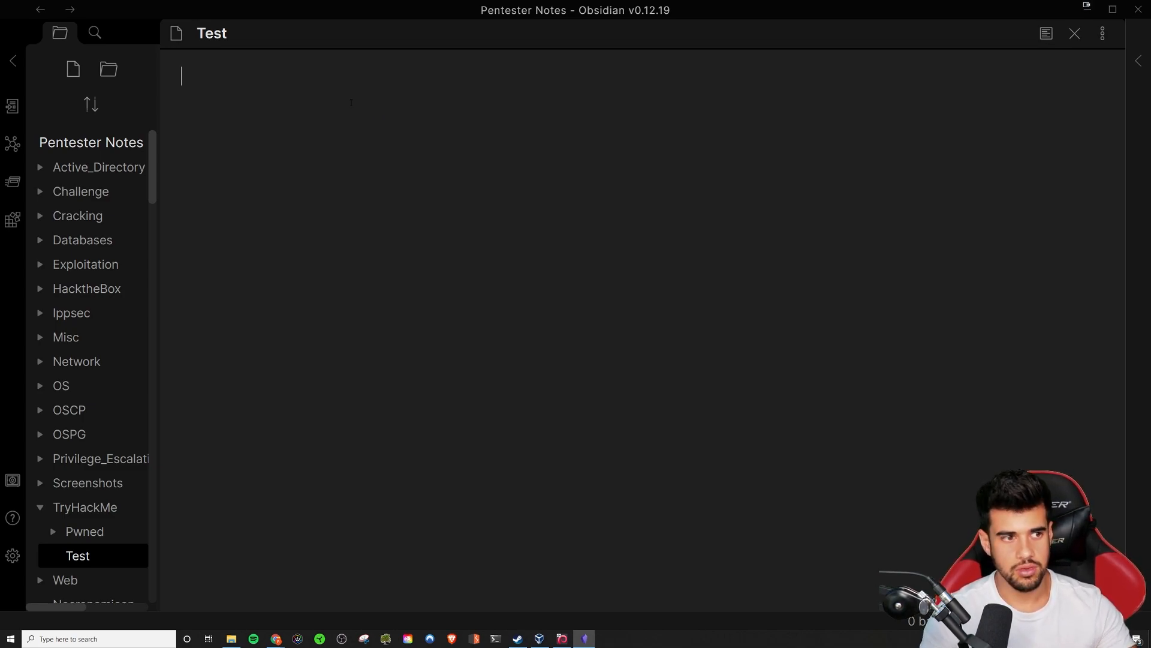
pyautogui.write('##')
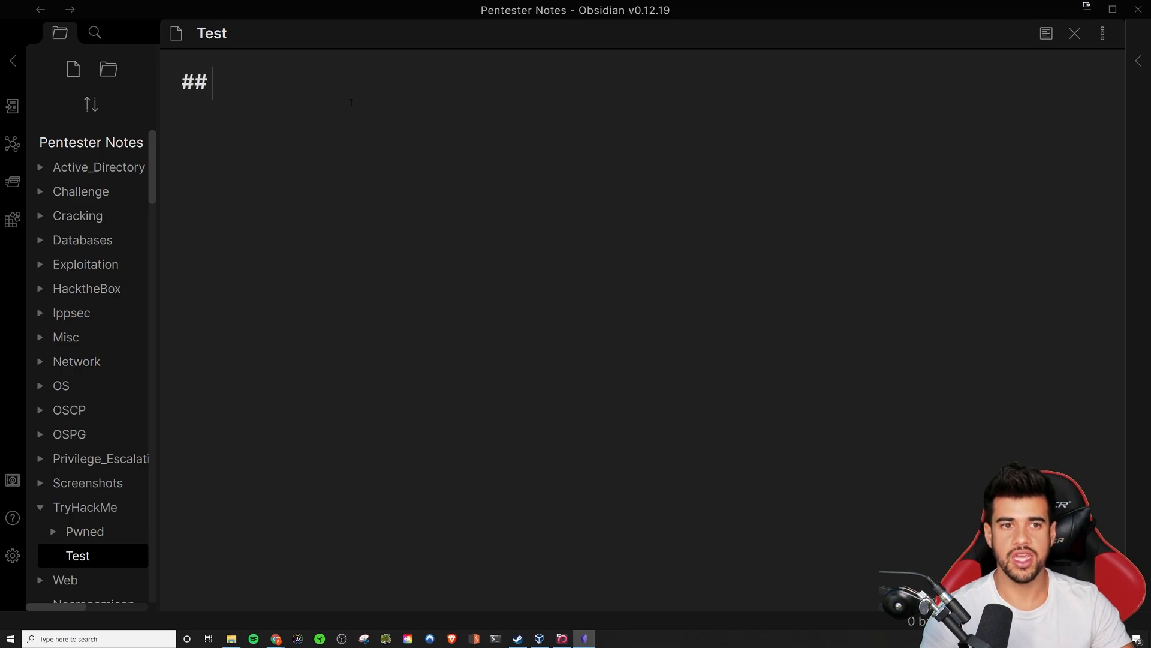
pyautogui.write('Recon')
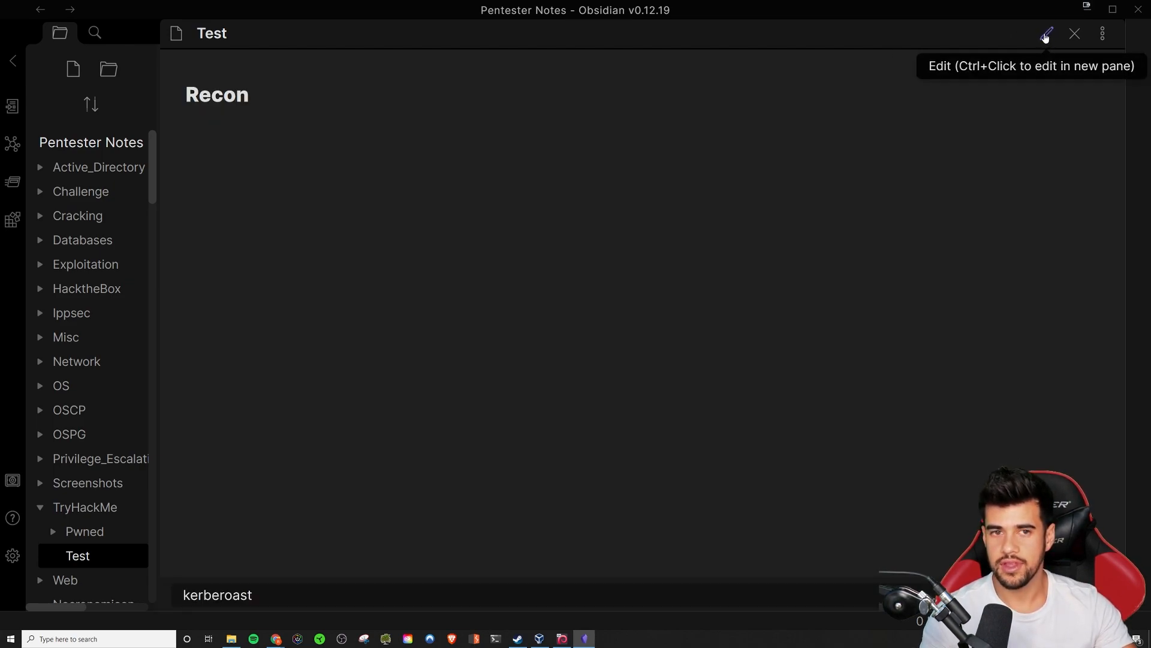
# - Preview the Recon heading, add another '#', and start a new line below it
pyautogui.click(1044, 33)
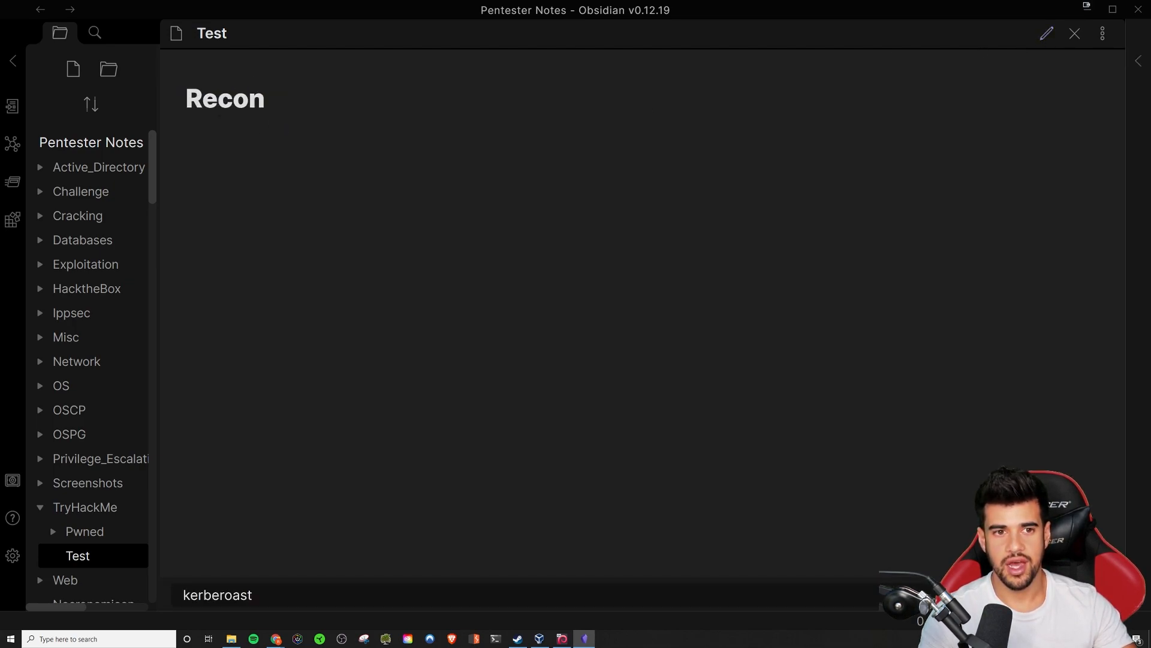
pyautogui.moveTo(389, 143)
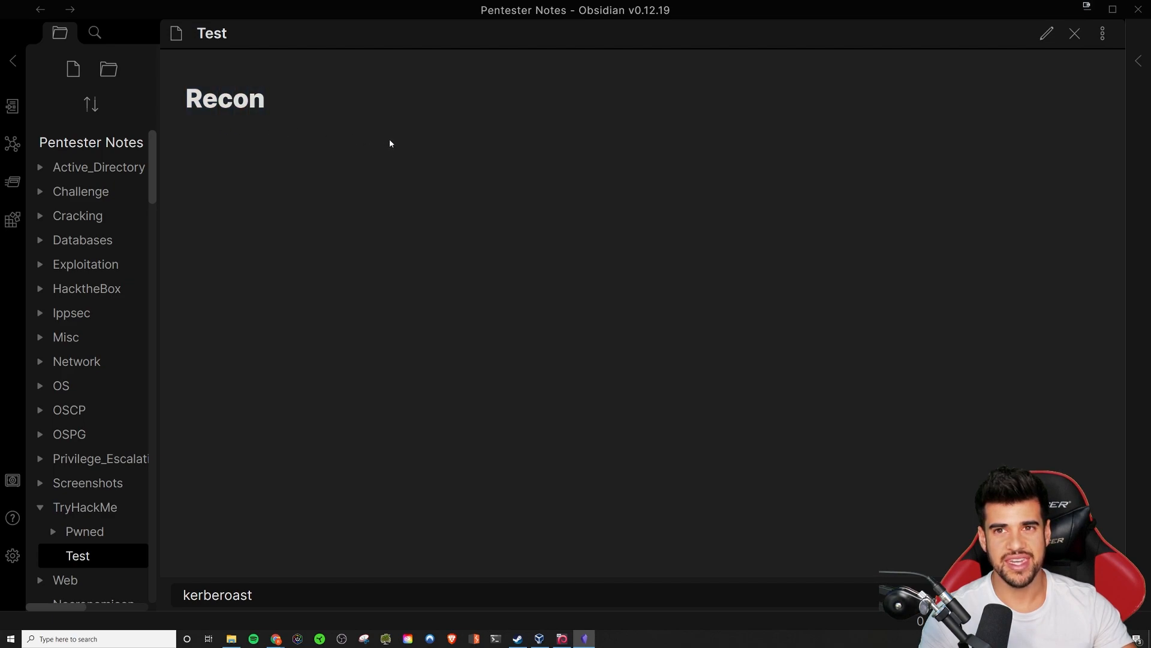
pyautogui.moveTo(187, 124)
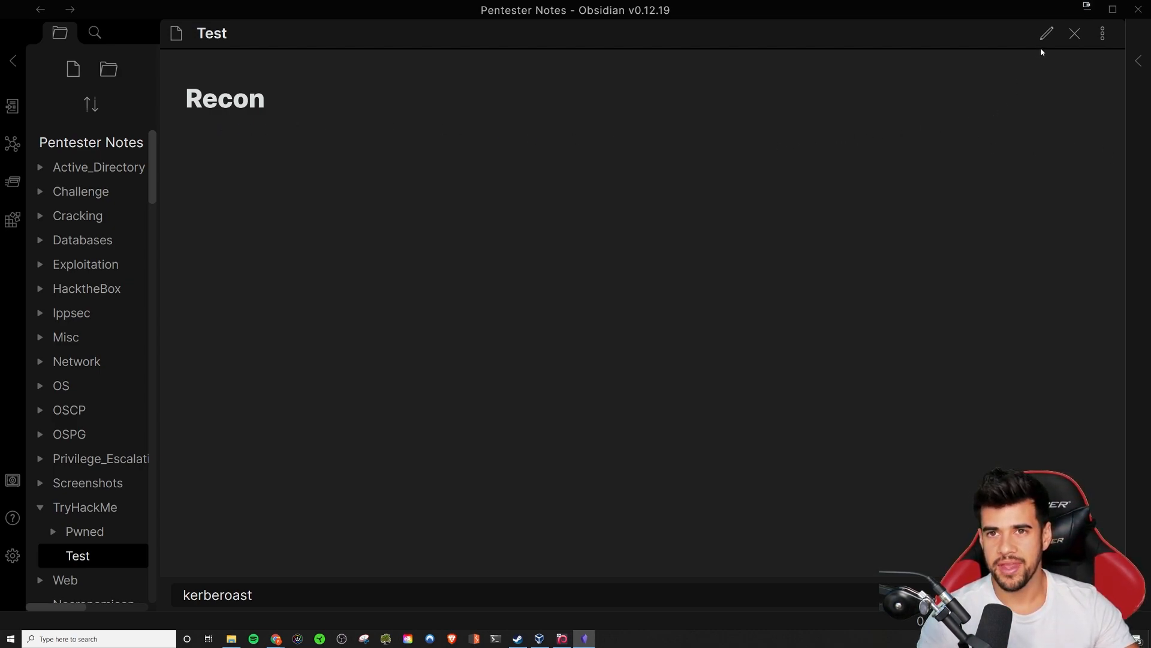
pyautogui.click(1046, 33)
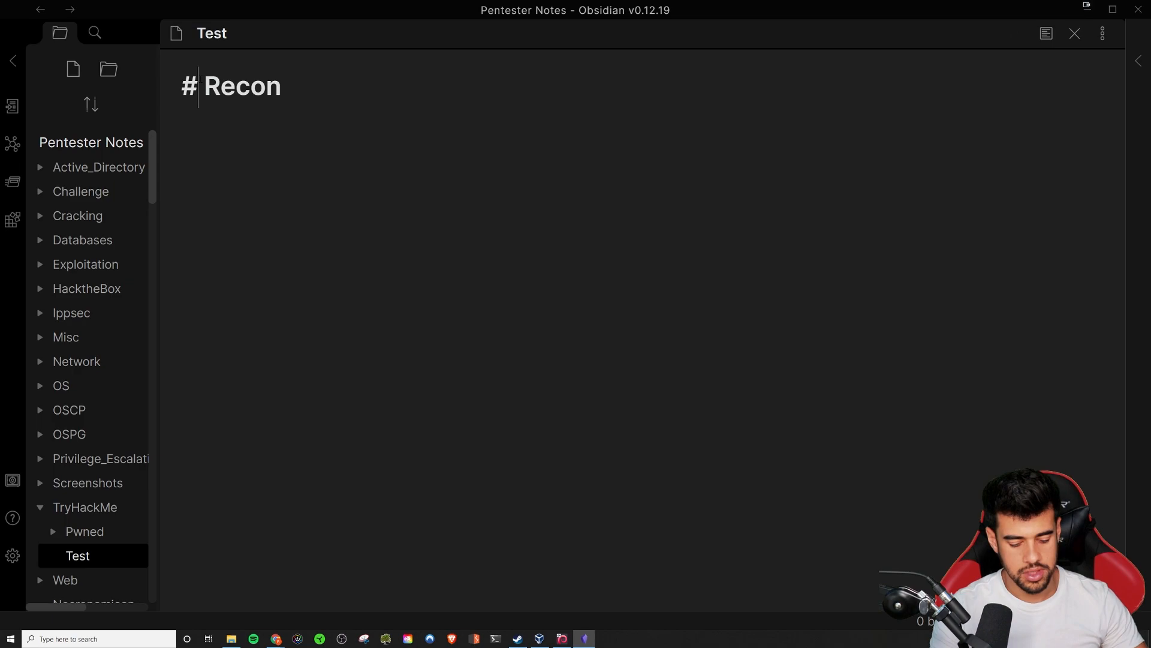
pyautogui.write('#')
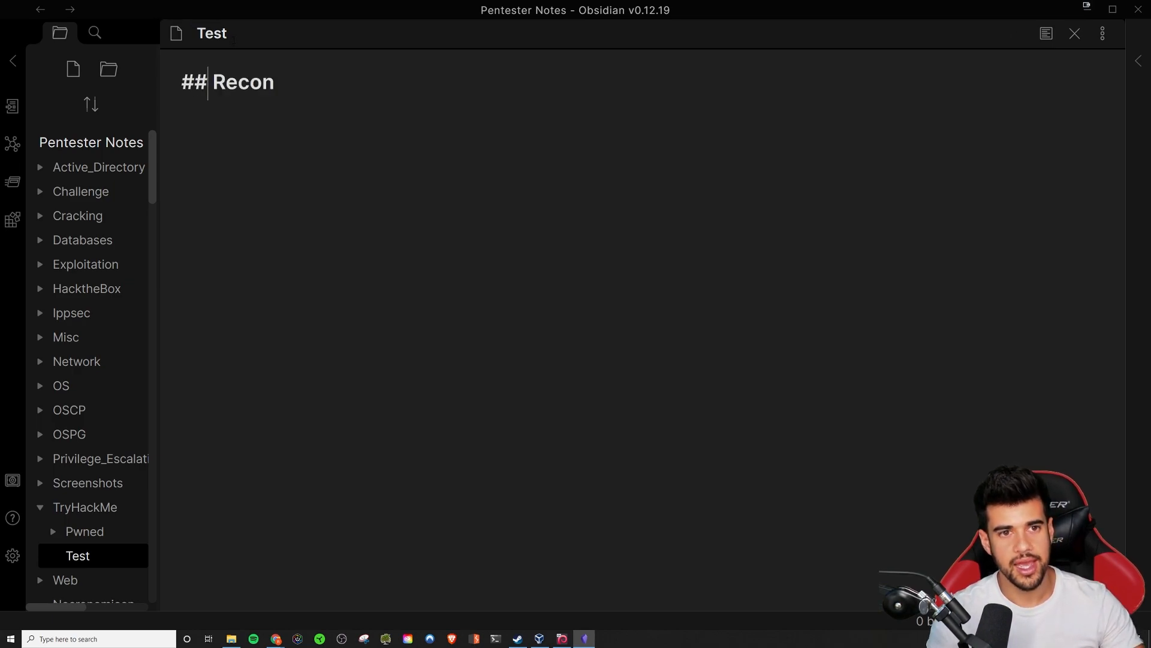
pyautogui.click(213, 33)
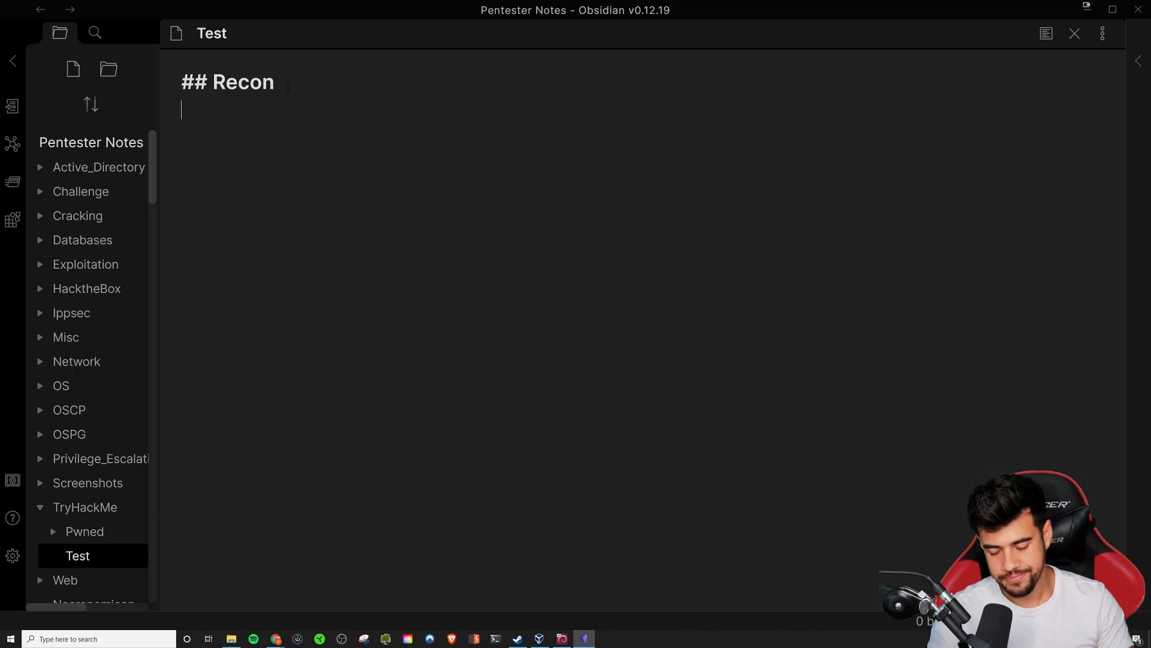
# - Type '### nmap' on the new line below Recon
pyautogui.write('#')
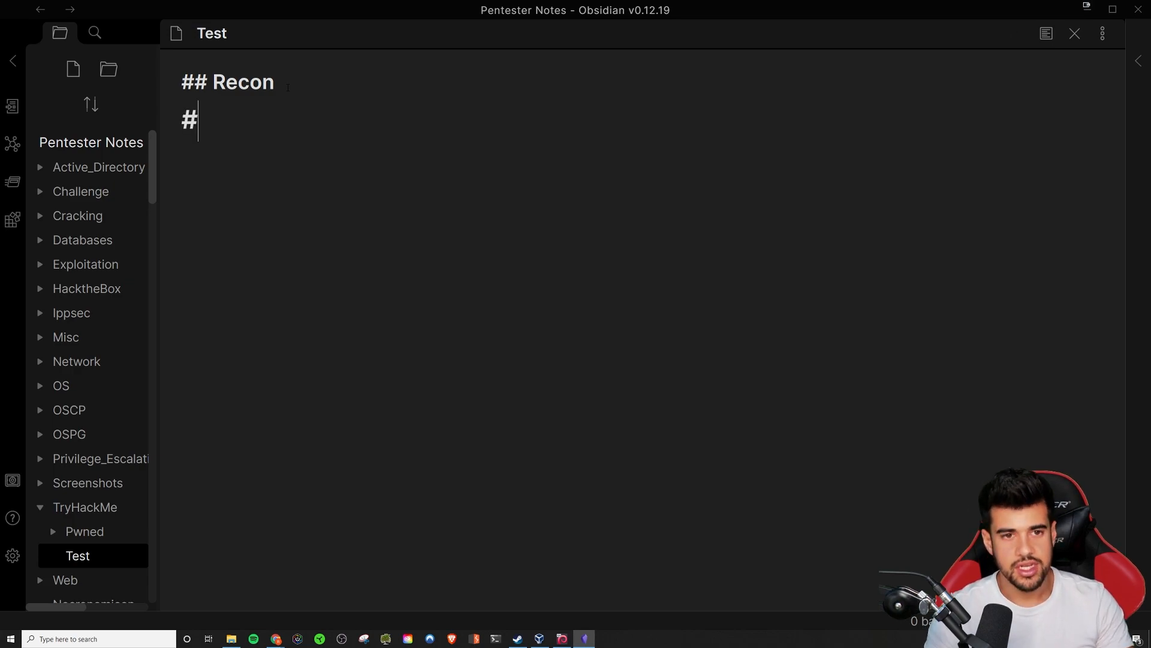
pyautogui.write('##')
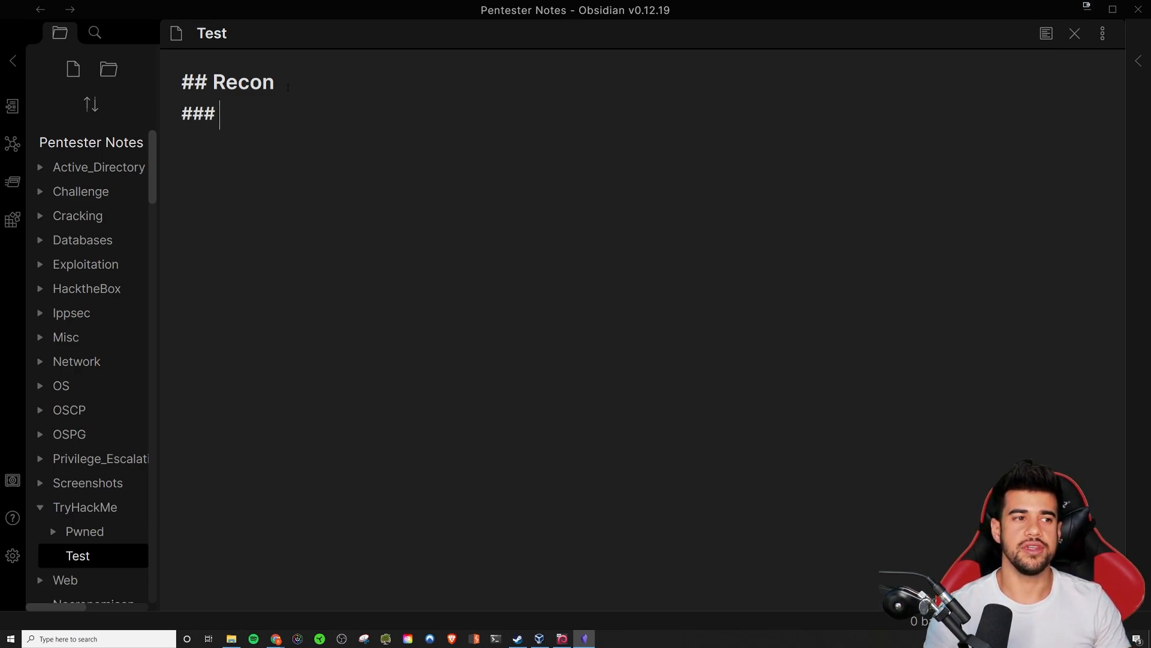
pyautogui.write('nma')
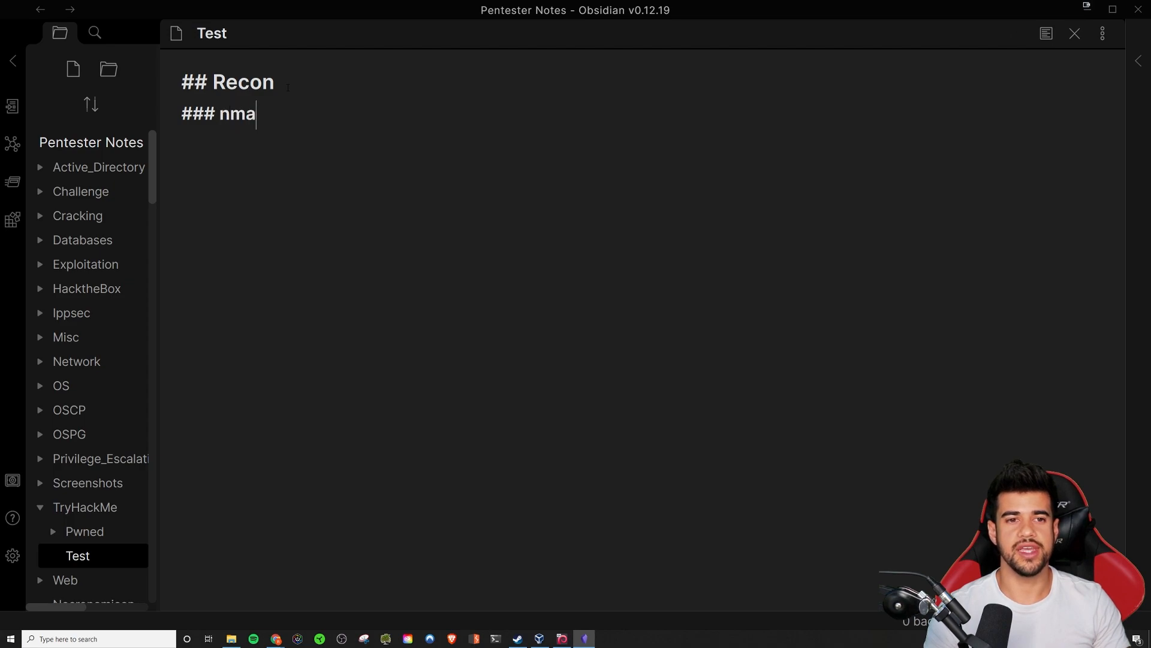
pyautogui.write('p')
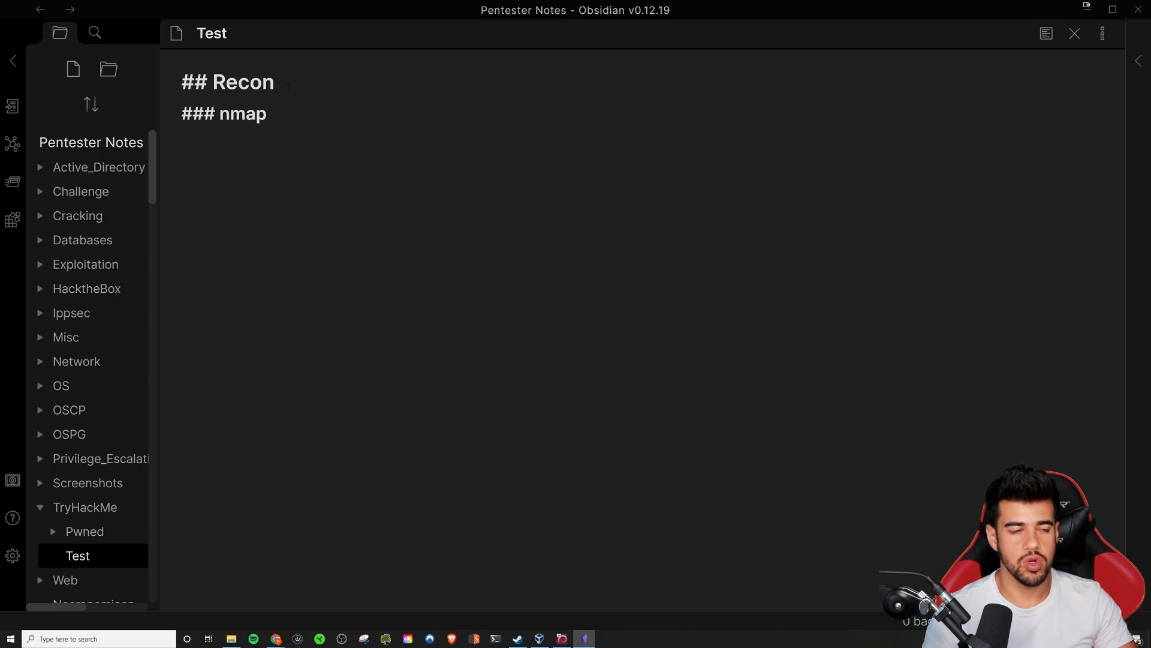
# - Type python -c 'import pty; pty.spawn("/bin/bash")' below the nmap heading
pyautogui.write('python -c')
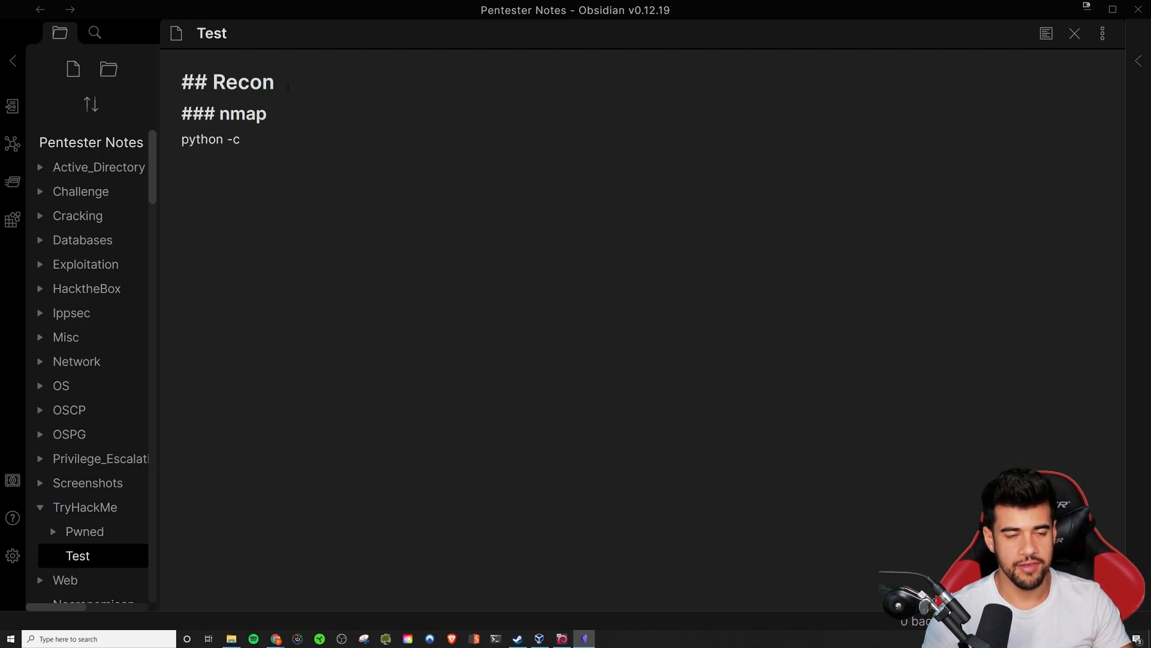
pyautogui.write("'import")
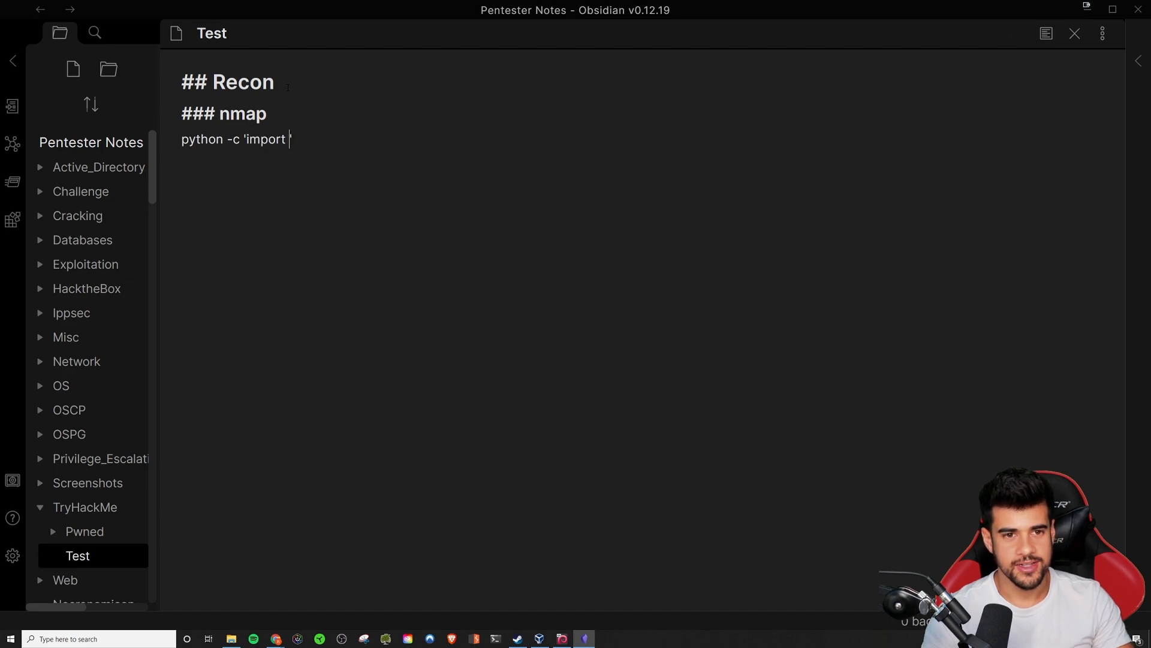
pyautogui.write('pty; p')
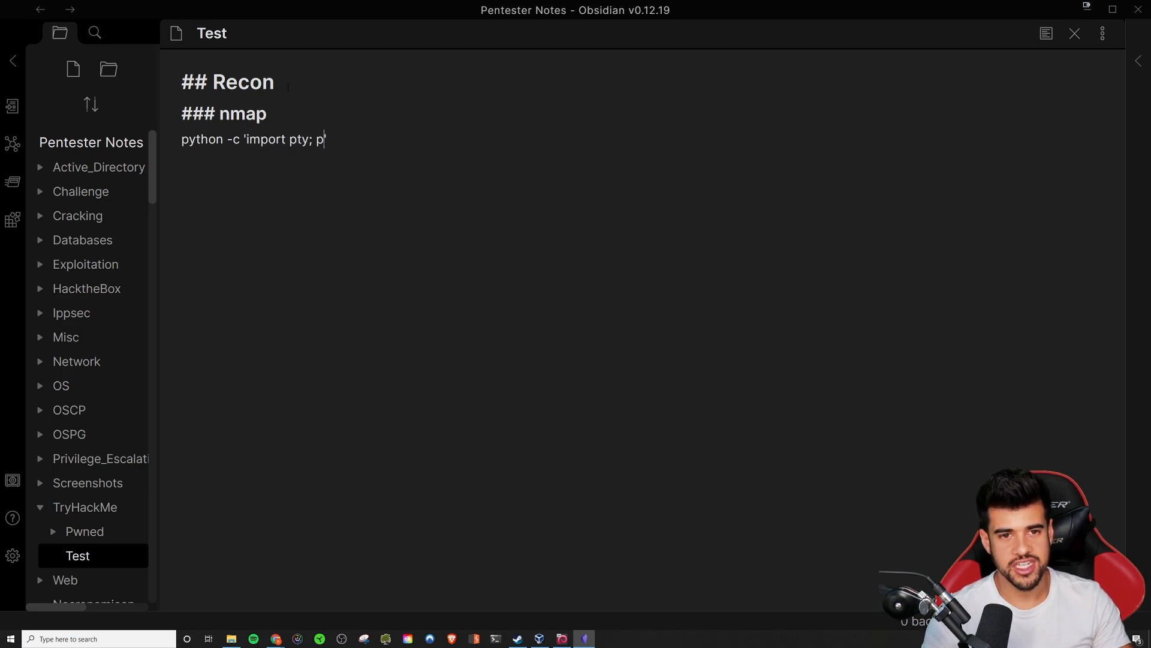
pyautogui.write('ty')
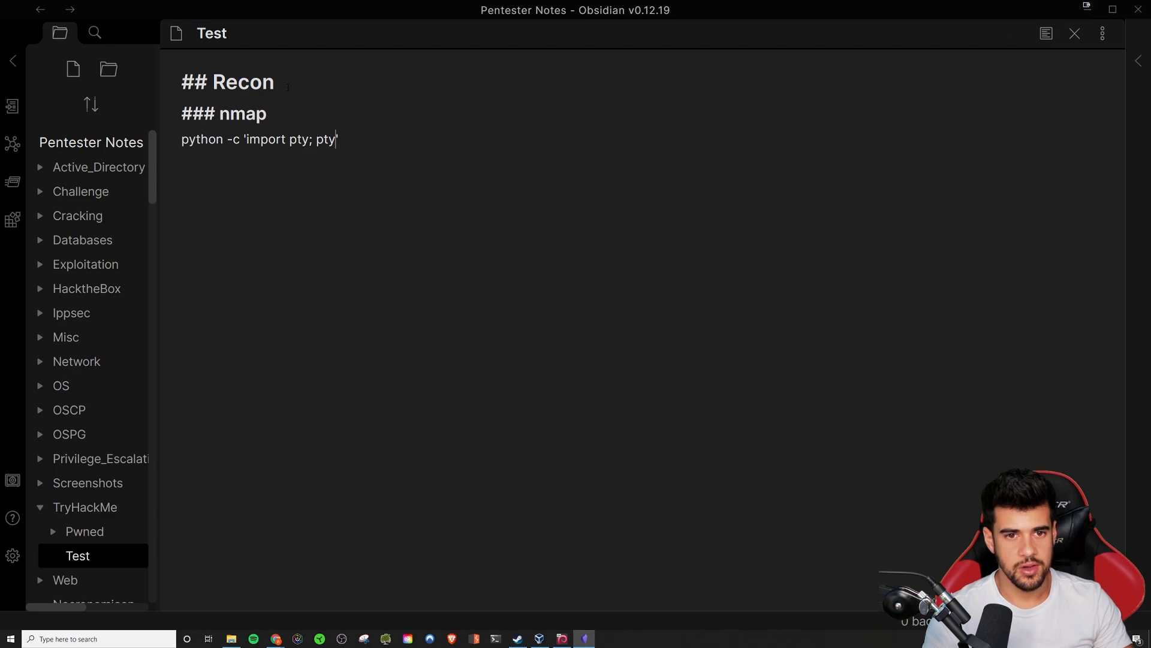
pyautogui.write('.spawn')
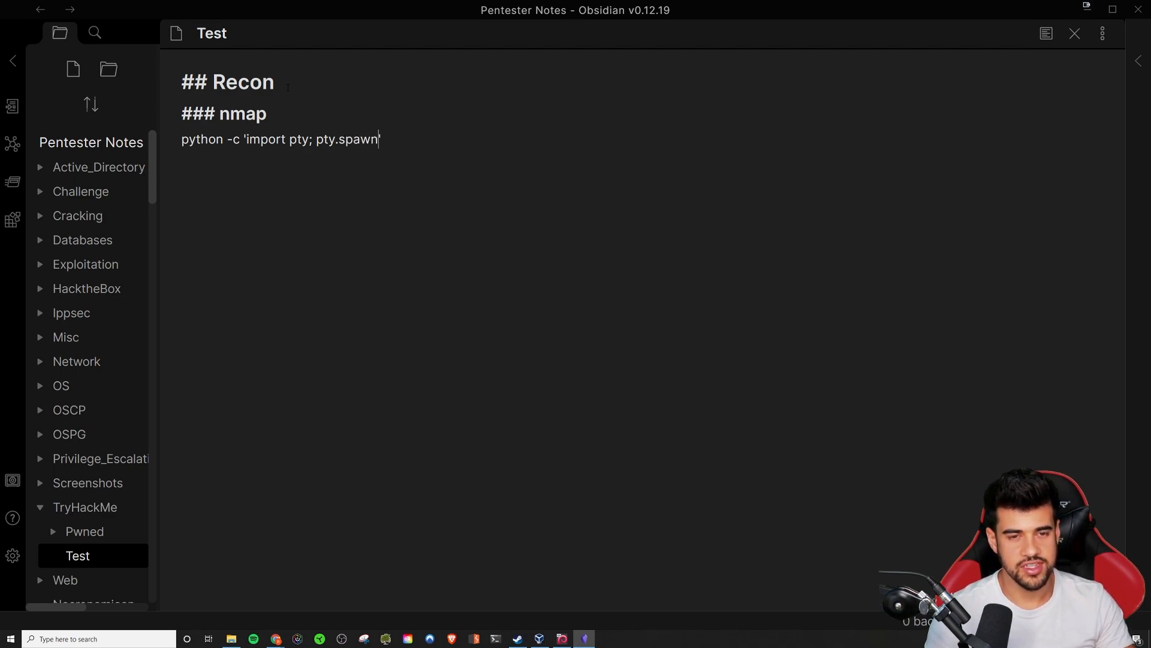
pyautogui.write('("/bin")\'')
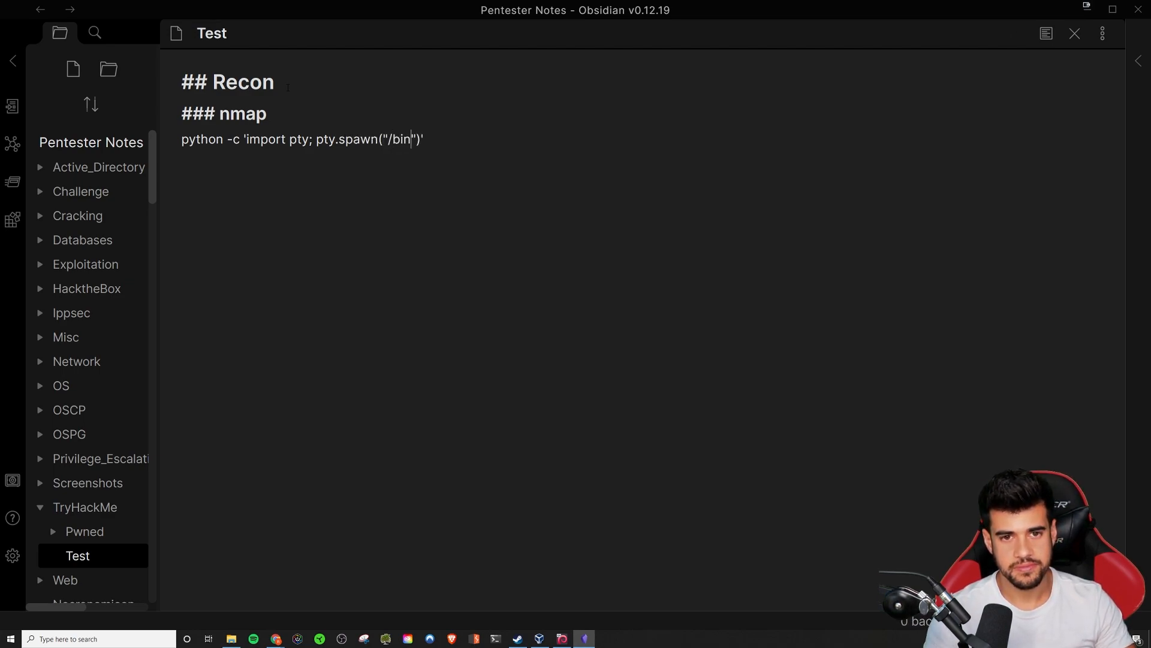
pyautogui.write('/bash')
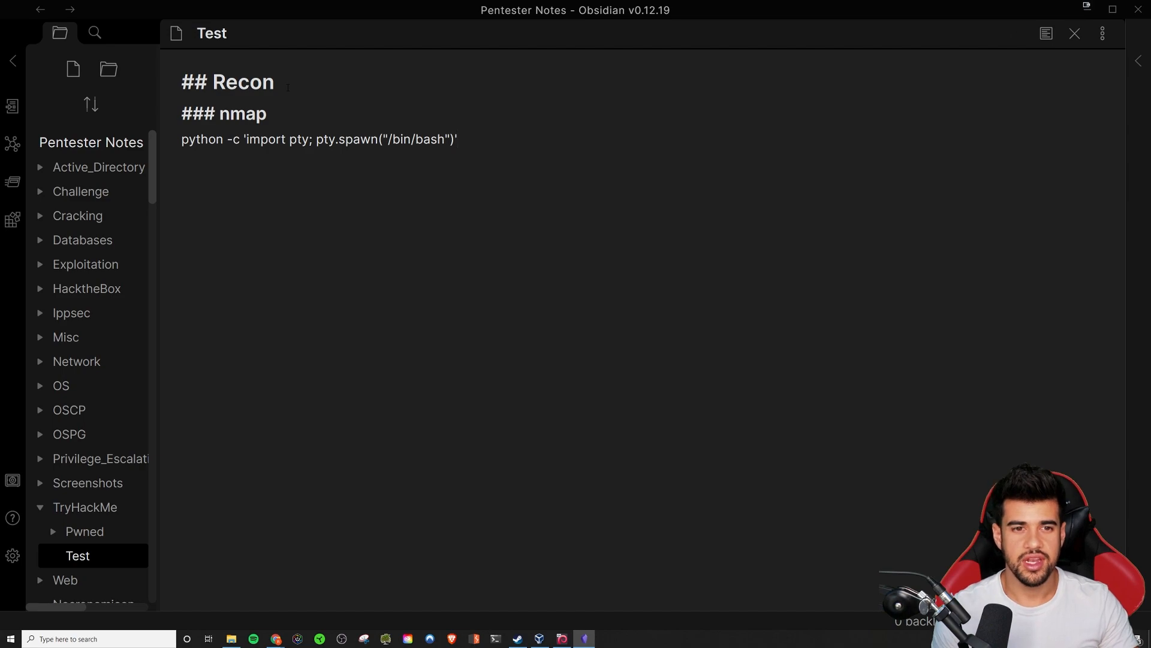
pyautogui.moveTo(1046, 34)
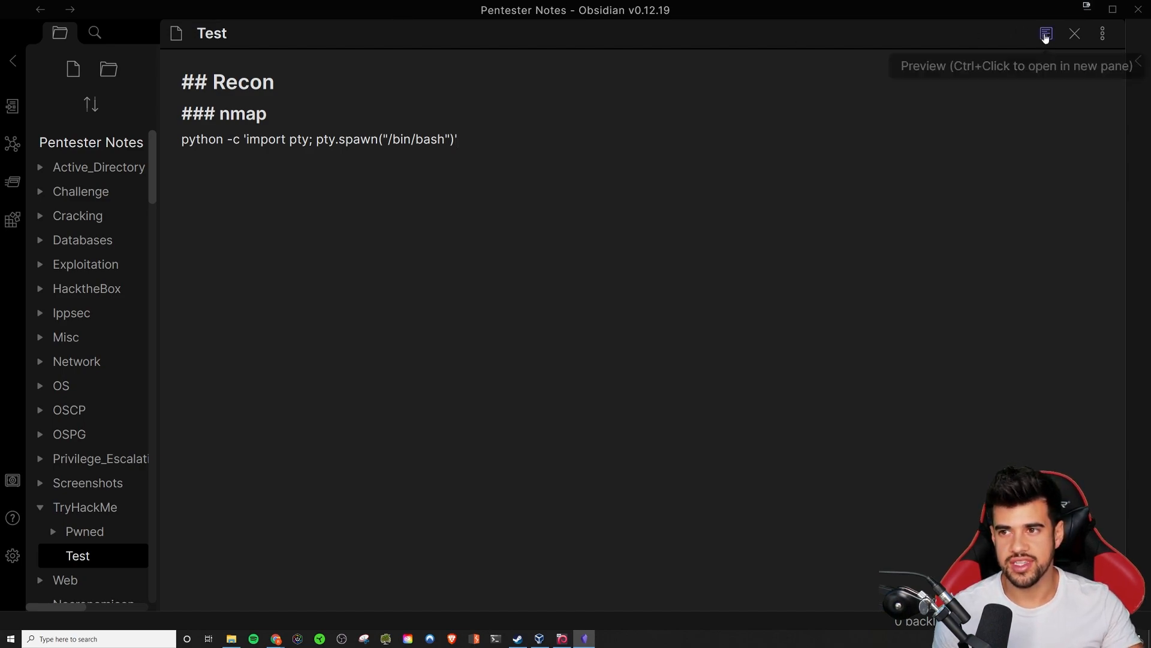
# - Switch between reading and editing to check the command renders as inline code
pyautogui.click(1046, 33)
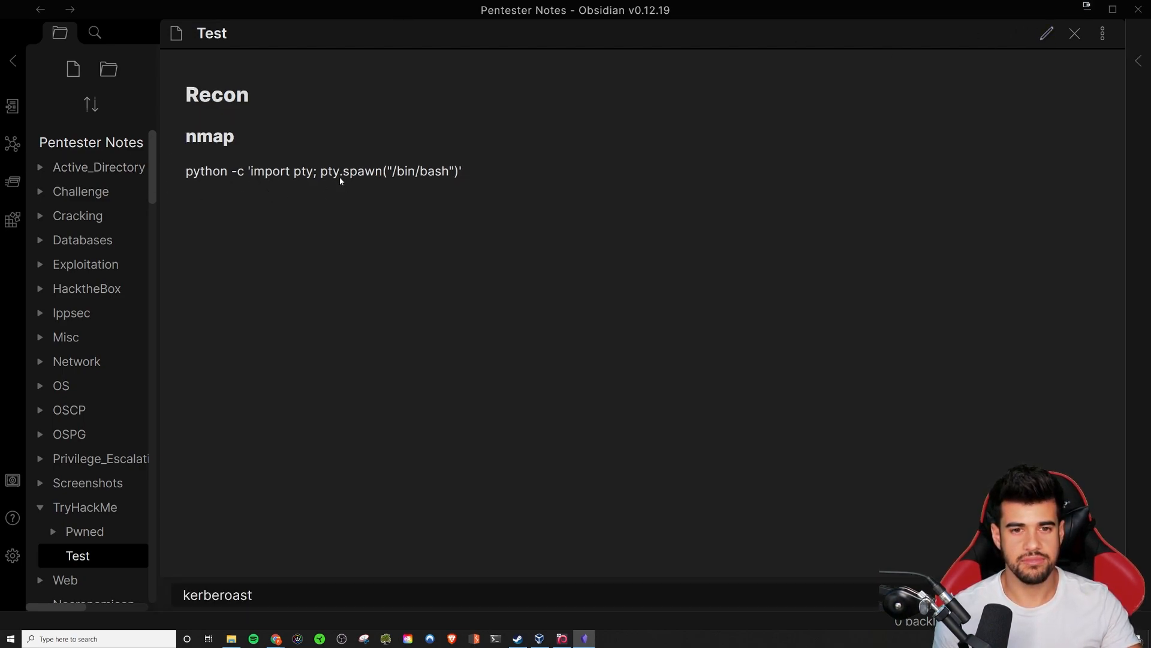
pyautogui.moveTo(1046, 33)
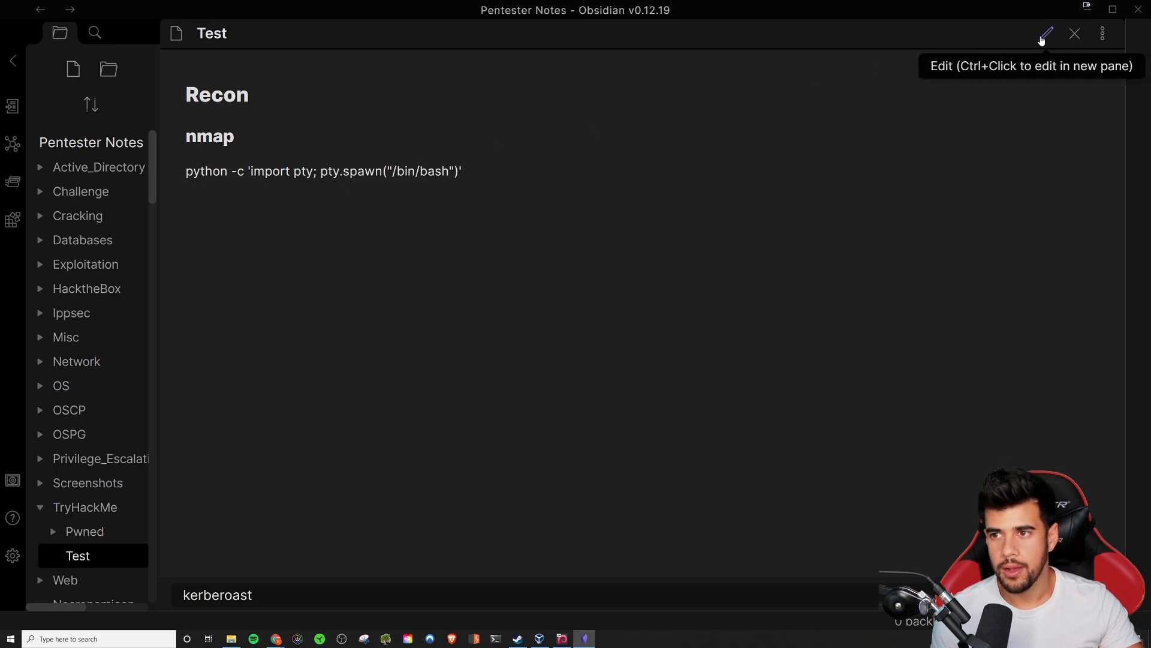
pyautogui.click(1044, 33)
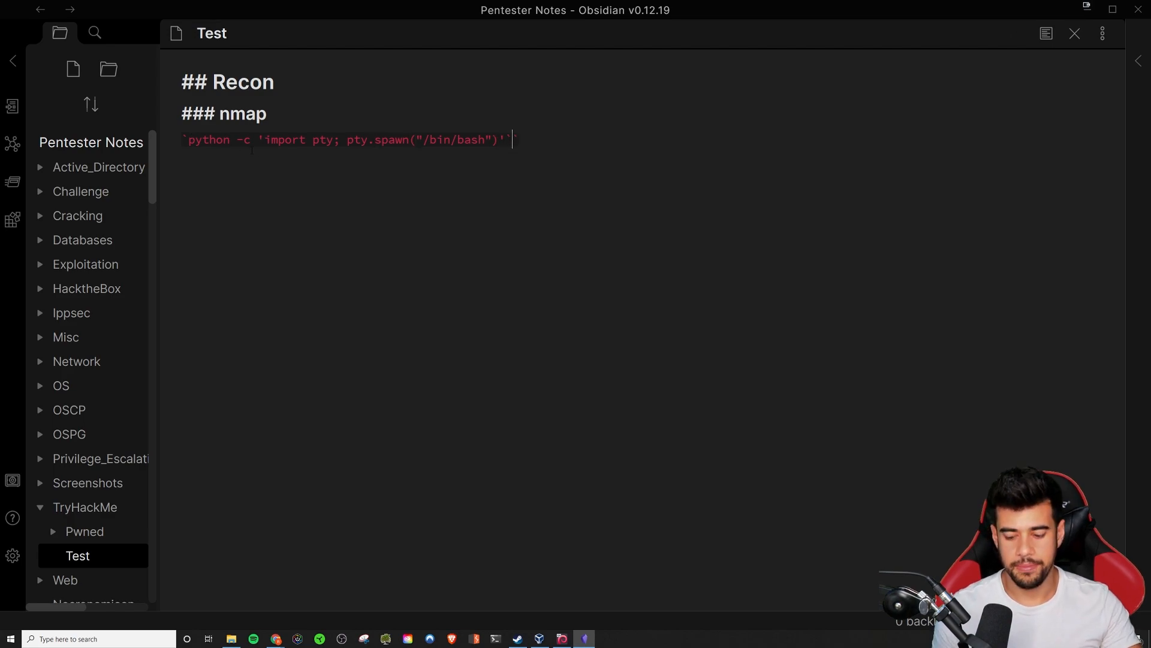
pyautogui.click(1075, 33)
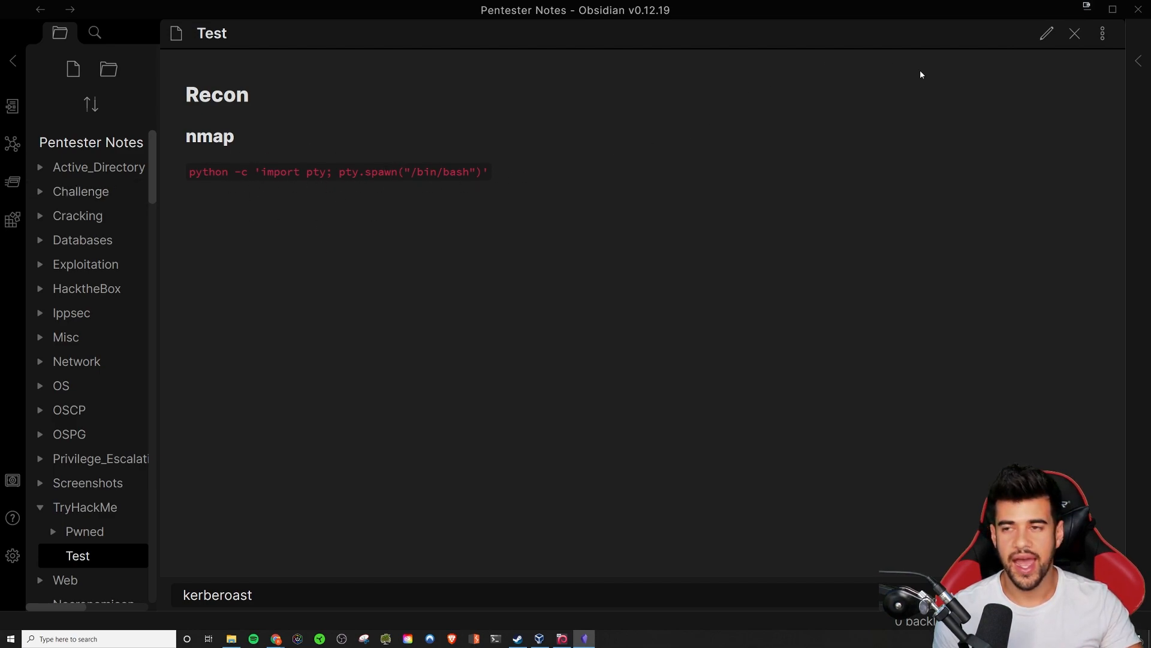
pyautogui.click(1046, 33)
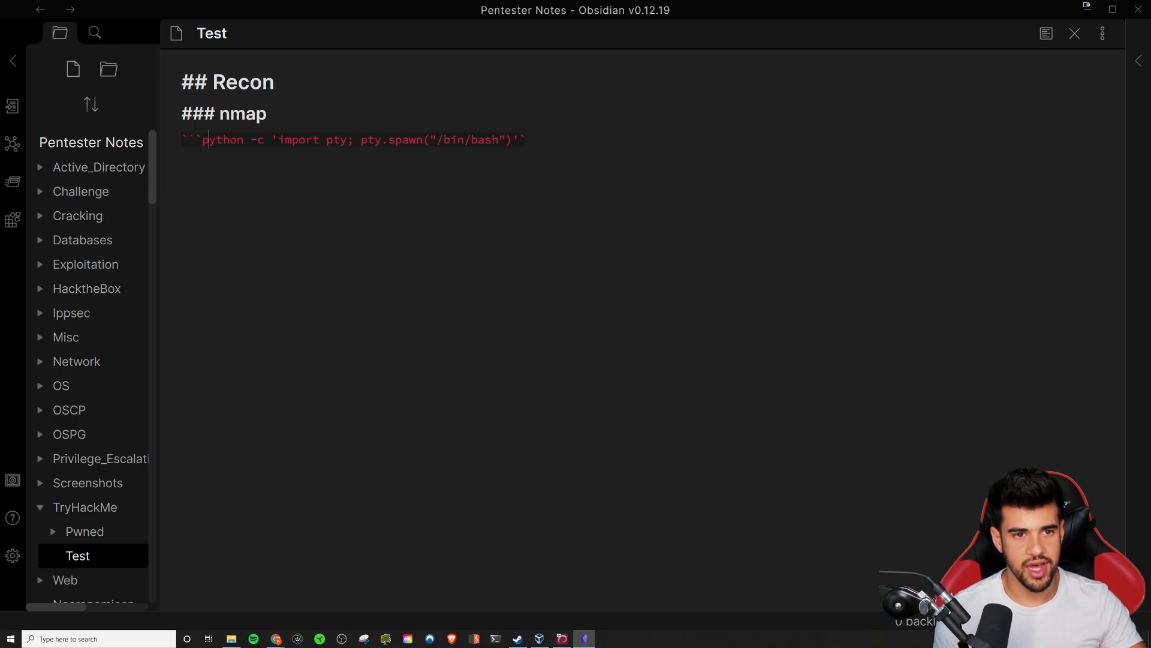
# - Fence the python command in a ``` code block, add a whoami line, and preview it
pyautogui.press('enter')
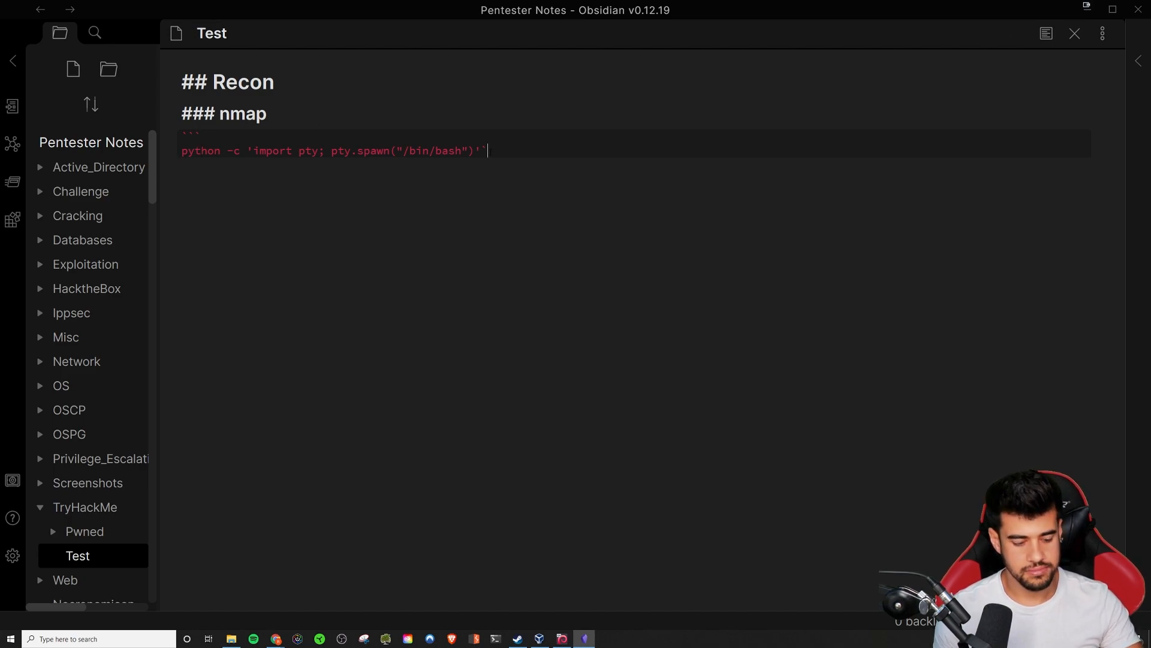
pyautogui.write('```')
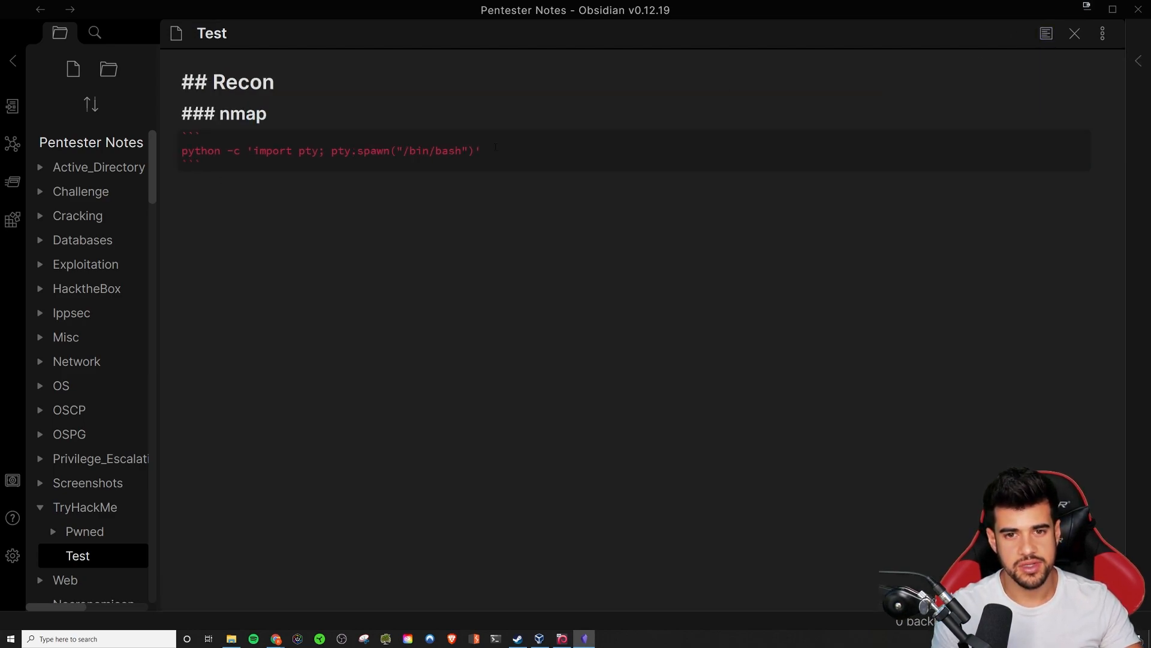
pyautogui.write('who')
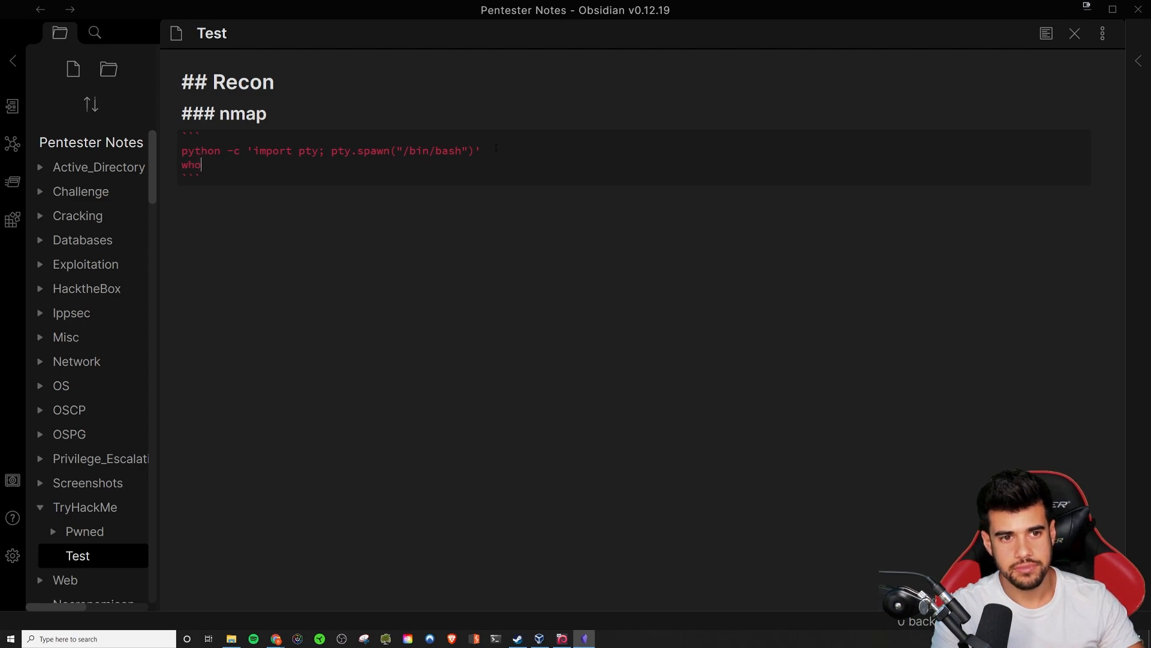
pyautogui.write('ami')
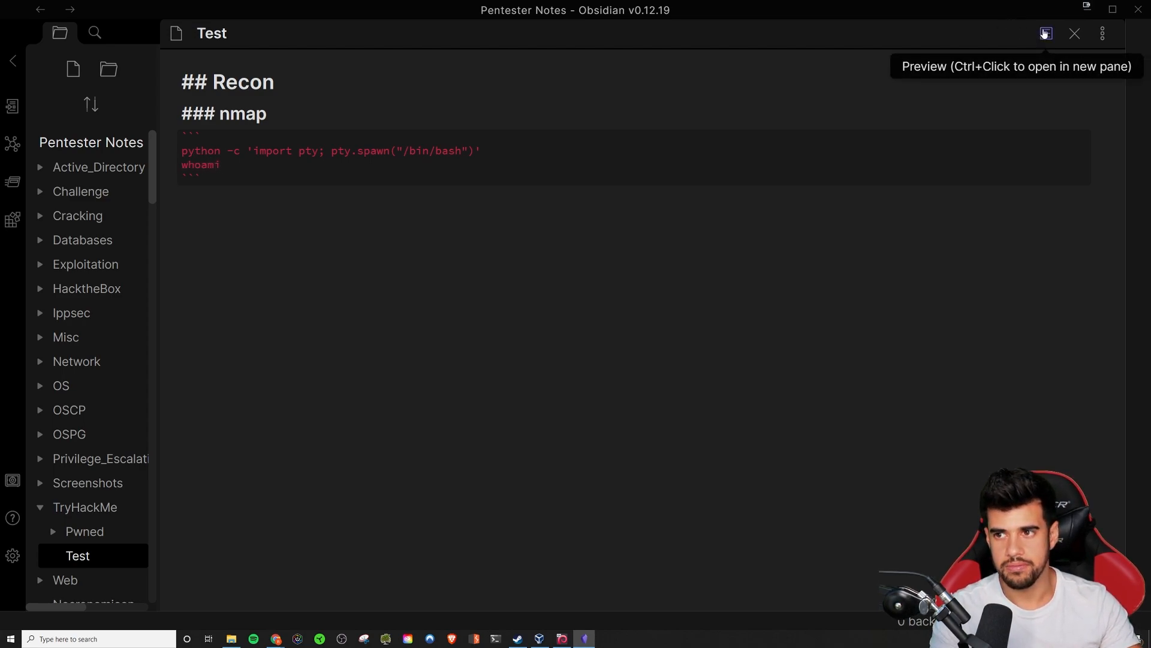
pyautogui.click(1046, 33)
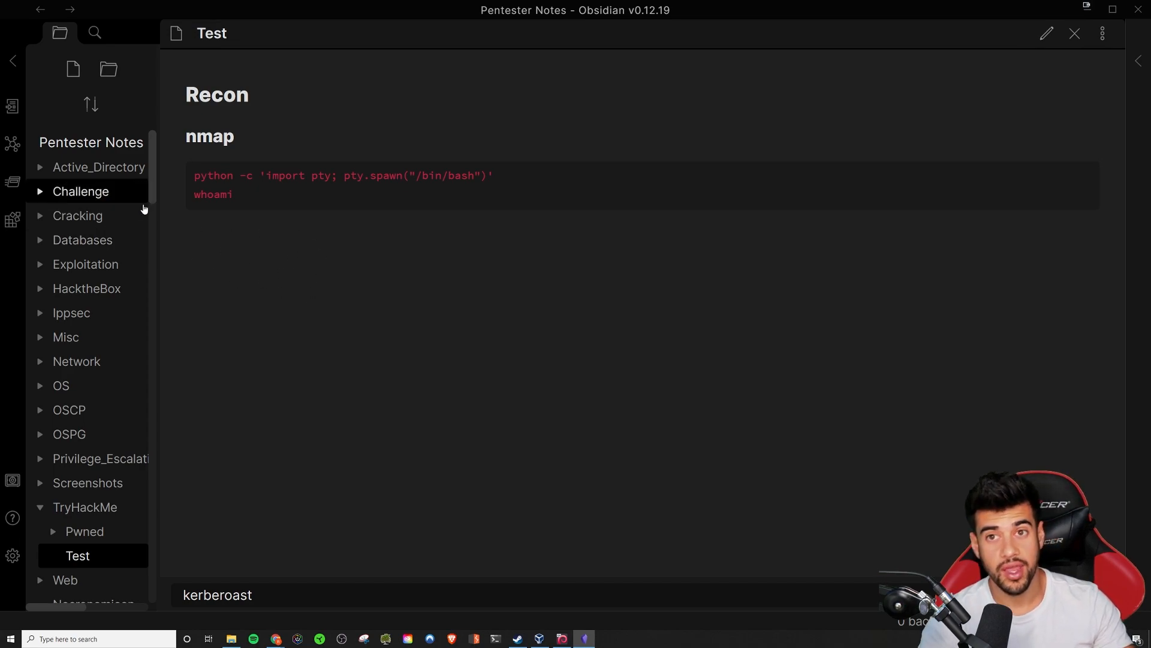
pyautogui.moveTo(1045, 33)
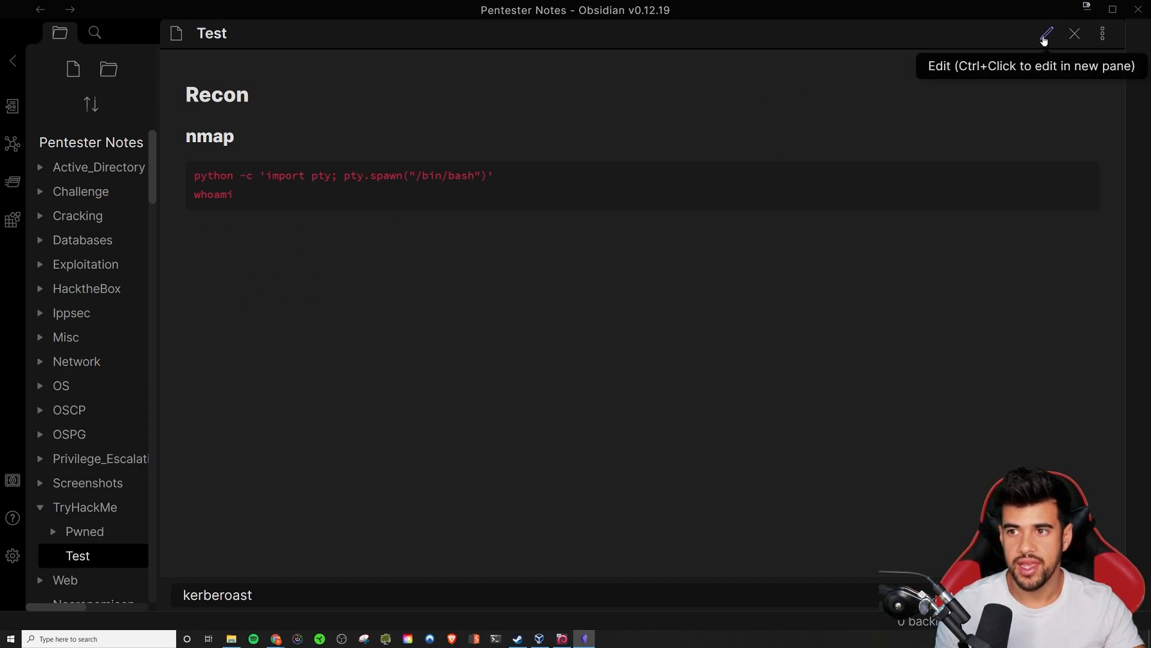
pyautogui.moveTo(289, 187)
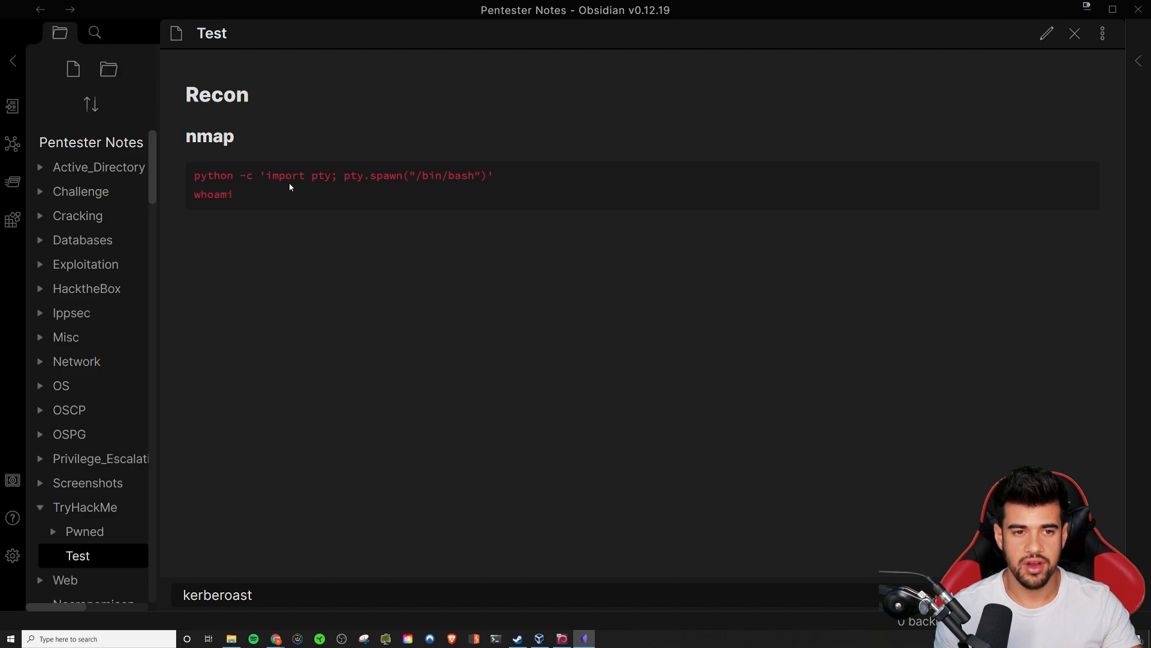
pyautogui.moveTo(839, 123)
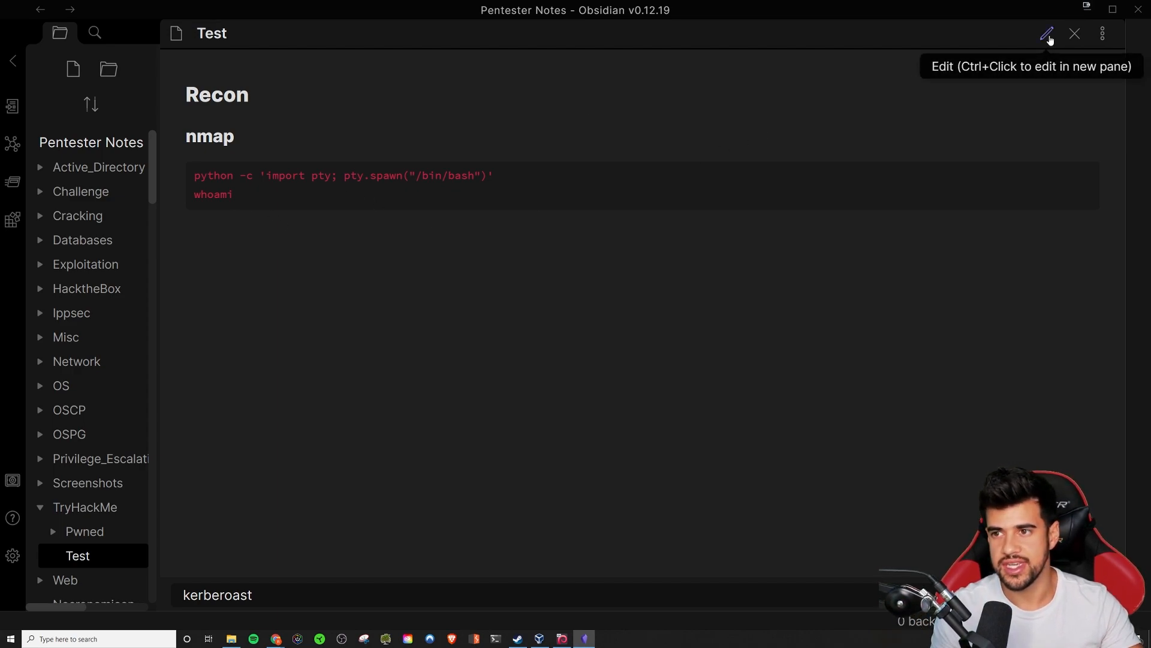
pyautogui.click(1048, 34)
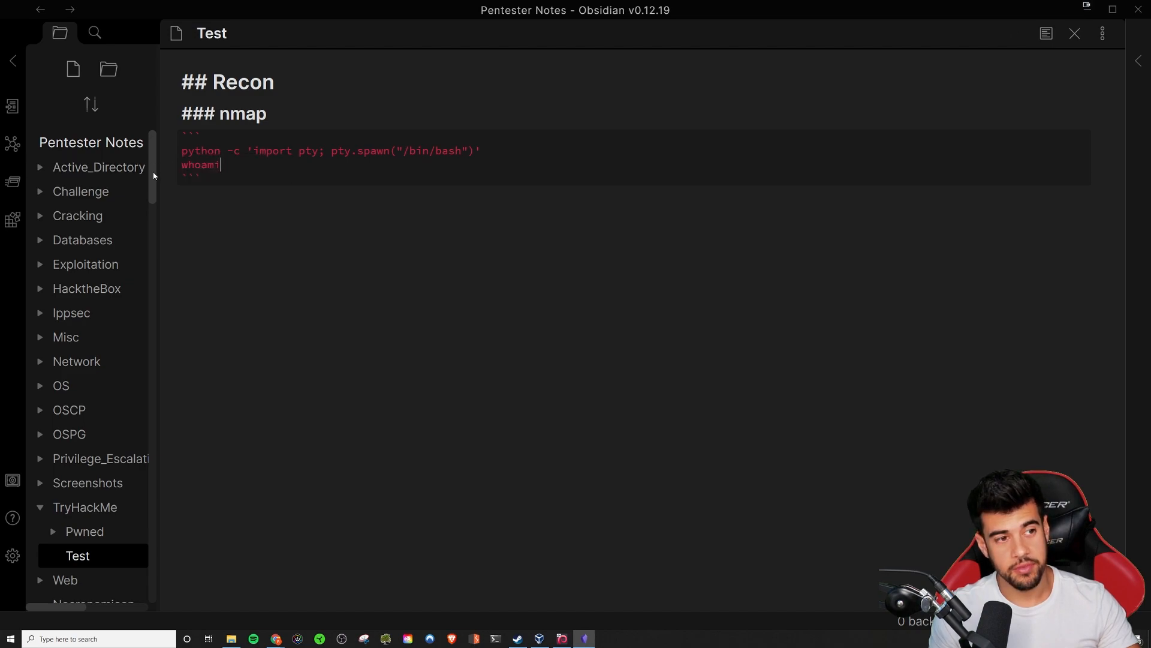
pyautogui.click(1045, 33)
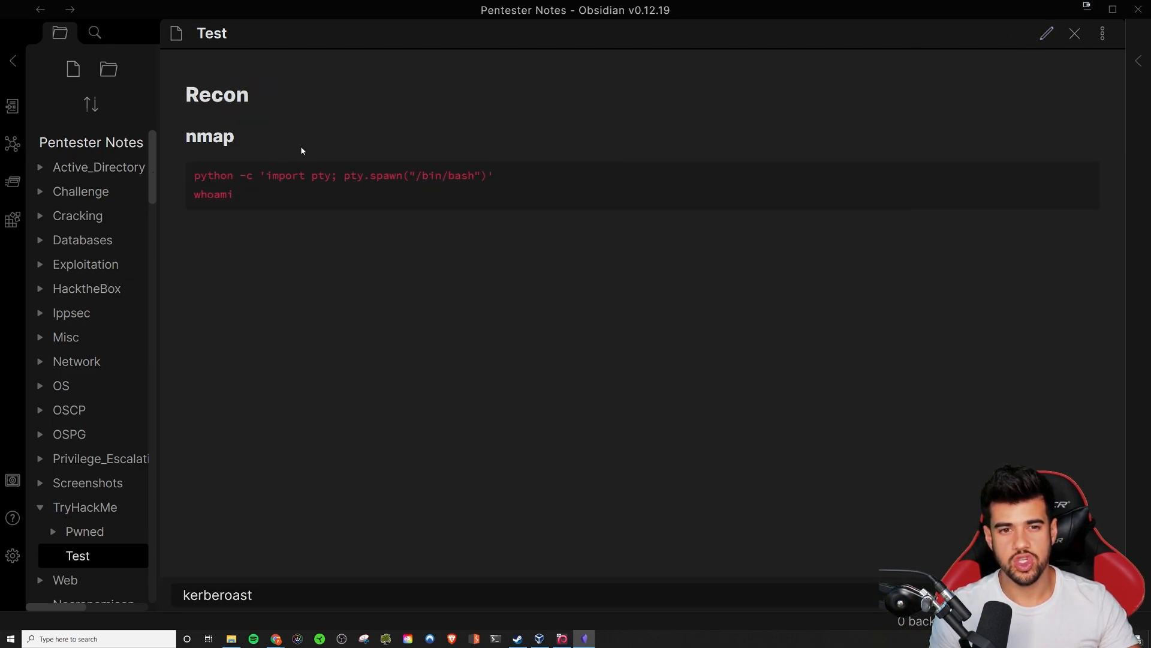
pyautogui.click(1046, 33)
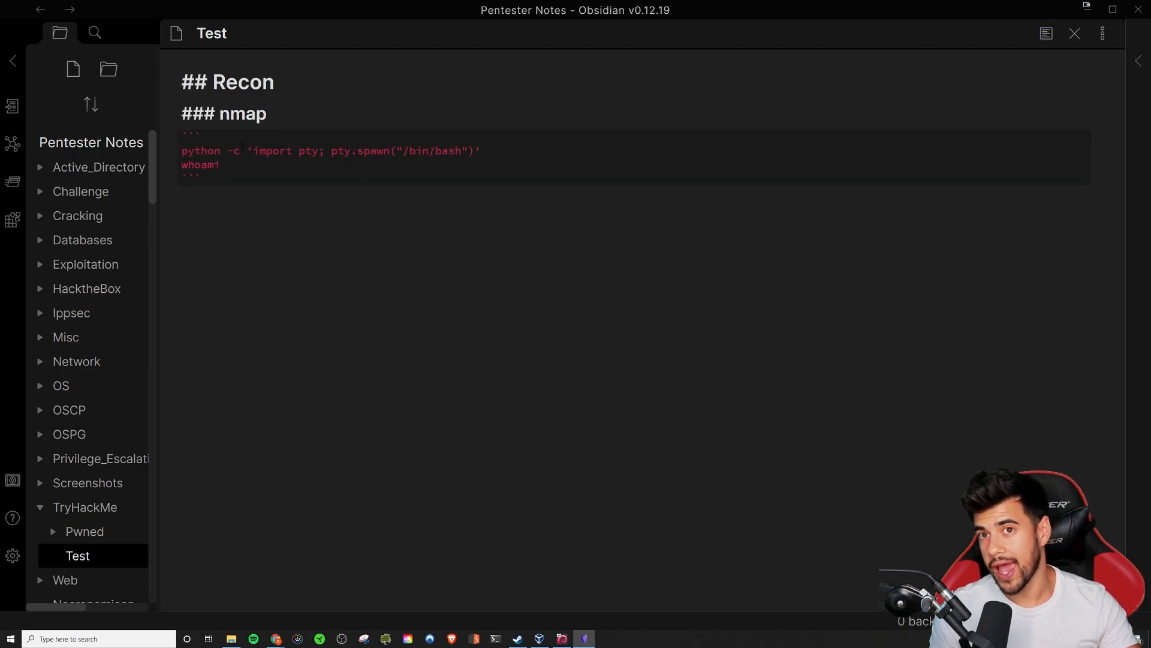
# - Label the opening code fence 'bash' and preview the highlighted block
pyautogui.click(206, 137)
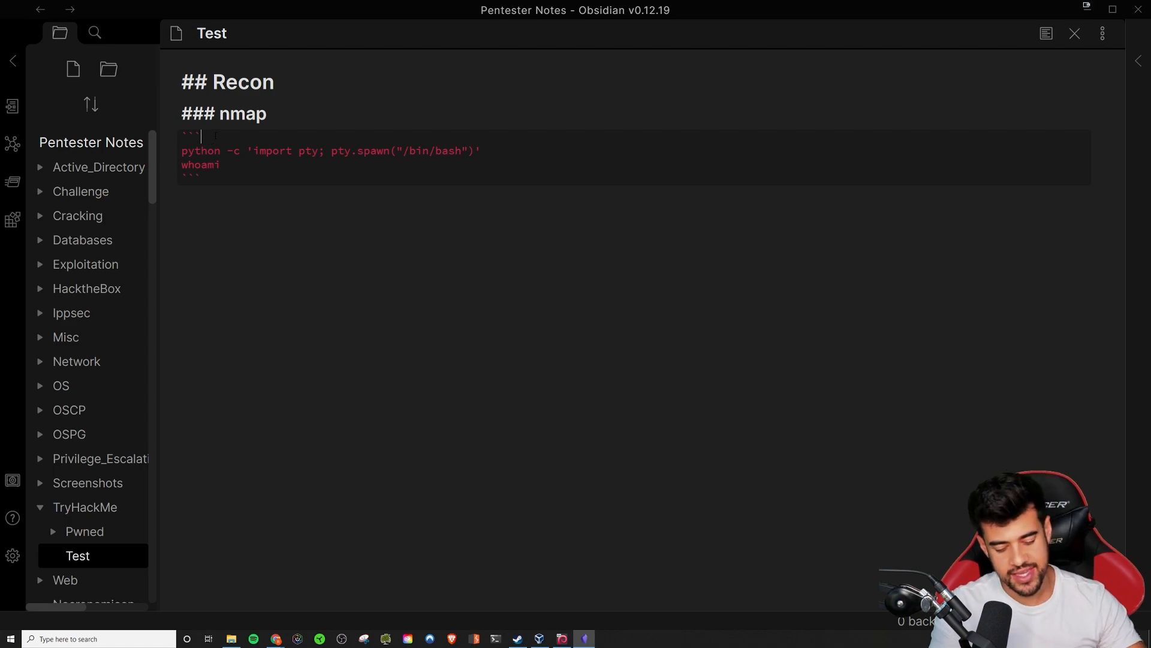
pyautogui.write('bash')
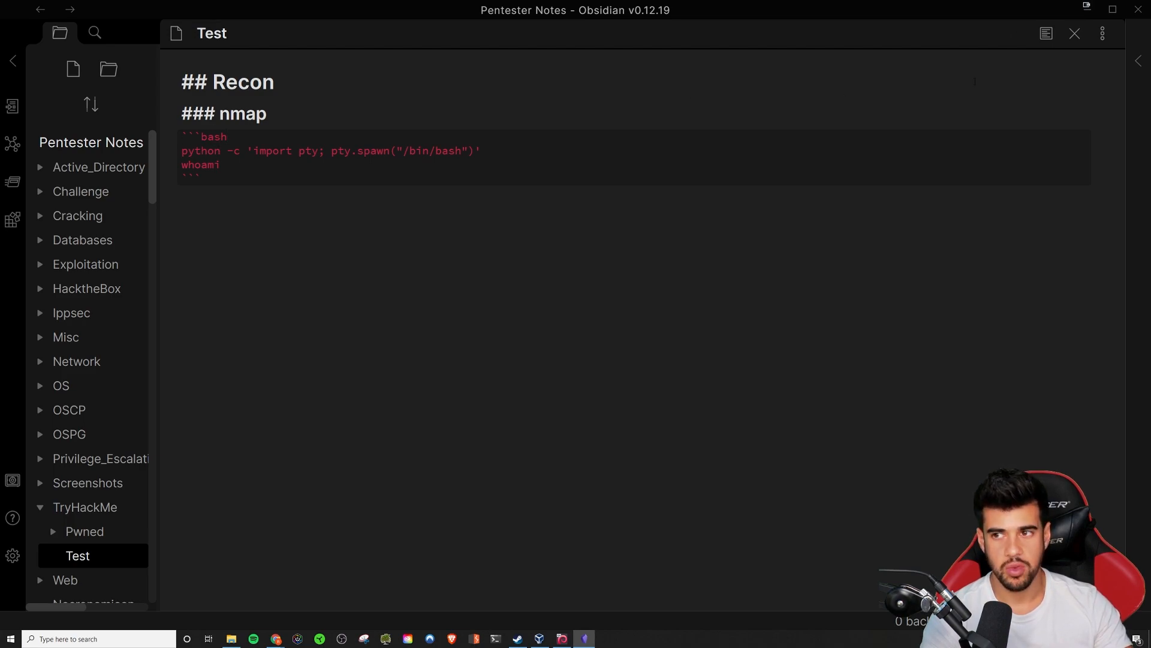
pyautogui.click(1046, 33)
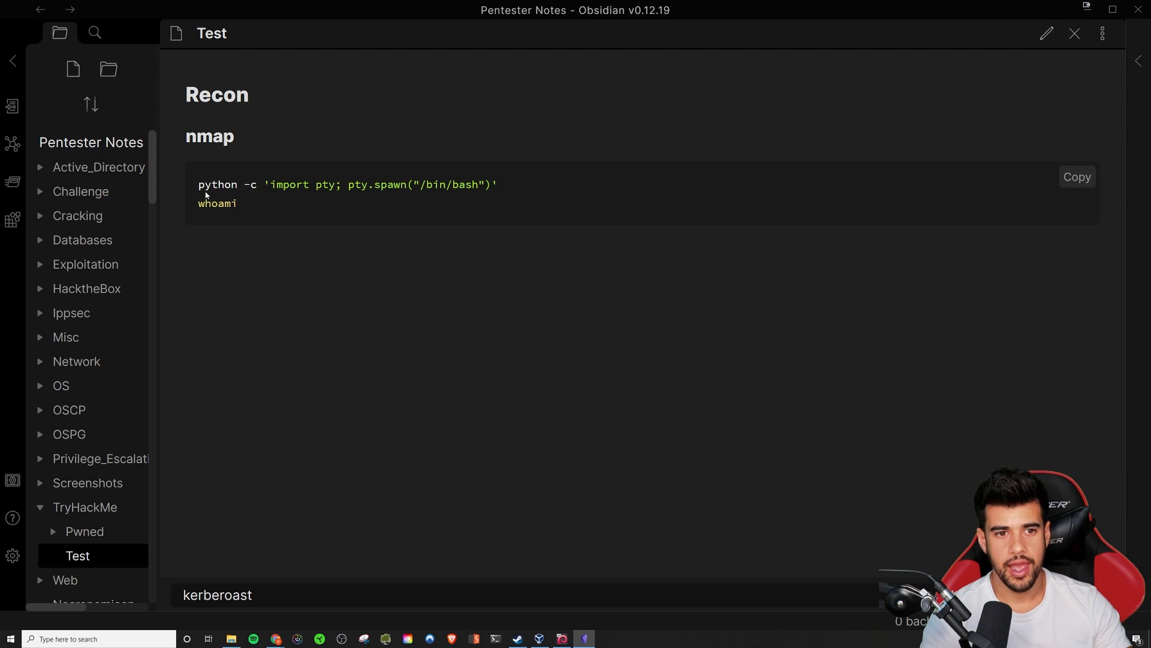
pyautogui.moveTo(226, 214)
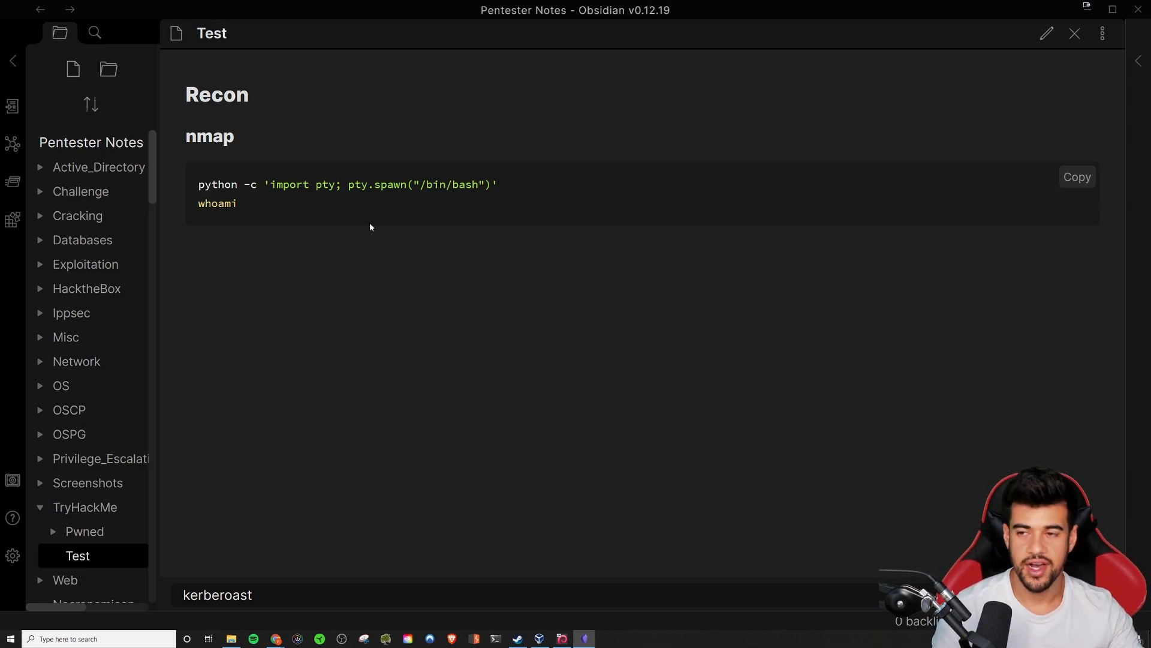
pyautogui.click(1046, 33)
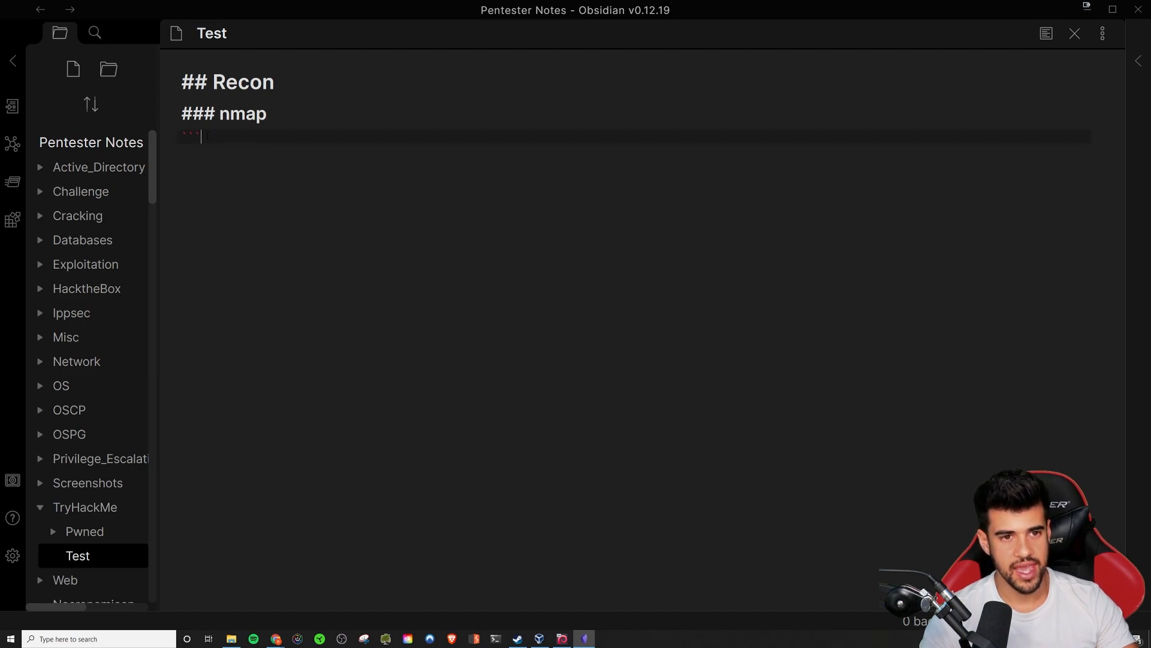
# - Paste the full TCP nmap scan output from VS Code into the bash code block
pyautogui.write('bash')
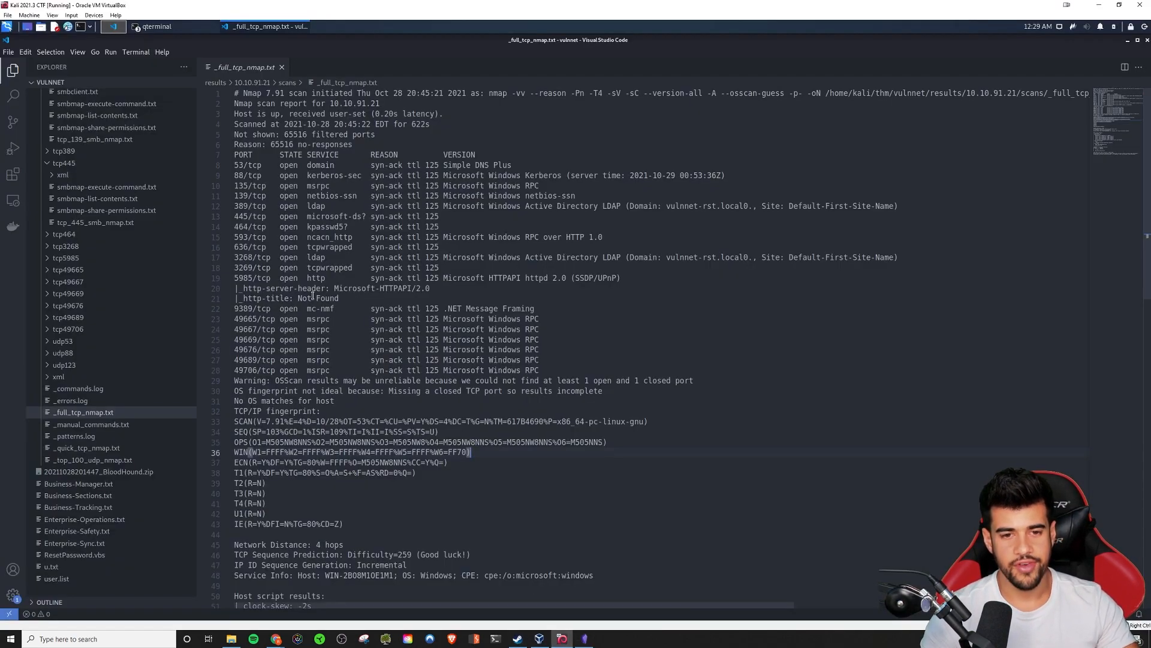
pyautogui.press('ctrl+a')
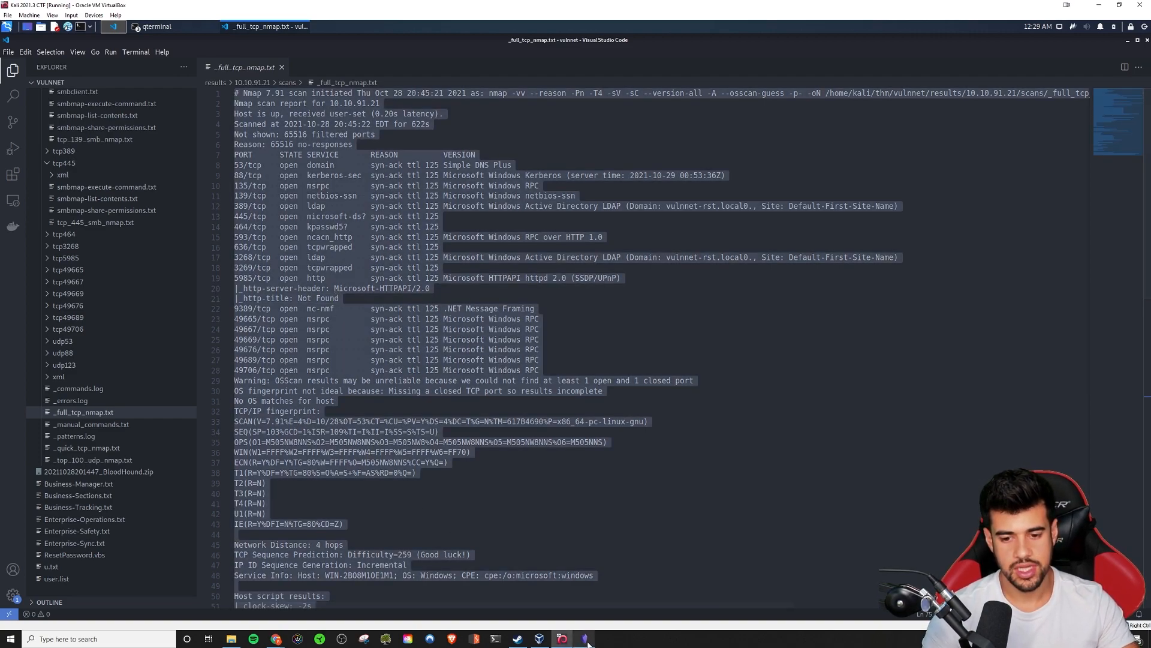
pyautogui.click(581, 638)
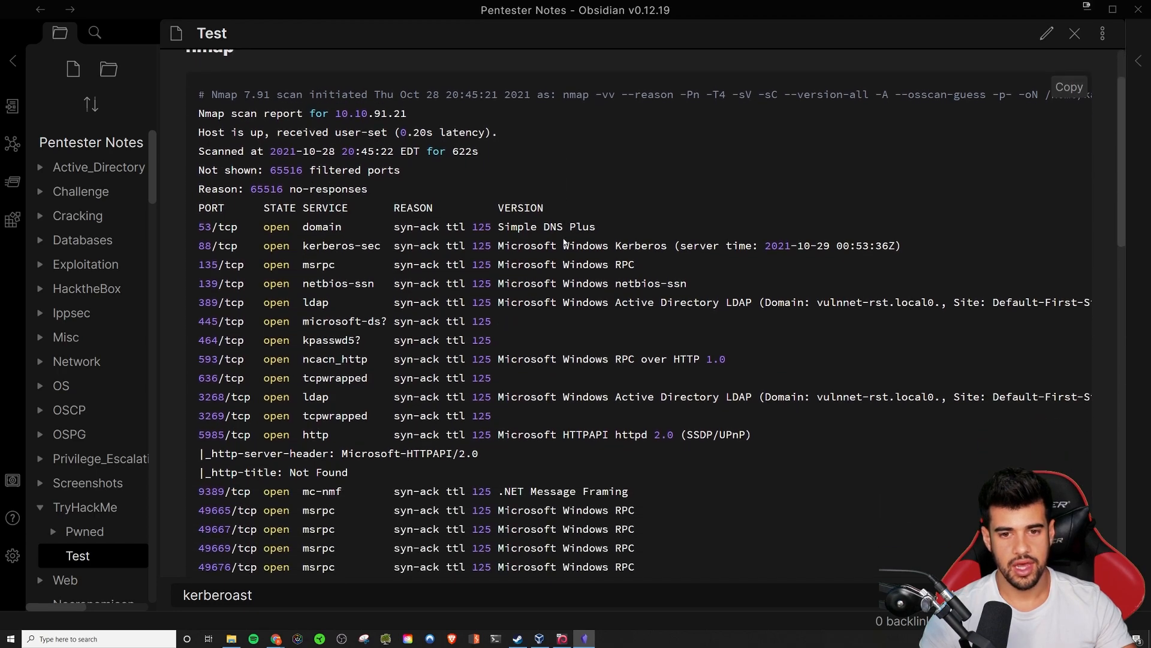
pyautogui.scroll(-3)
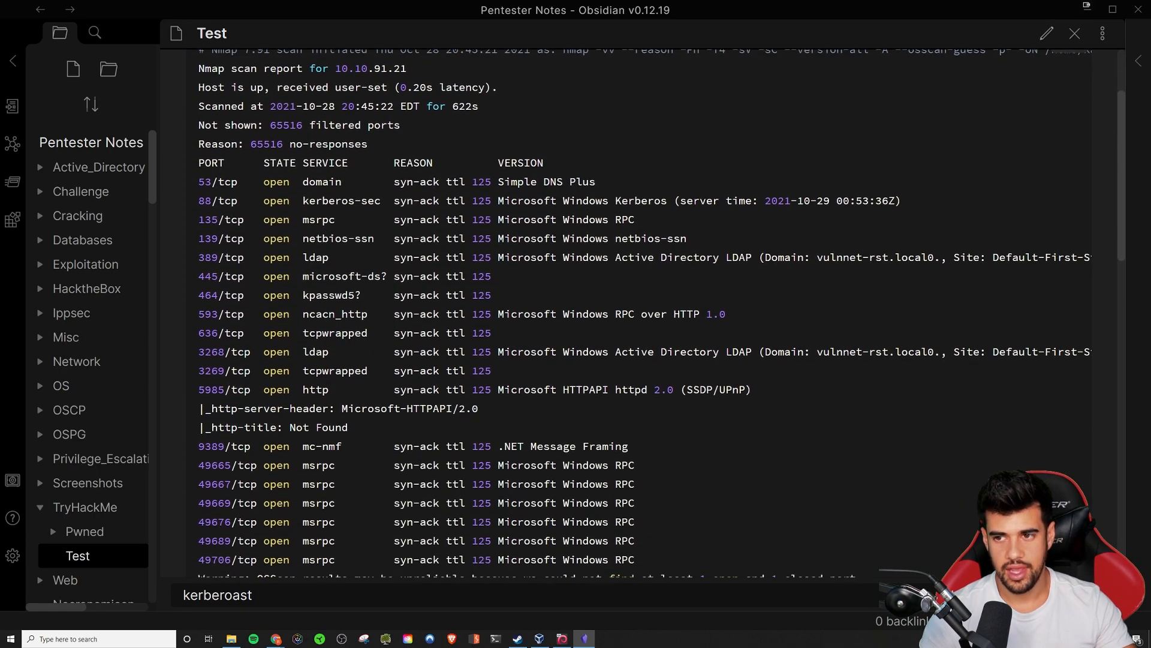
pyautogui.scroll(-3)
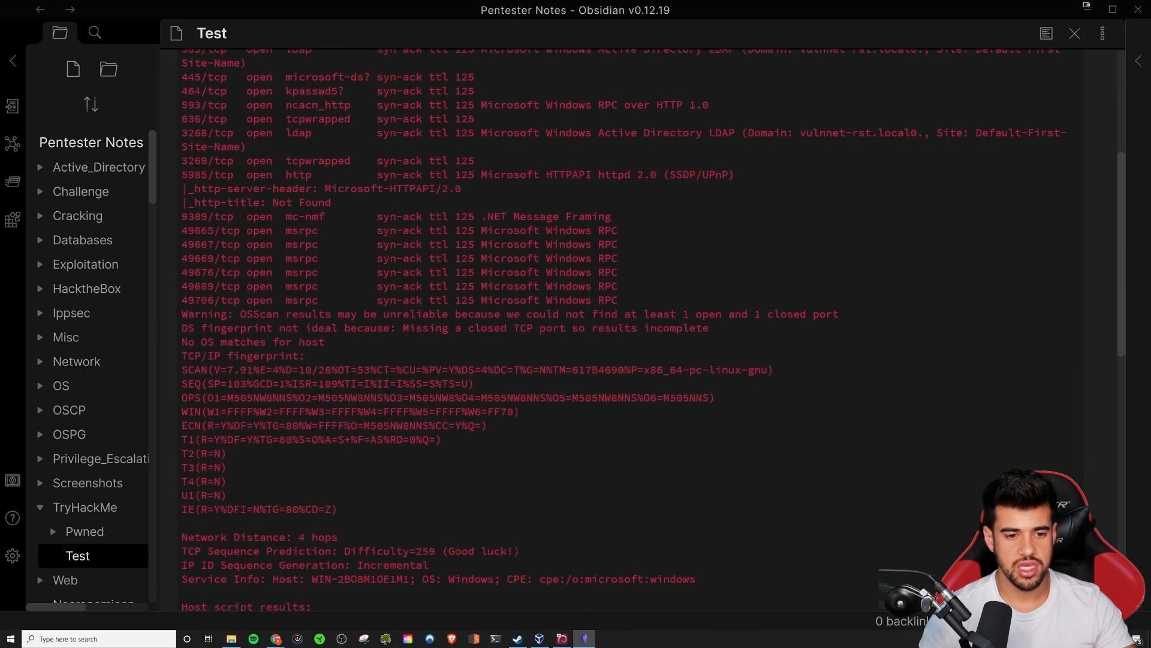
pyautogui.scroll(-3)
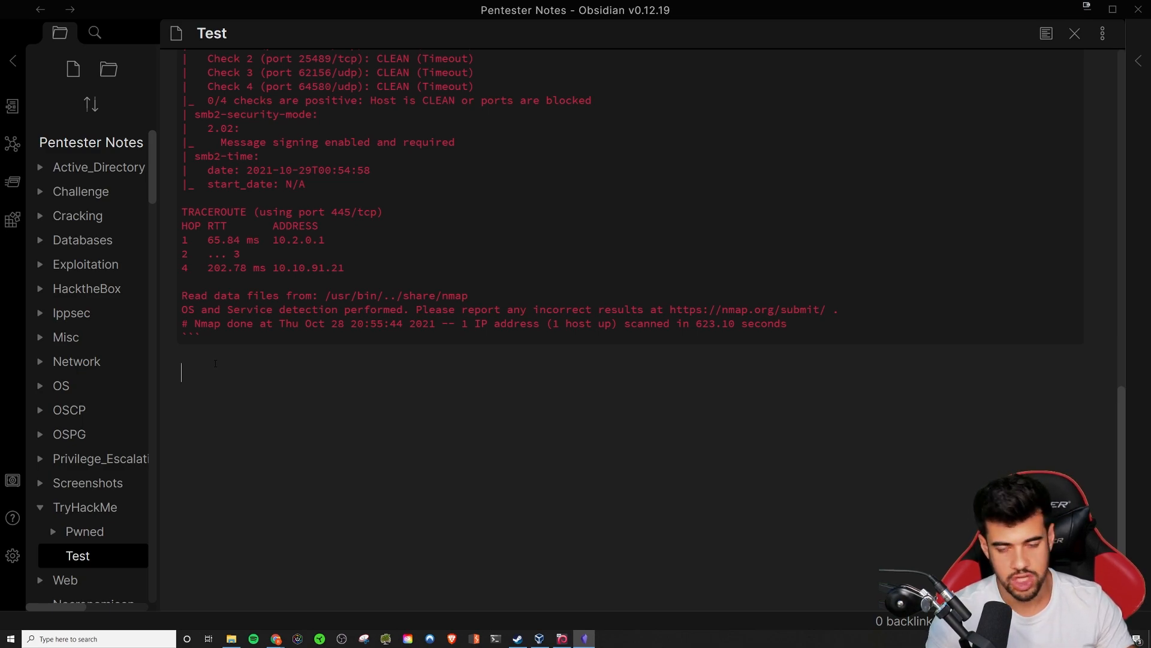
# - Add '### SMB - TCP 445' and a ```bash block holding placeholder text 'asdf'
pyautogui.write('###')
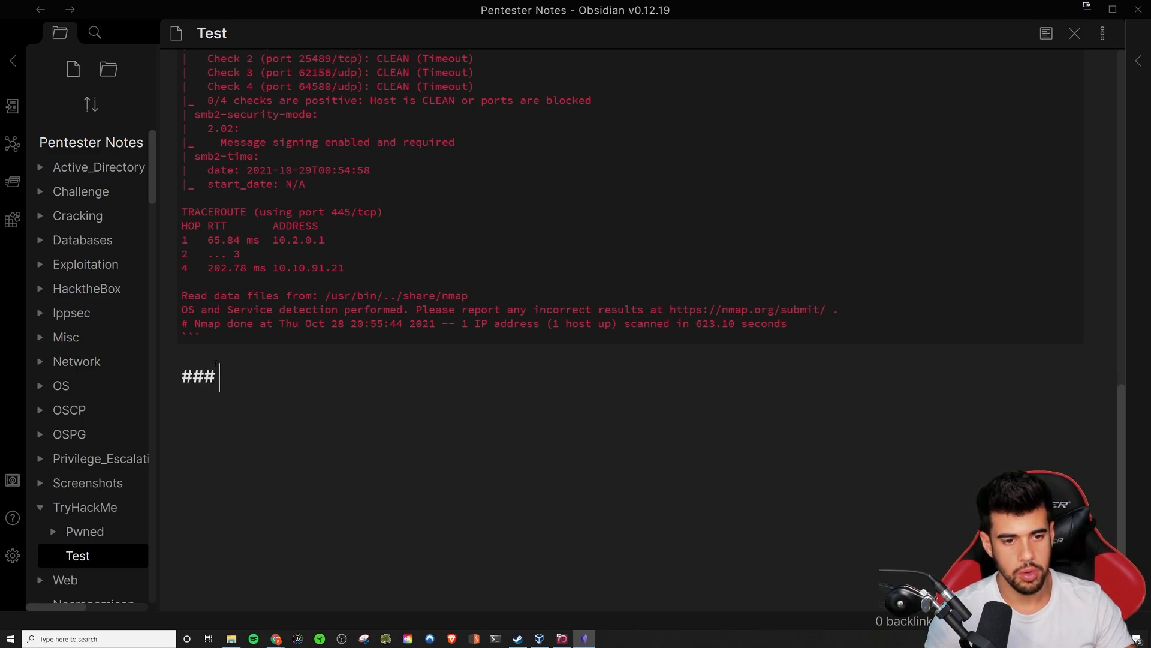
pyautogui.write('SMB')
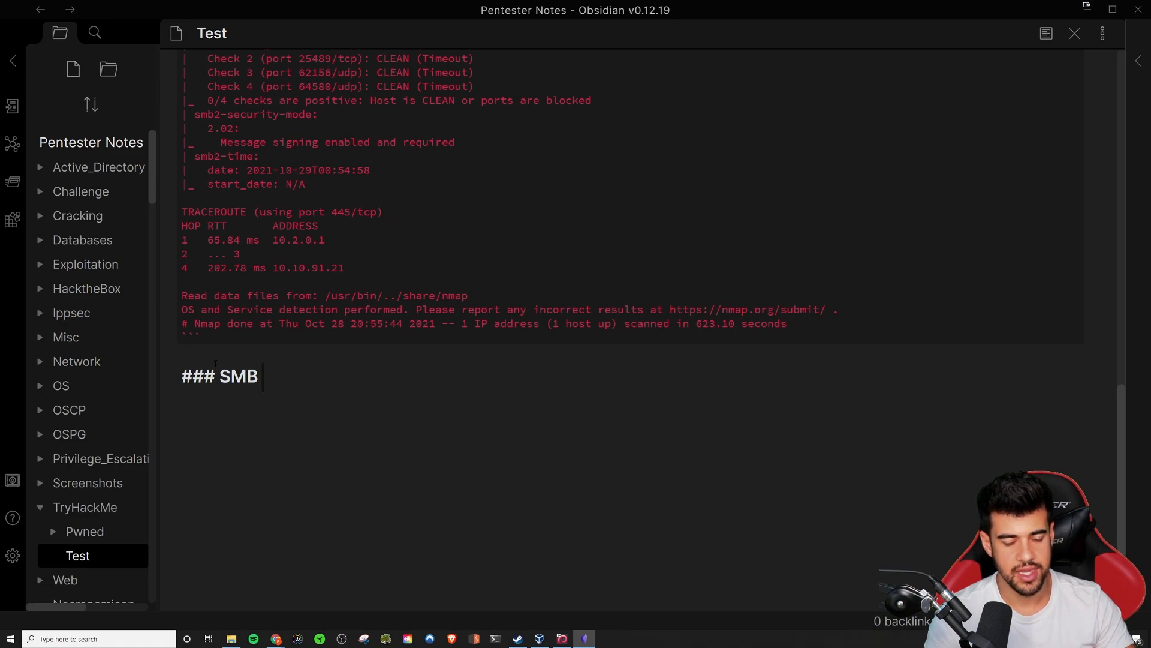
pyautogui.write('- TCP 4')
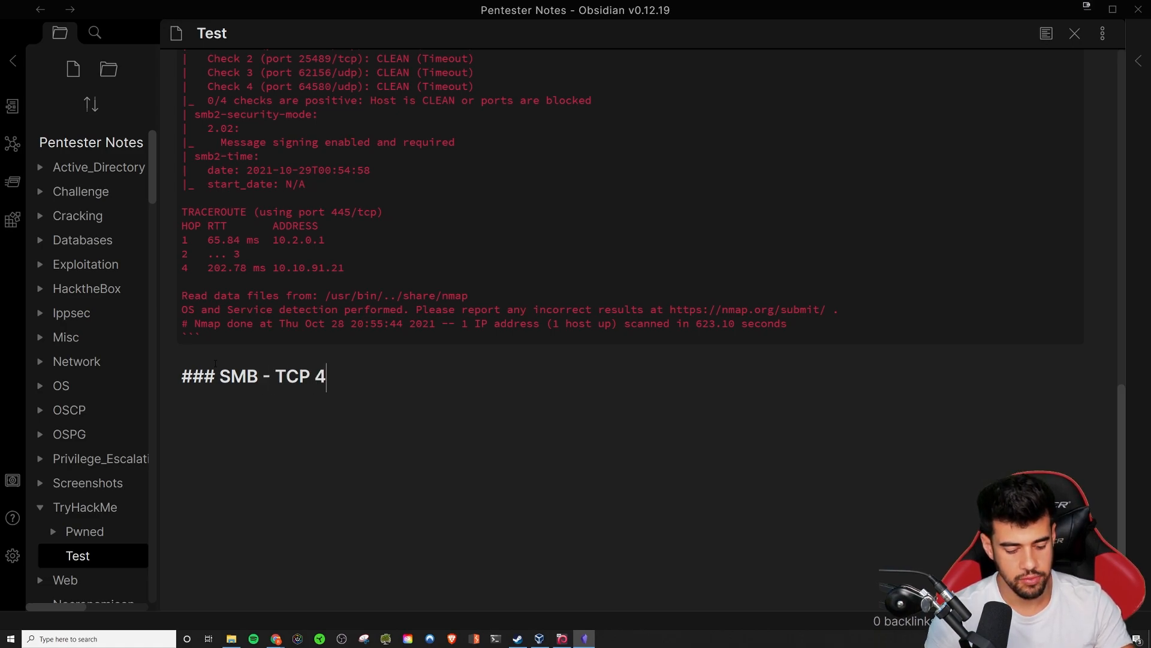
pyautogui.write('45')
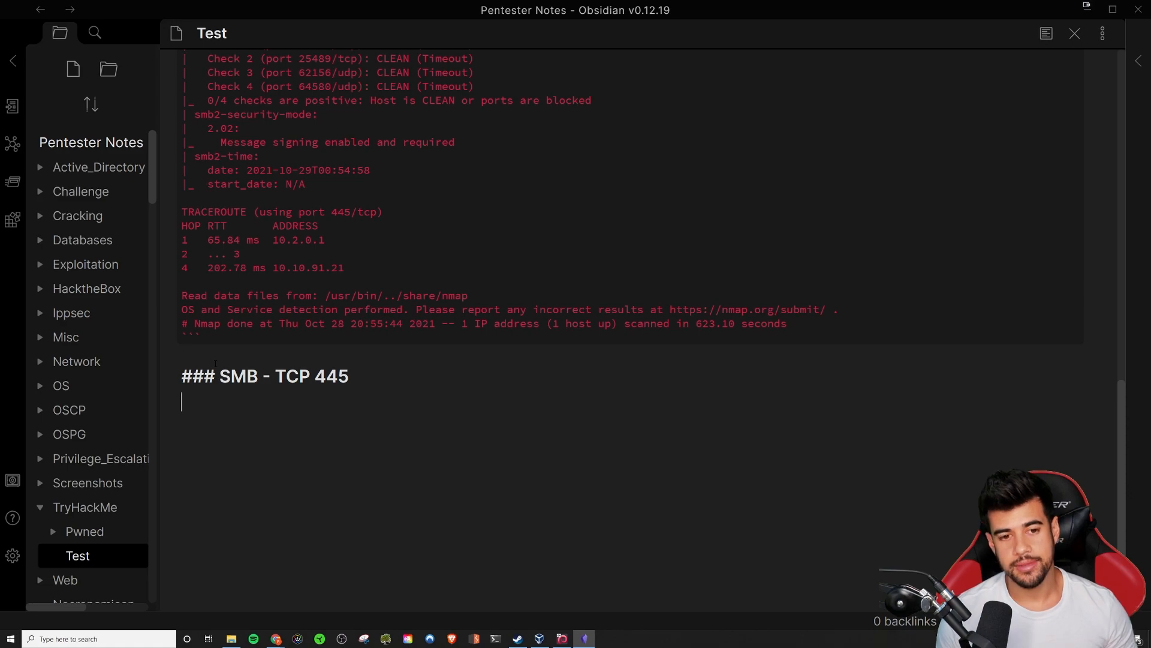
pyautogui.write('```')
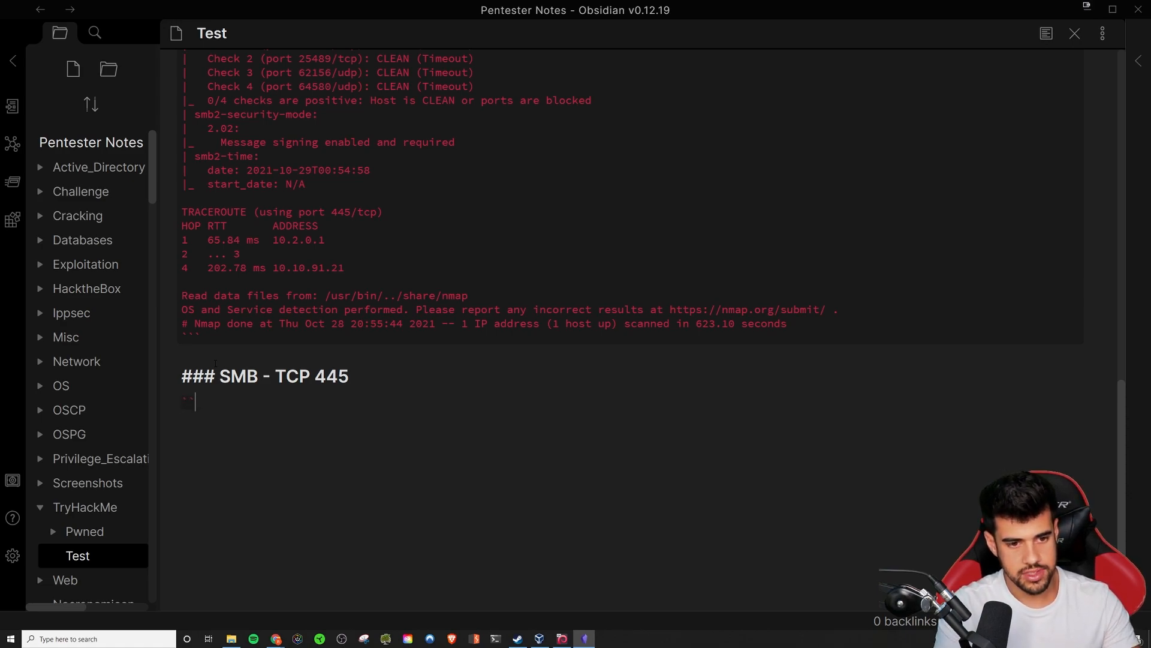
pyautogui.write('bash')
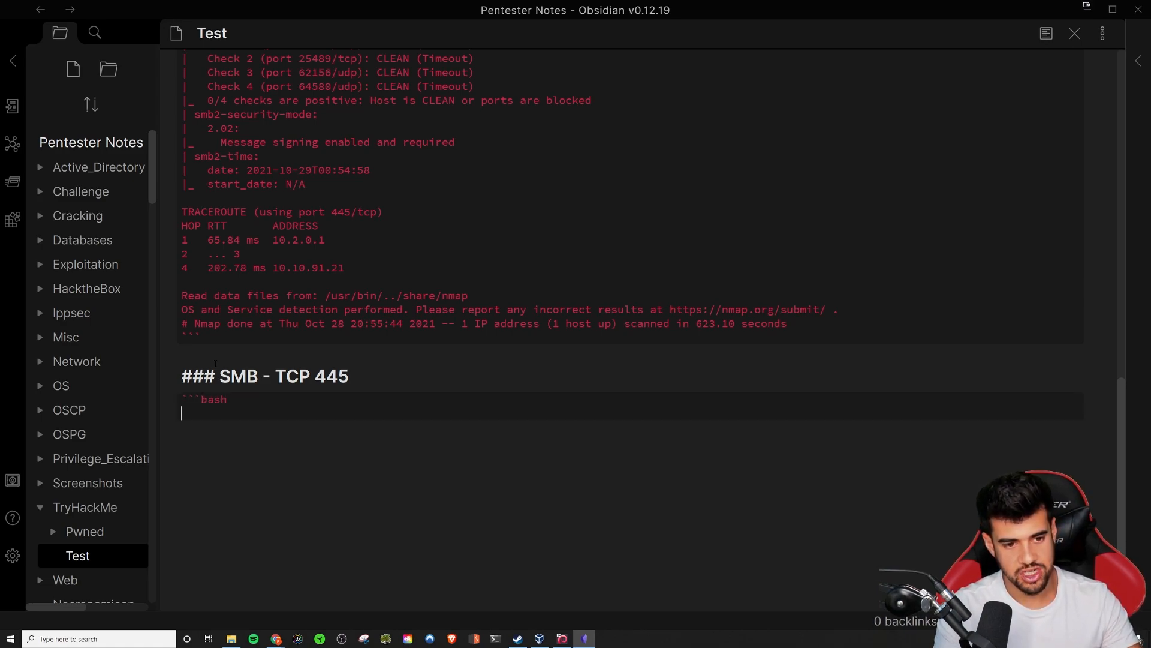
pyautogui.write('asdfasd')
pyautogui.write('sadfsadf')
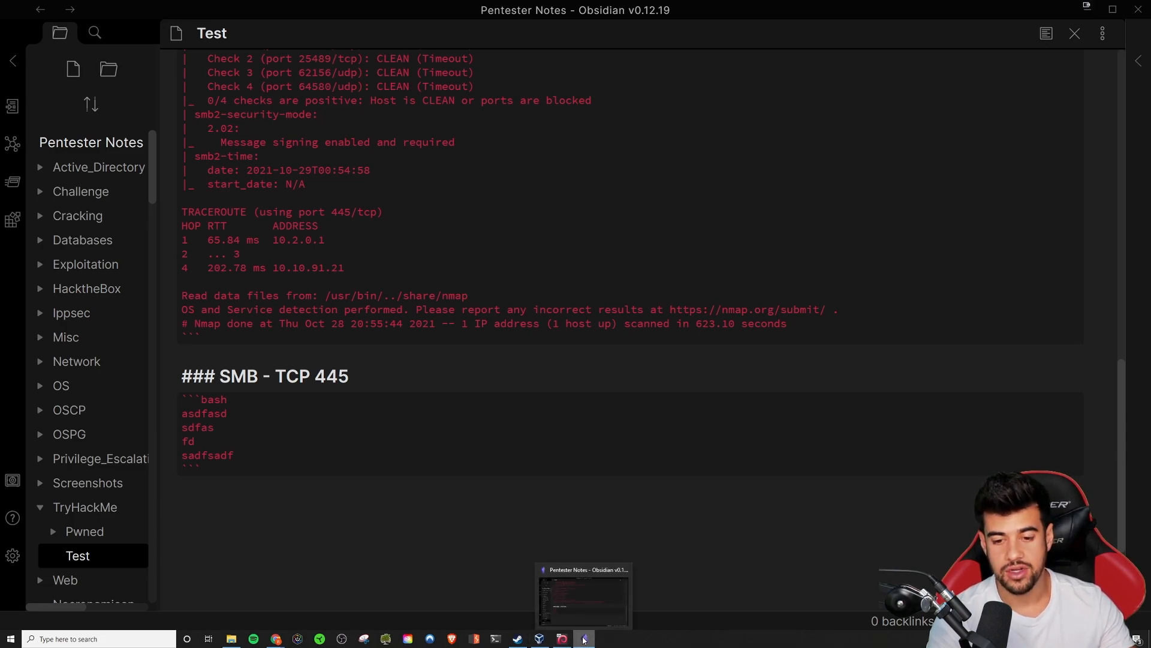
# - Switch to the Kali VM and minimize the scan file and terminal windows
pyautogui.click(562, 638)
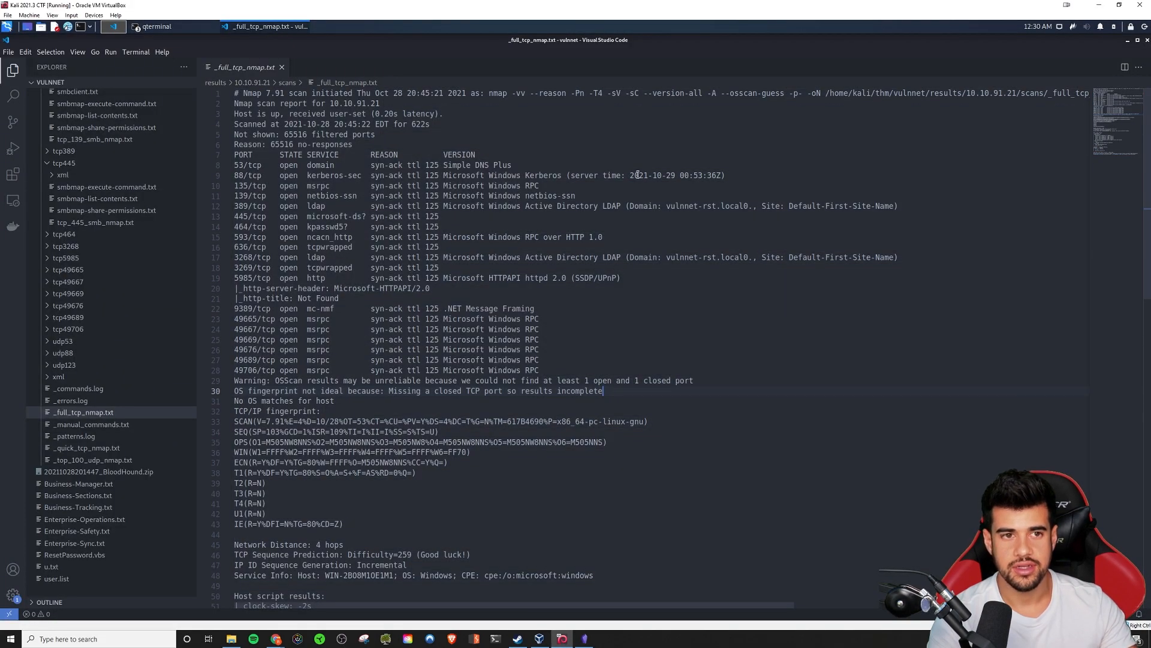
pyautogui.doubleClick(580, 390)
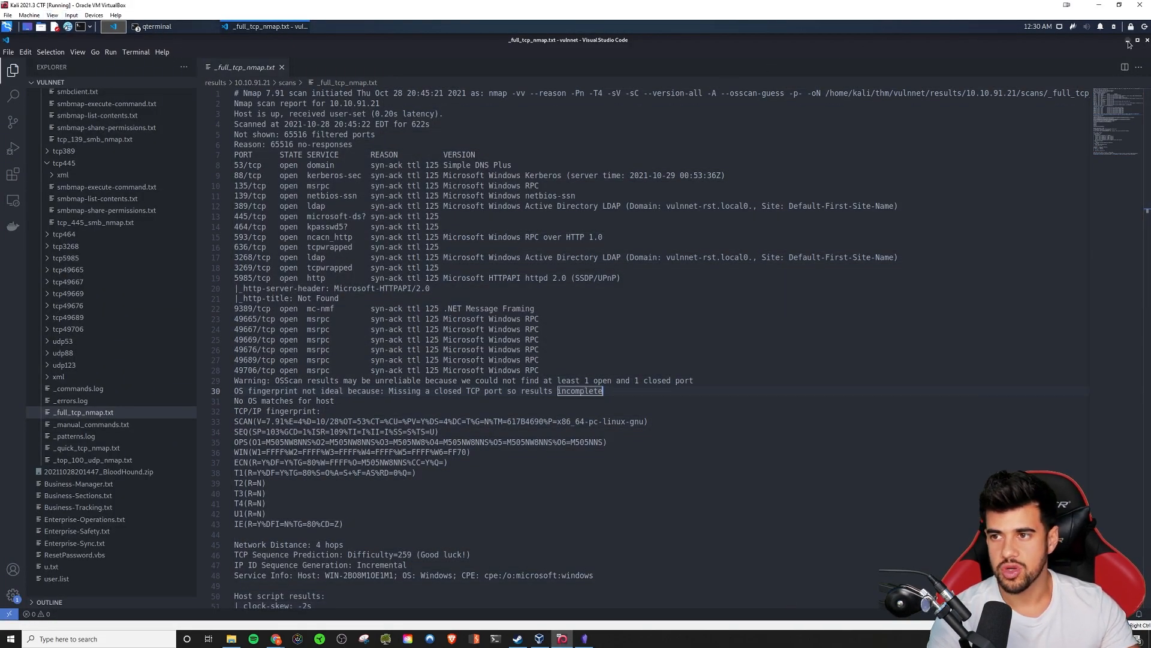
pyautogui.click(174, 26)
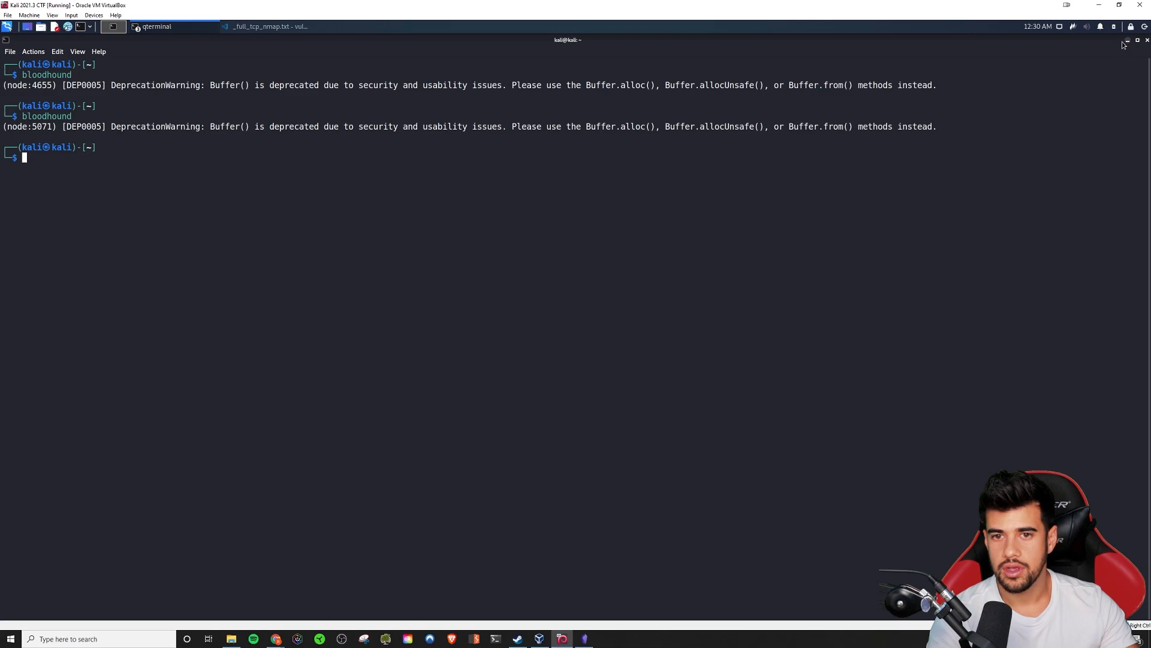
pyautogui.click(1099, 6)
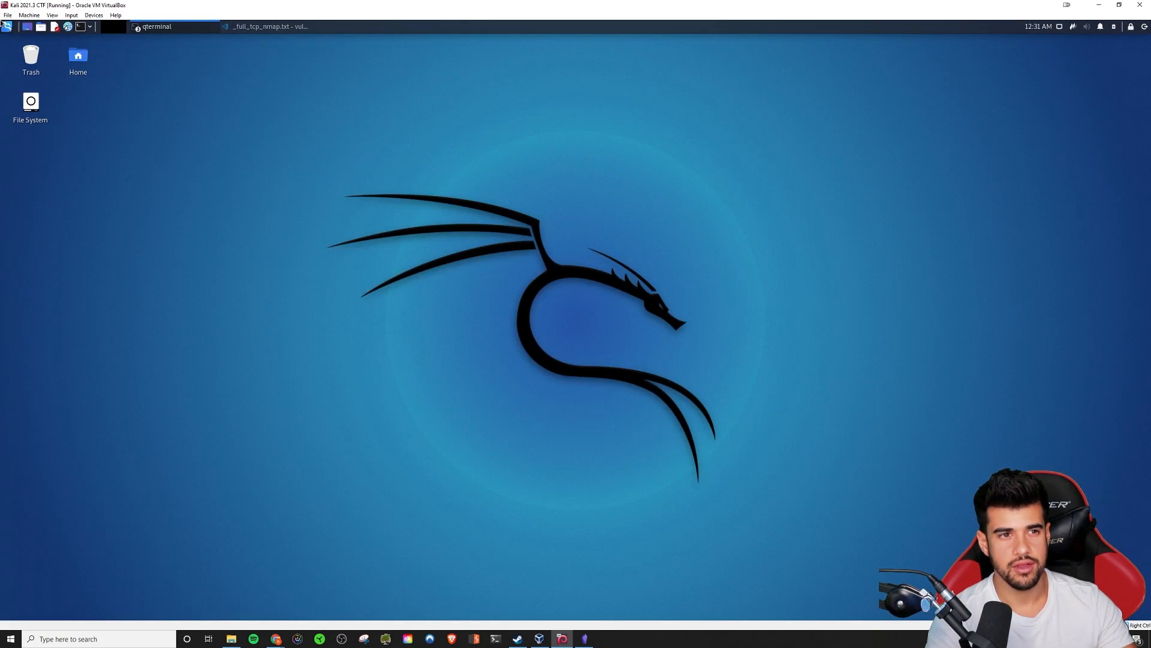
# - Launch Flameshot and capture the dragon region of the Kali desktop
pyautogui.write('fla')
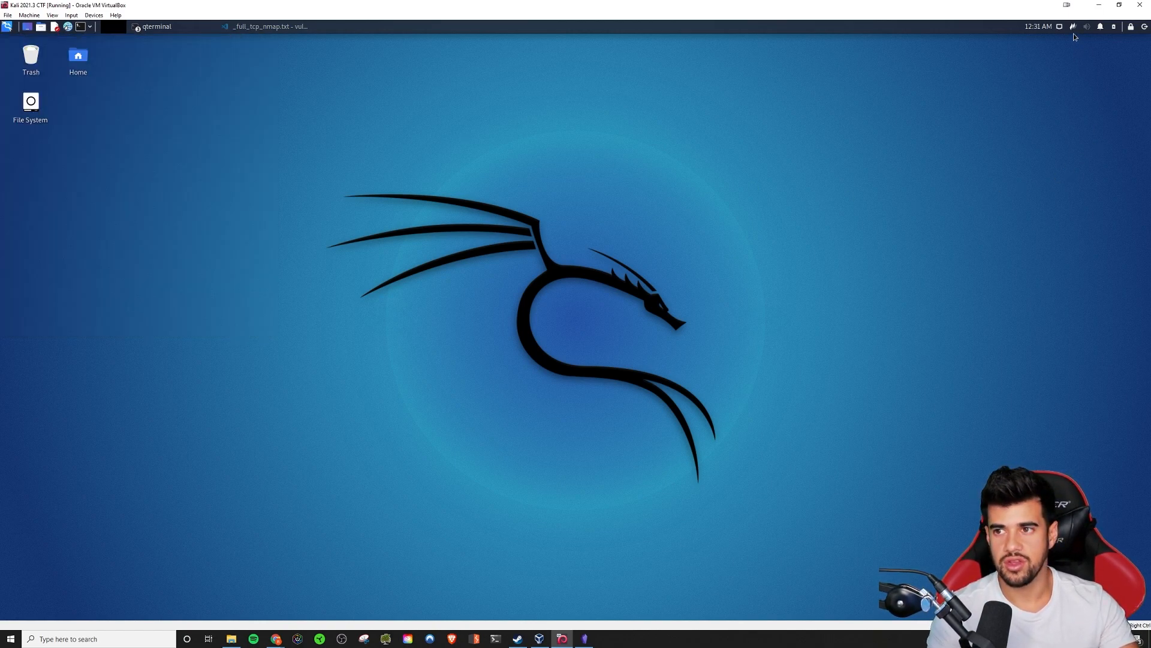
pyautogui.click(1070, 26)
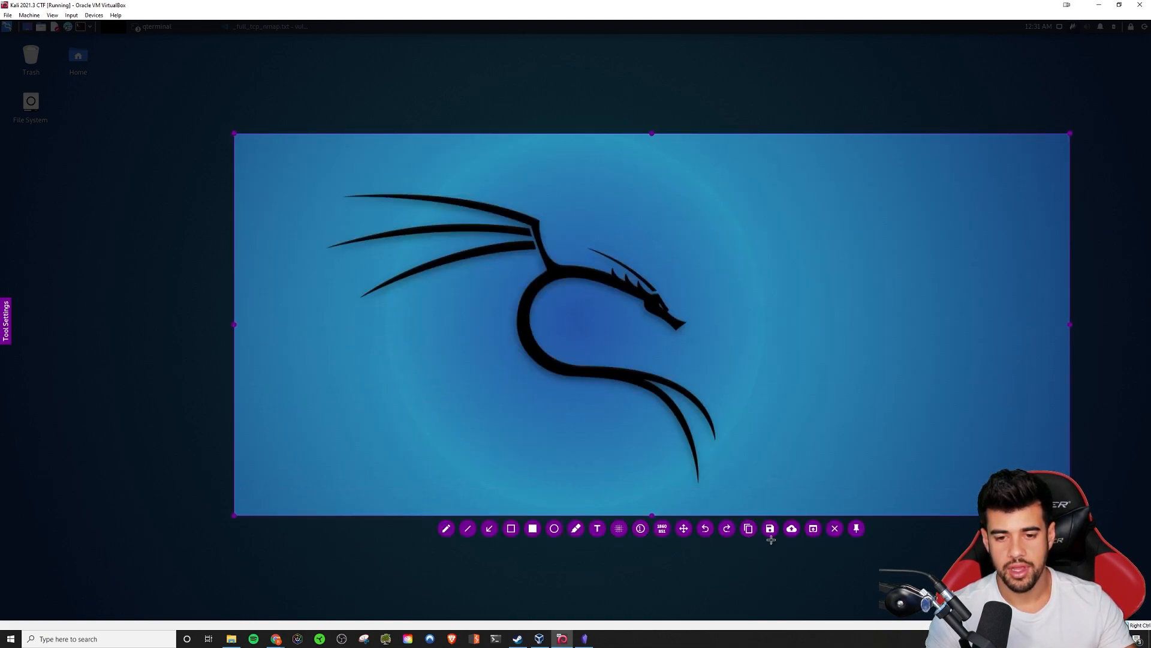
pyautogui.click(770, 528)
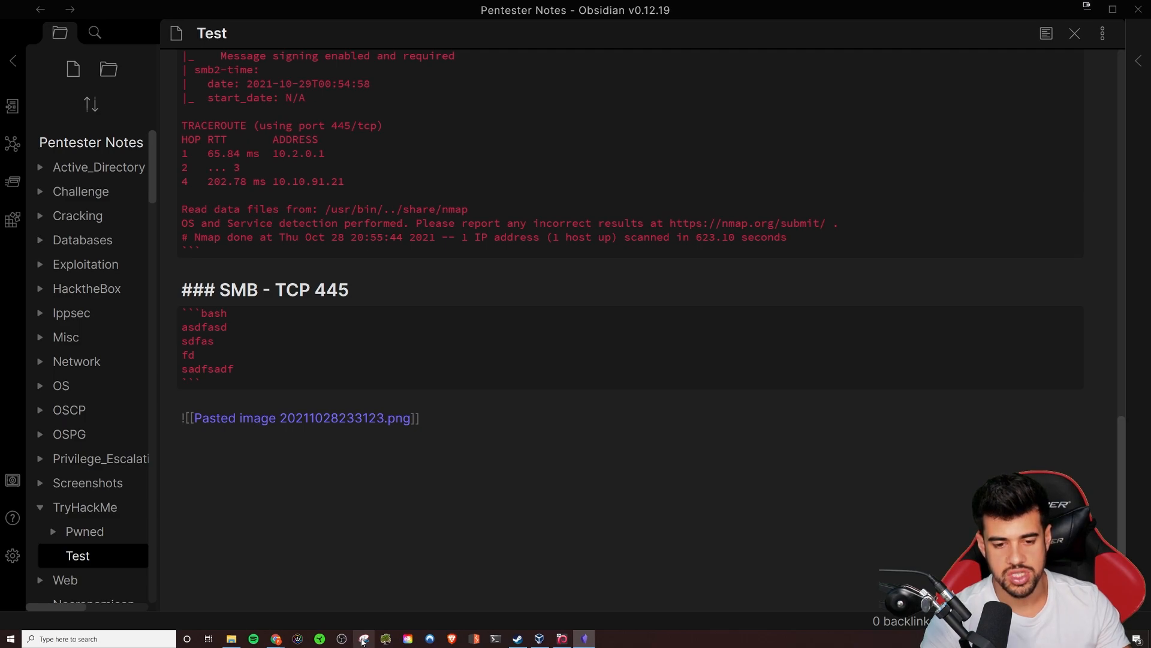
pyautogui.click(361, 638)
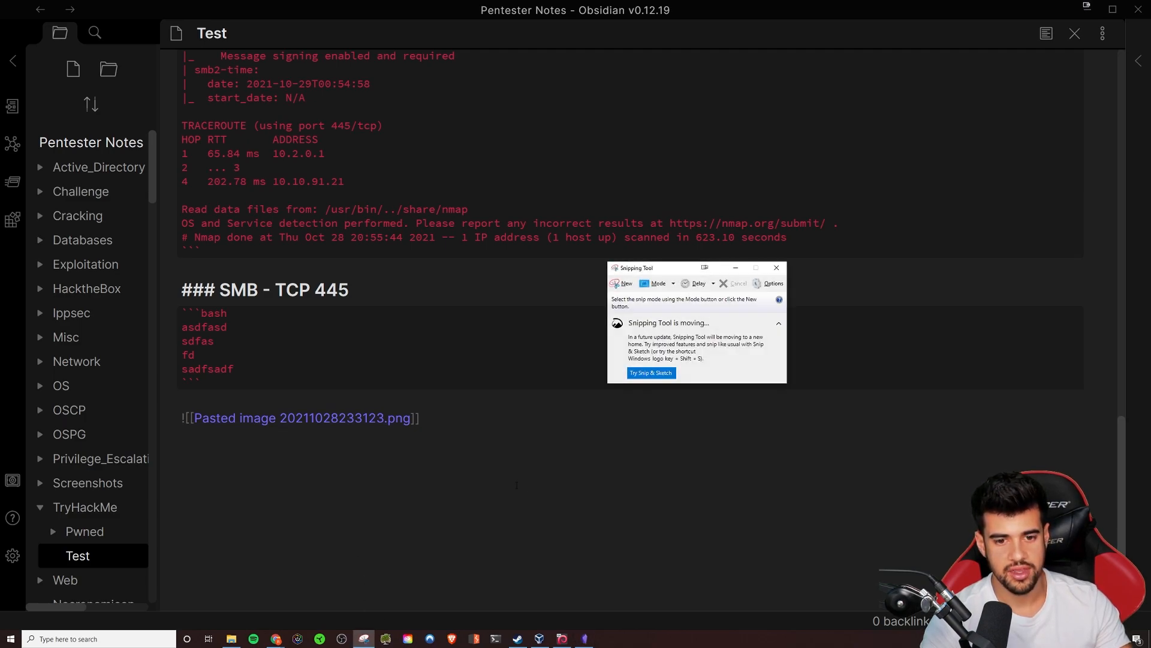
pyautogui.click(776, 267)
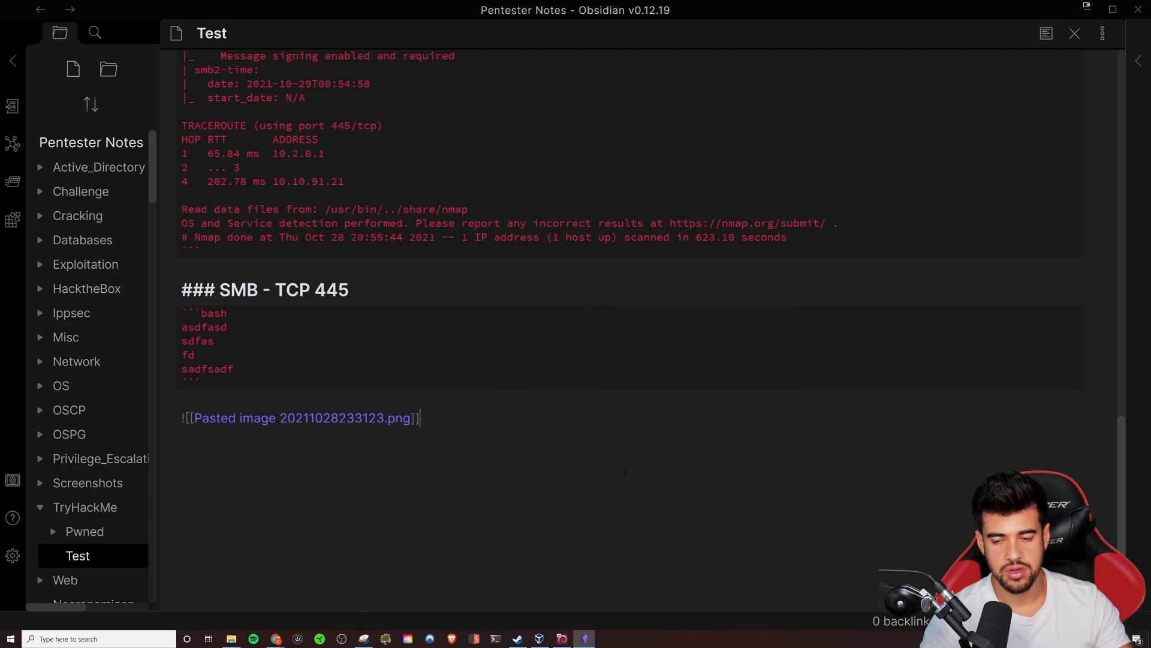
pyautogui.rightClick(363, 638)
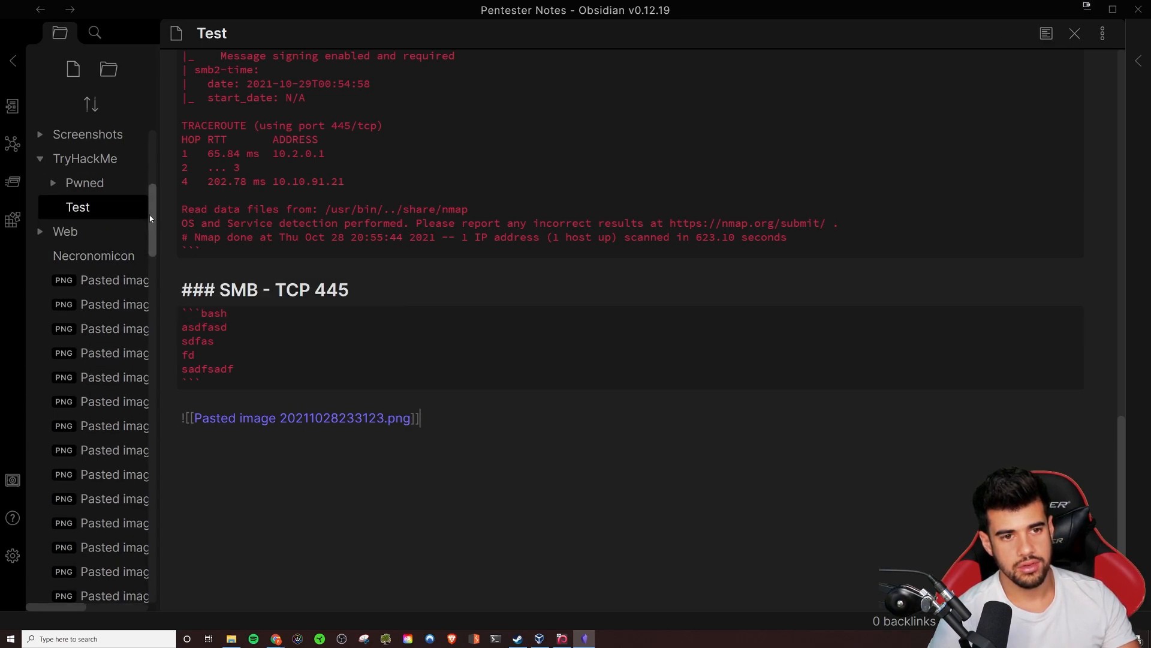
pyautogui.scroll(-3)
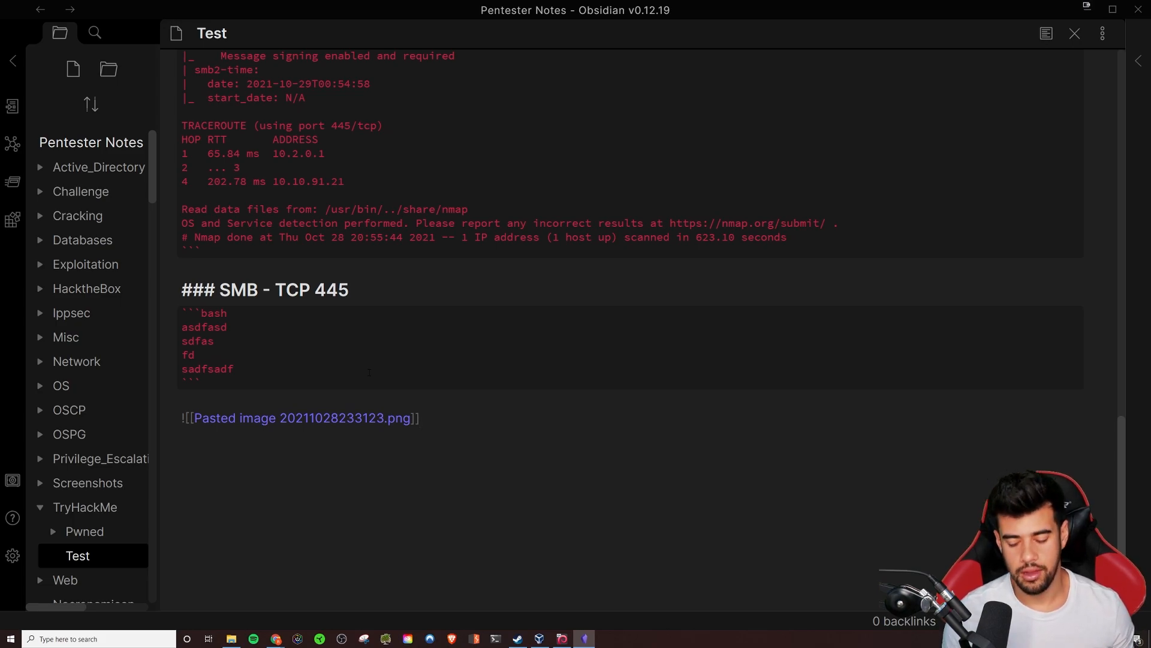
# - Expand the Pwned folder to list its notes, including VulnNet - Roasted
pyautogui.click(420, 418)
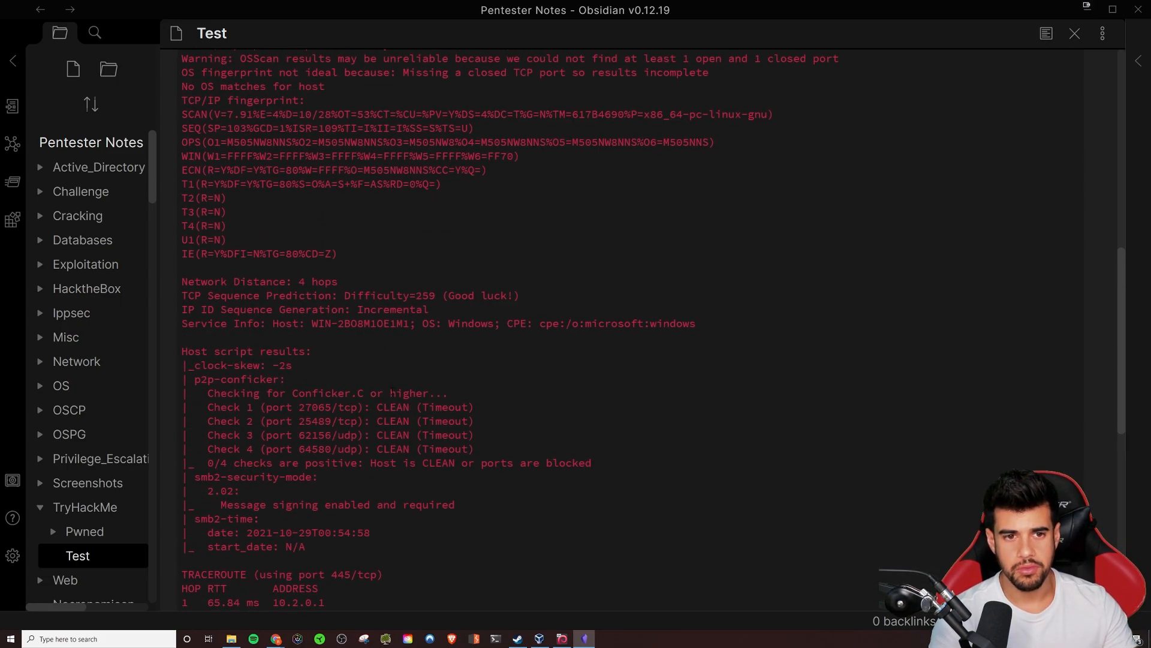
pyautogui.scroll(-3)
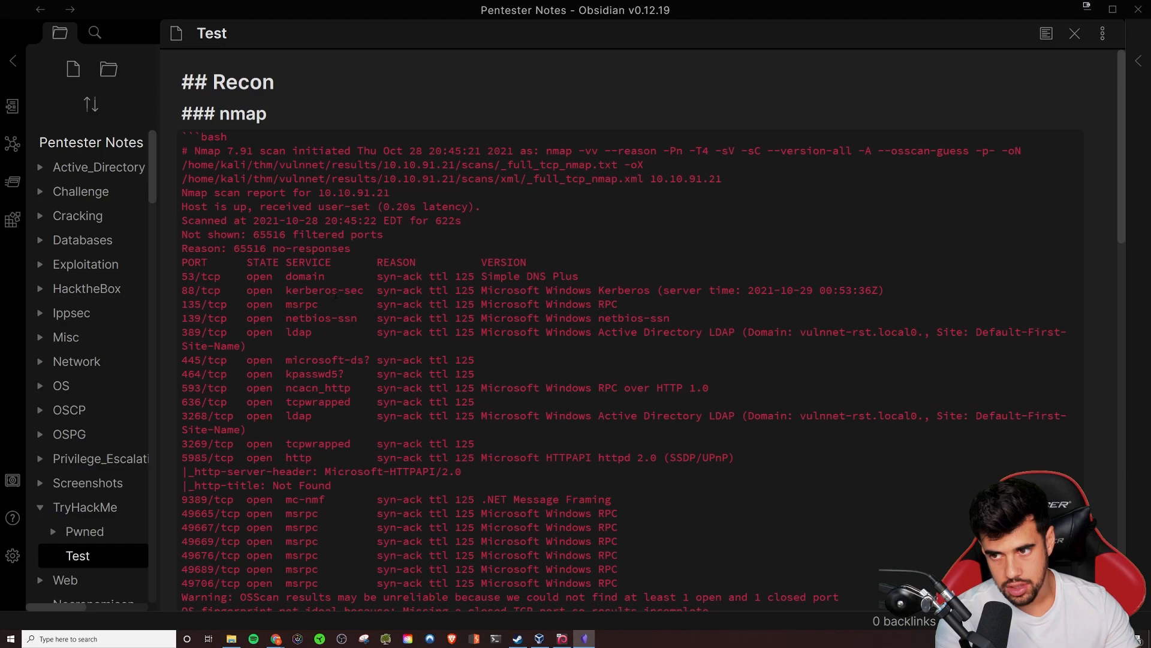
pyautogui.moveTo(69, 409)
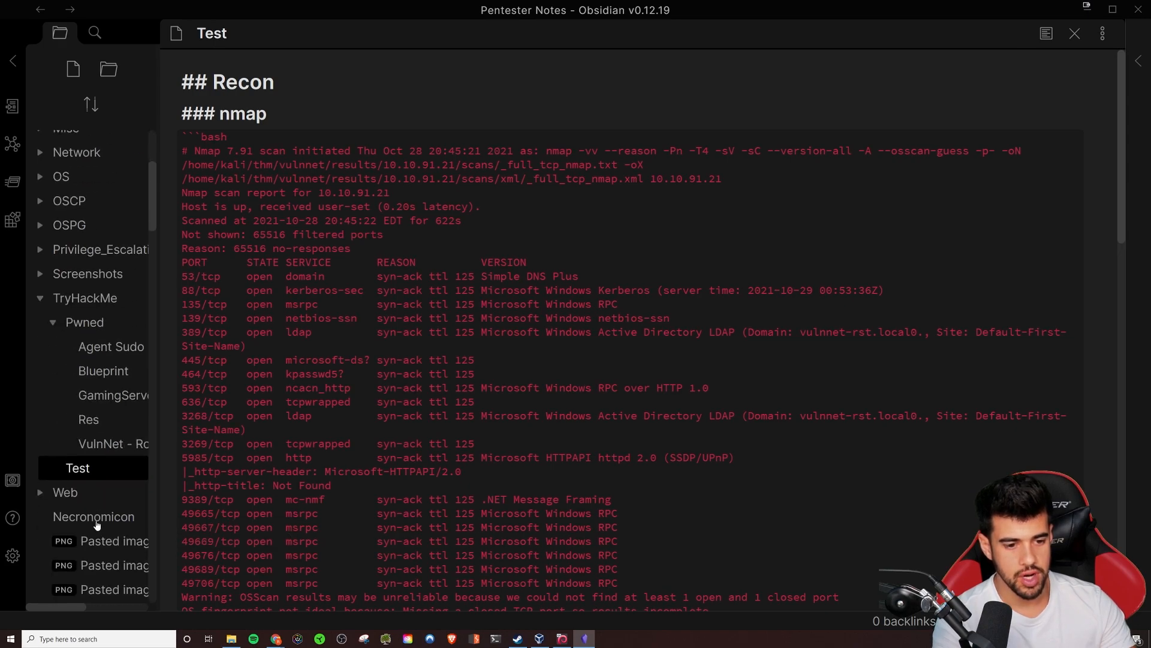
# - Open VulnNet - Roasted and browse its Ports list and SMB crackmapexec results
pyautogui.click(113, 443)
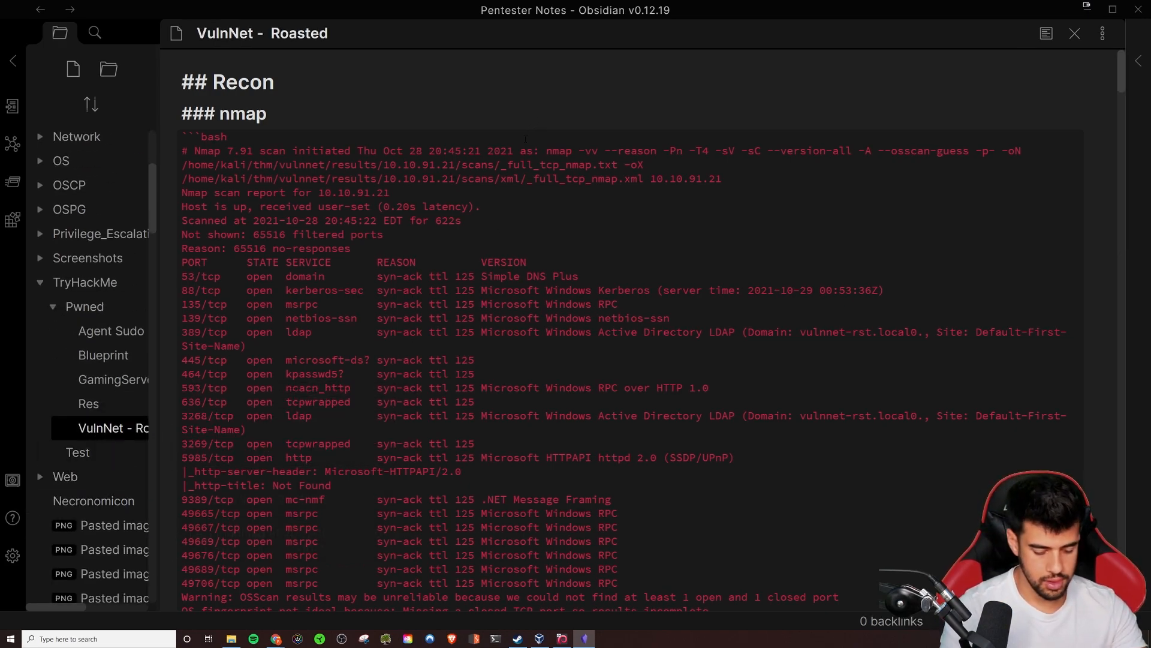
pyautogui.scroll(-3)
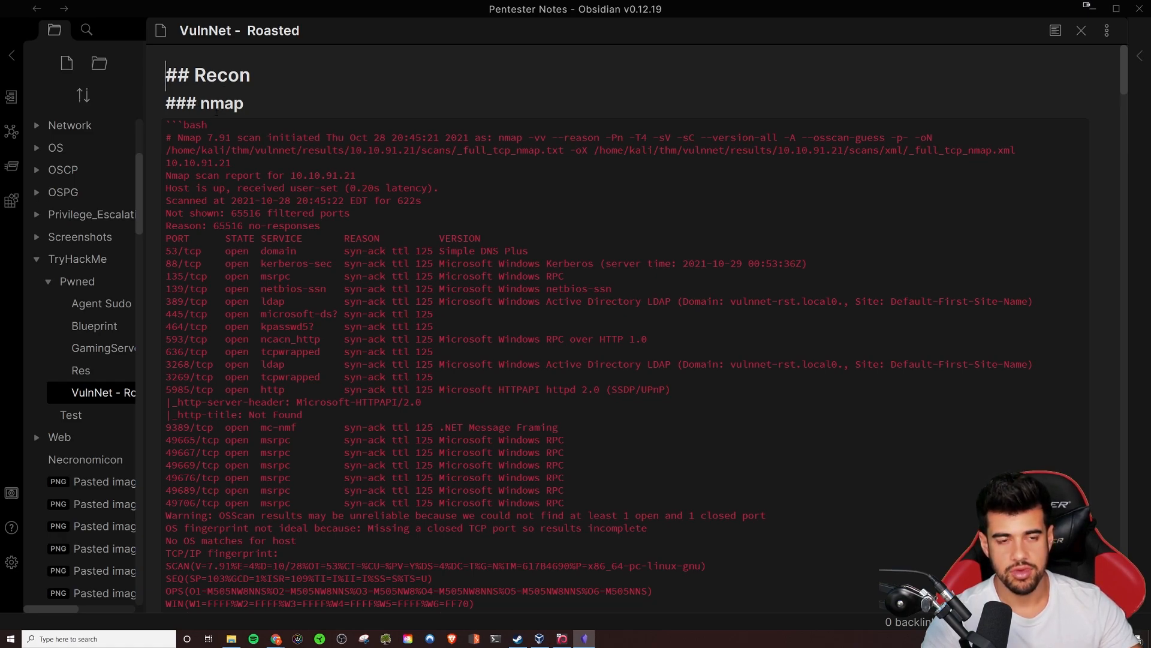
pyautogui.scroll(-3)
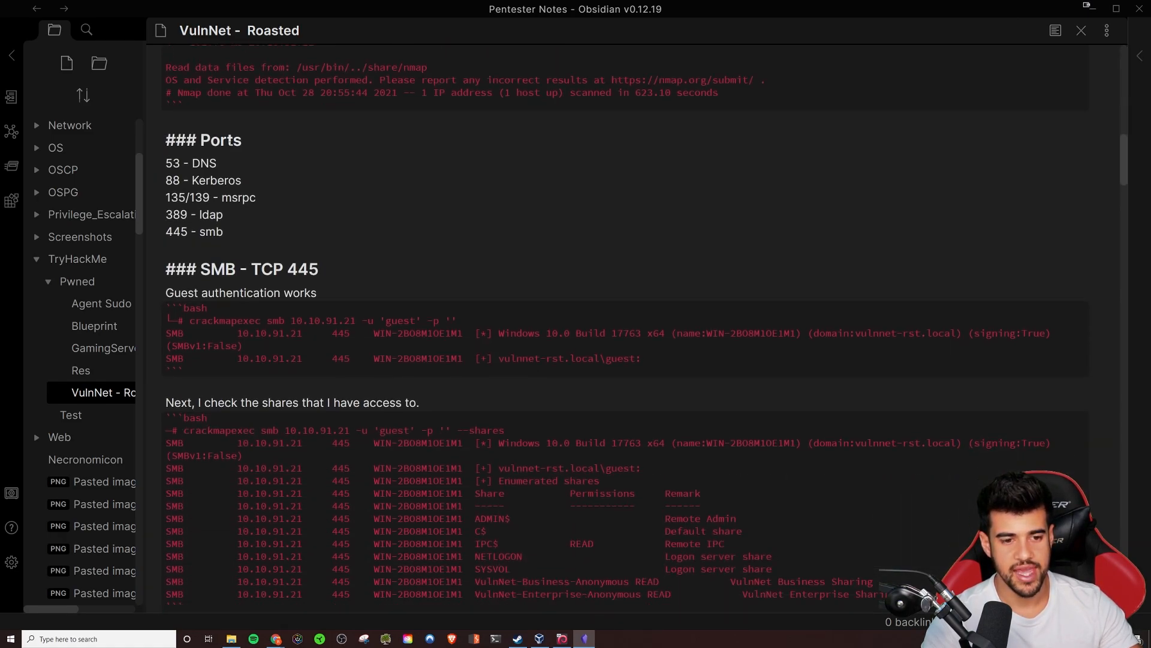
pyautogui.scroll(-3)
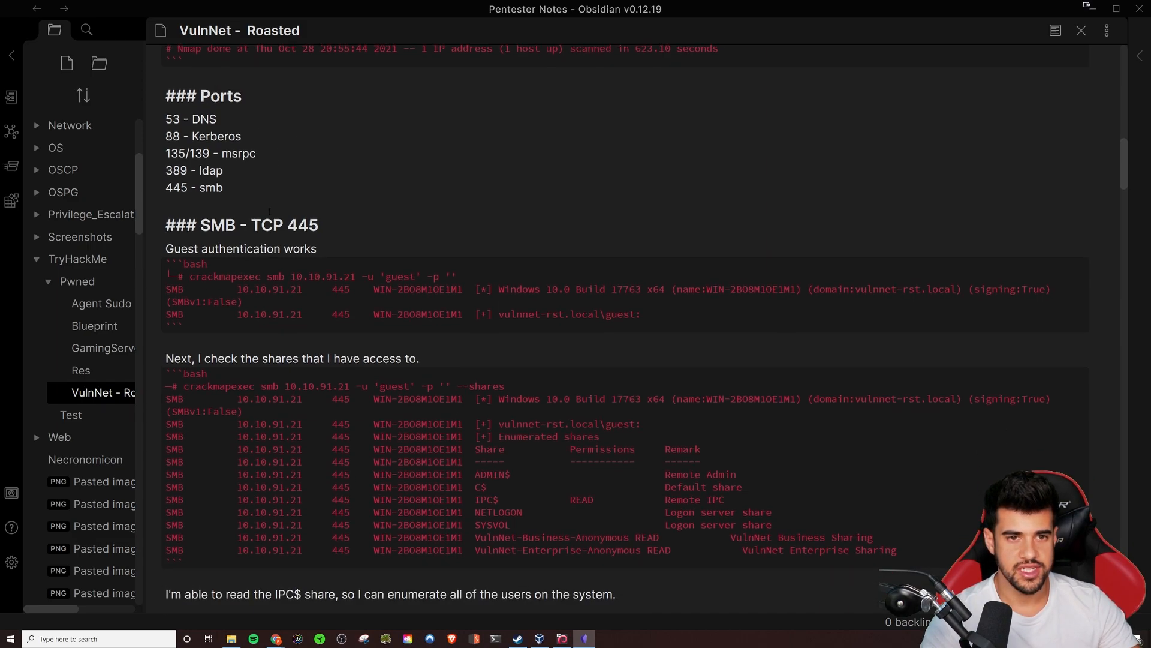
pyautogui.scroll(3)
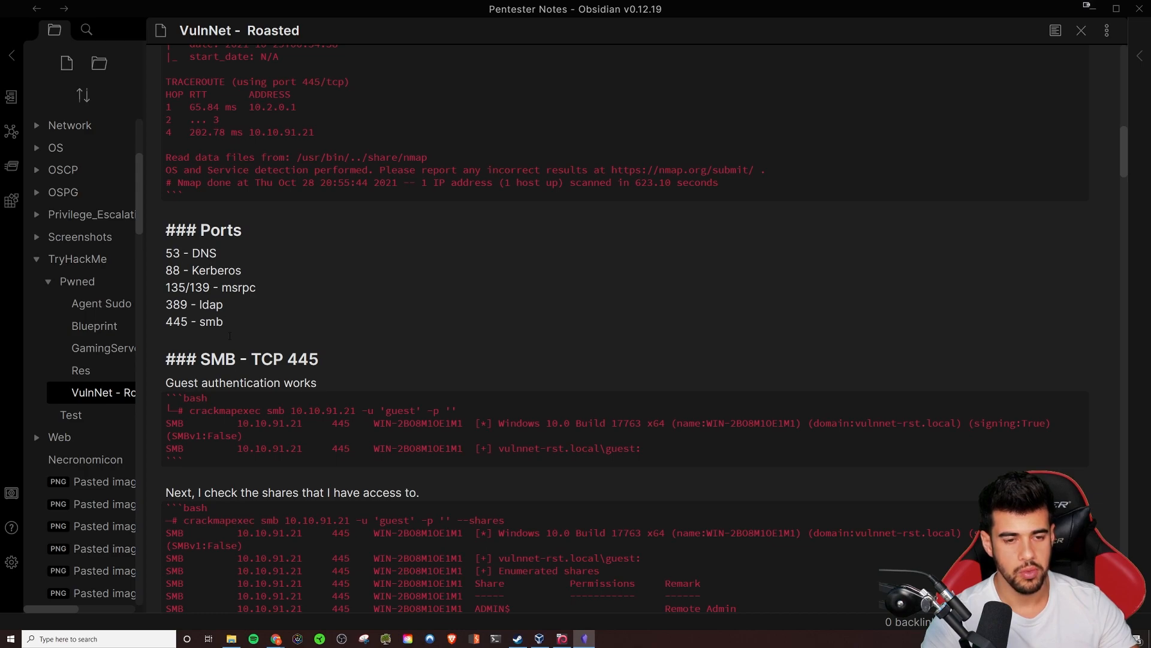
pyautogui.scroll(-3)
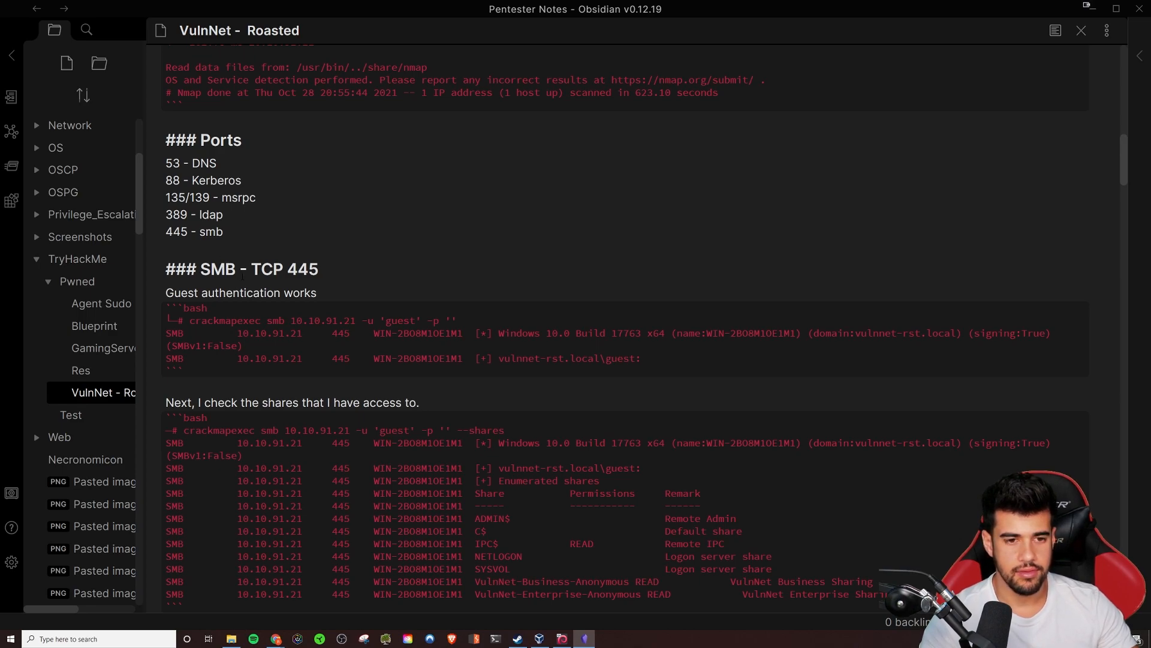
pyautogui.moveTo(1041, 35)
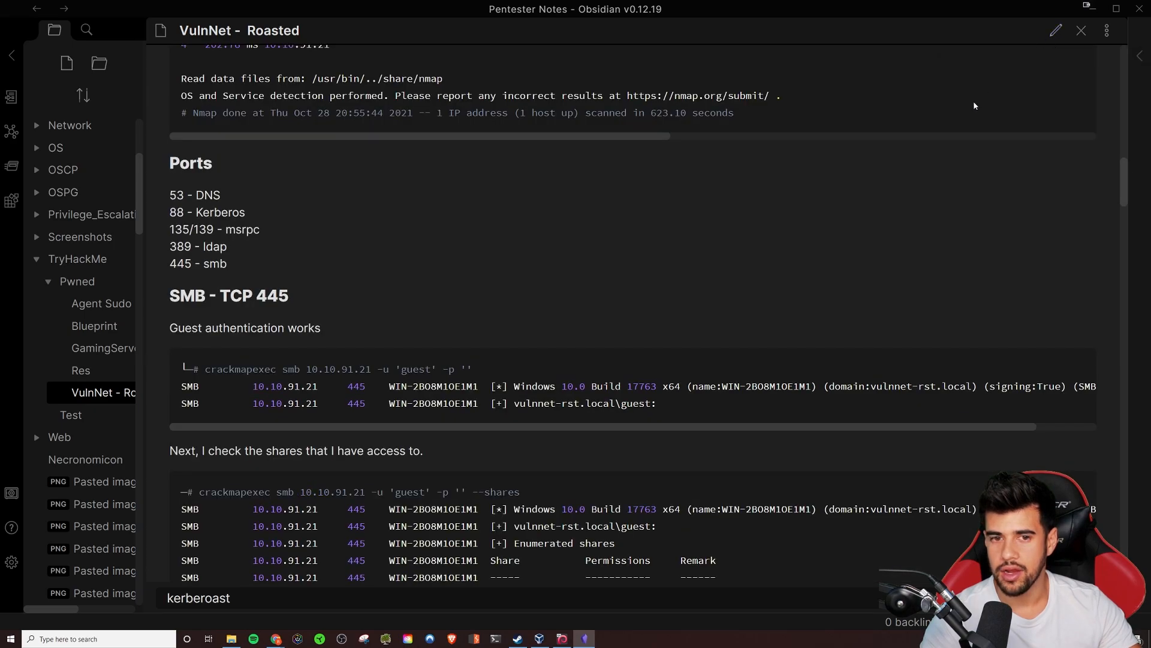
pyautogui.scroll(3)
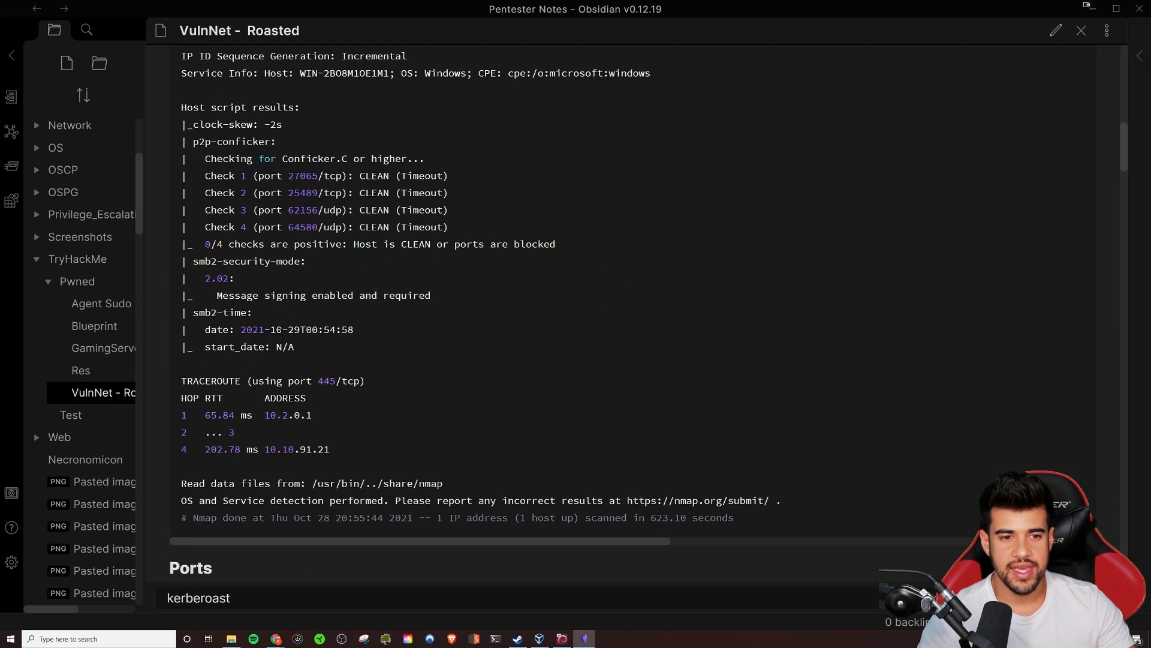
pyautogui.scroll(-3)
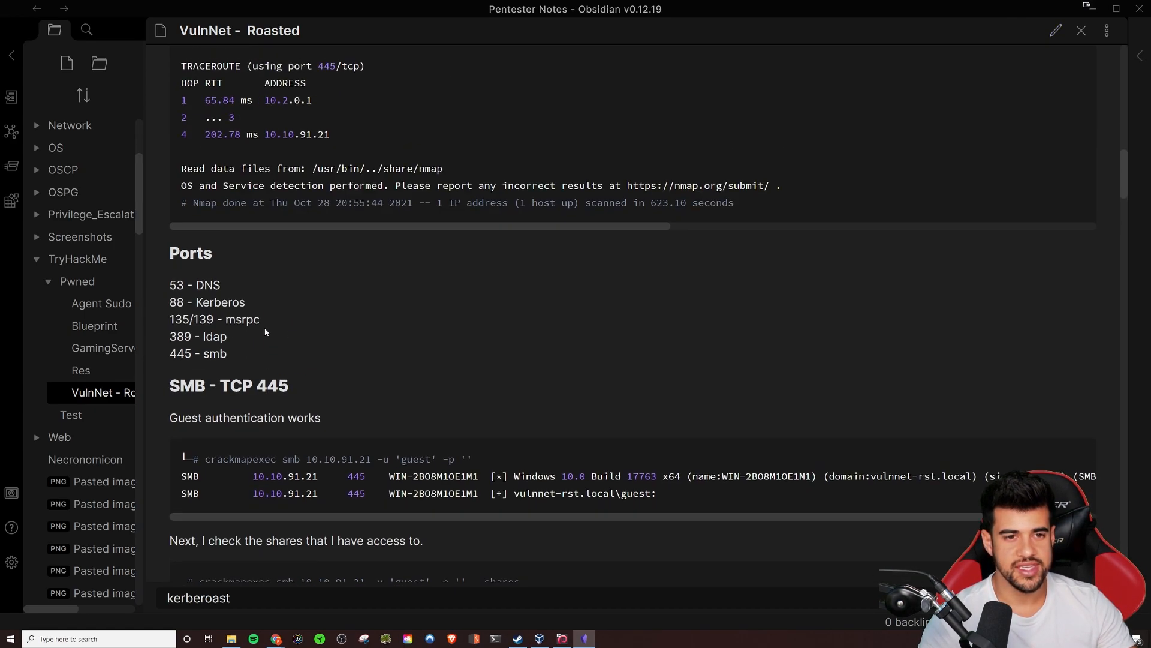
pyautogui.scroll(-3)
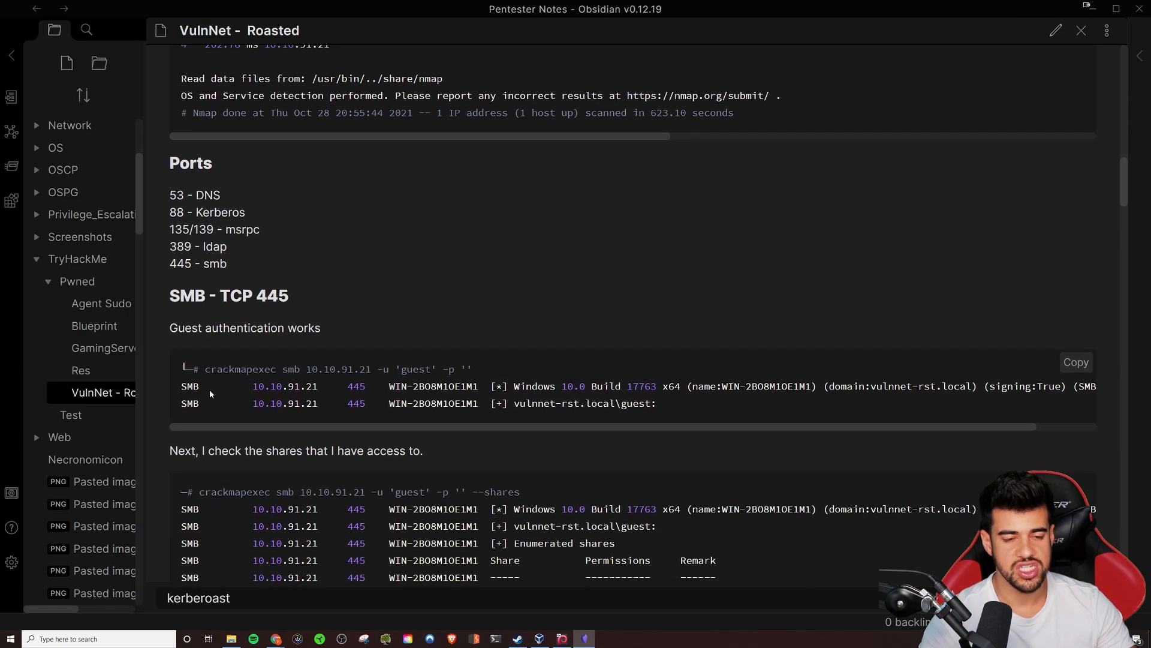
pyautogui.moveTo(232, 277)
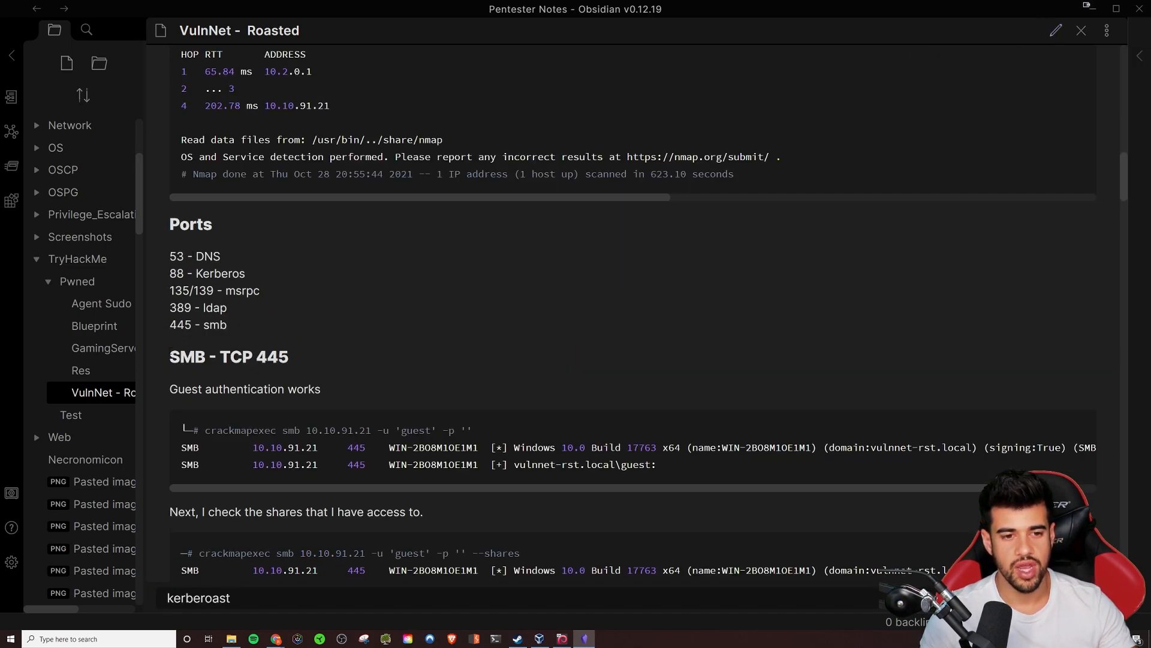
pyautogui.moveTo(1056, 30)
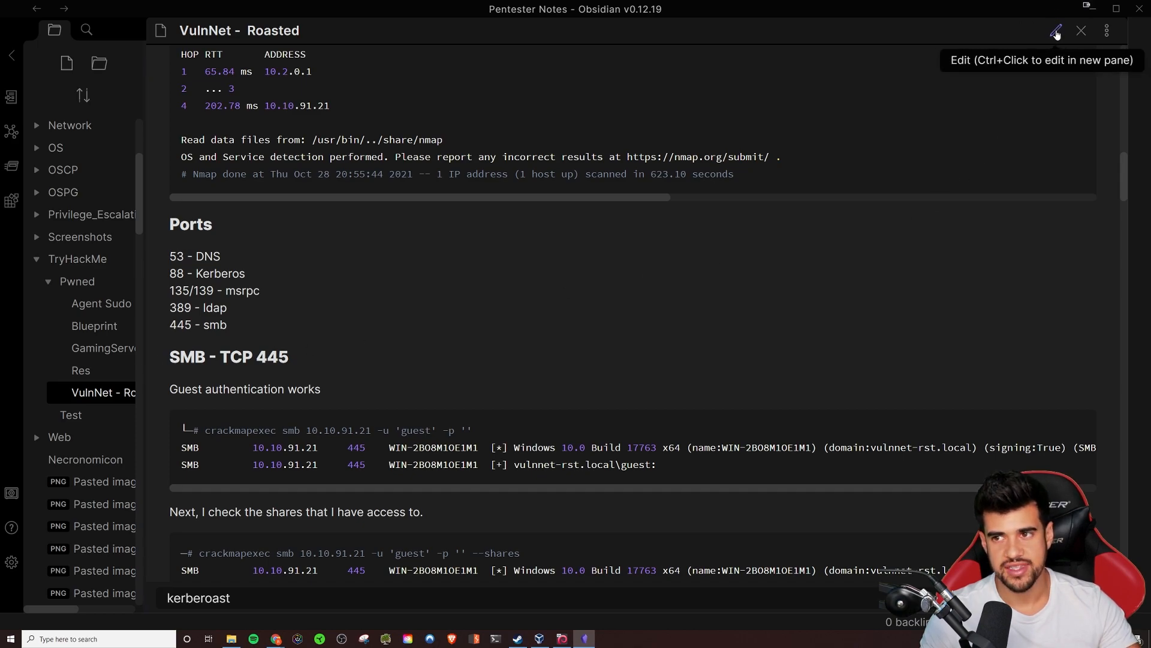
# - Add a <br></br> spacer under the Ports list in editing view
pyautogui.click(1055, 30)
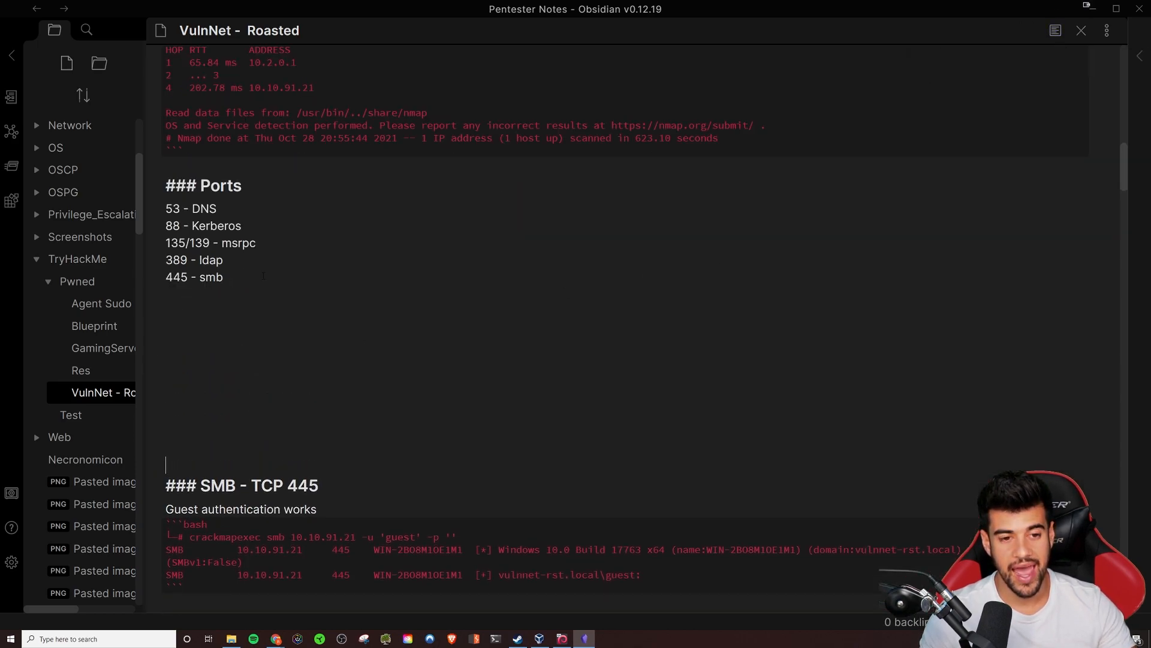
pyautogui.click(1056, 30)
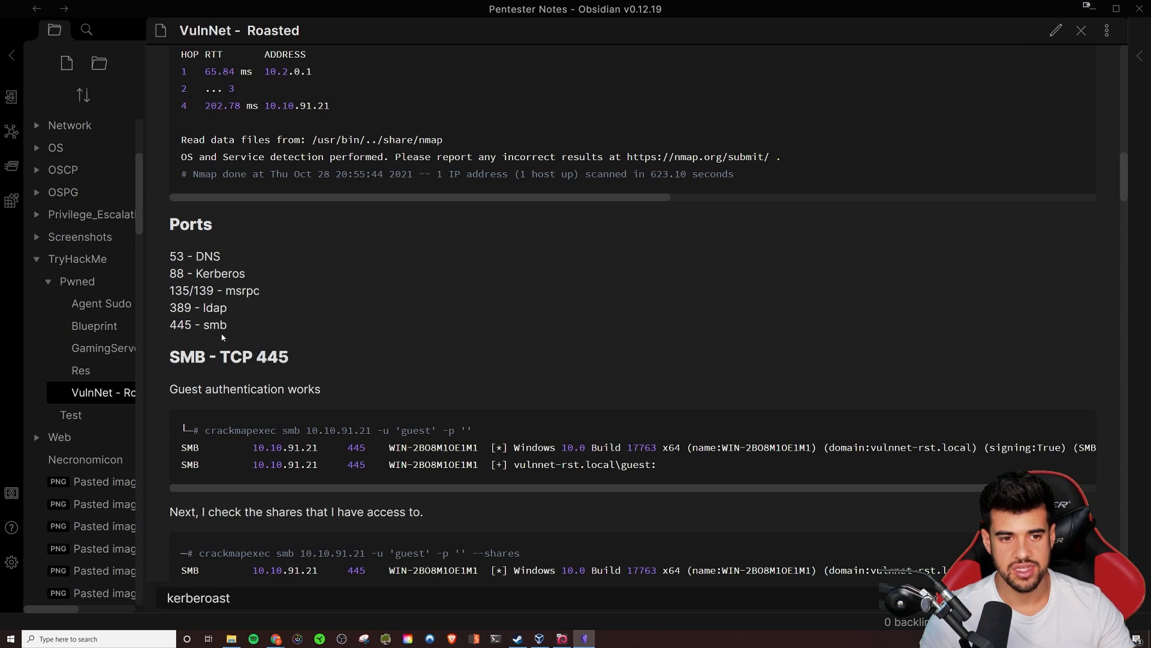
pyautogui.click(1055, 30)
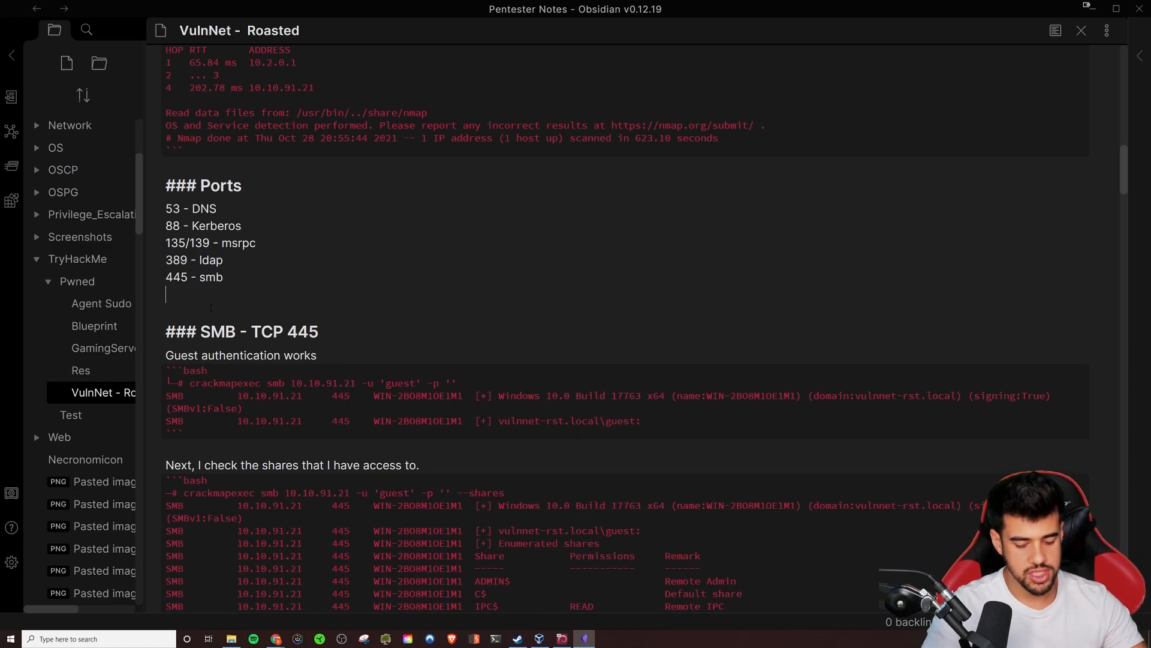
pyautogui.write('<br')
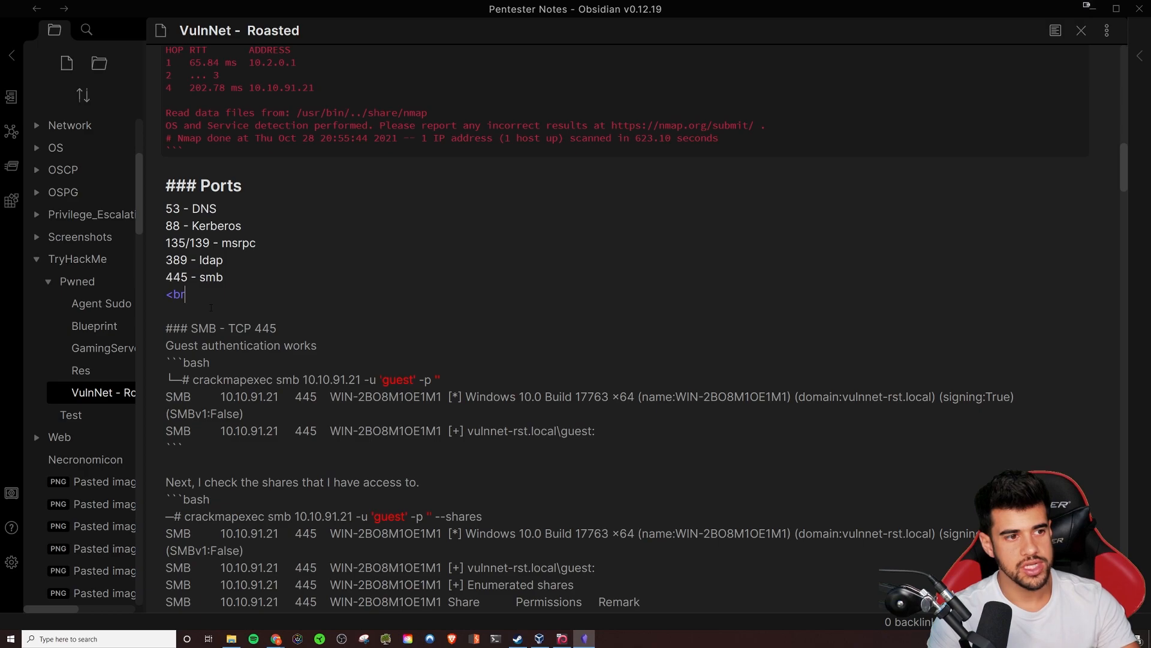
pyautogui.write('</br>')
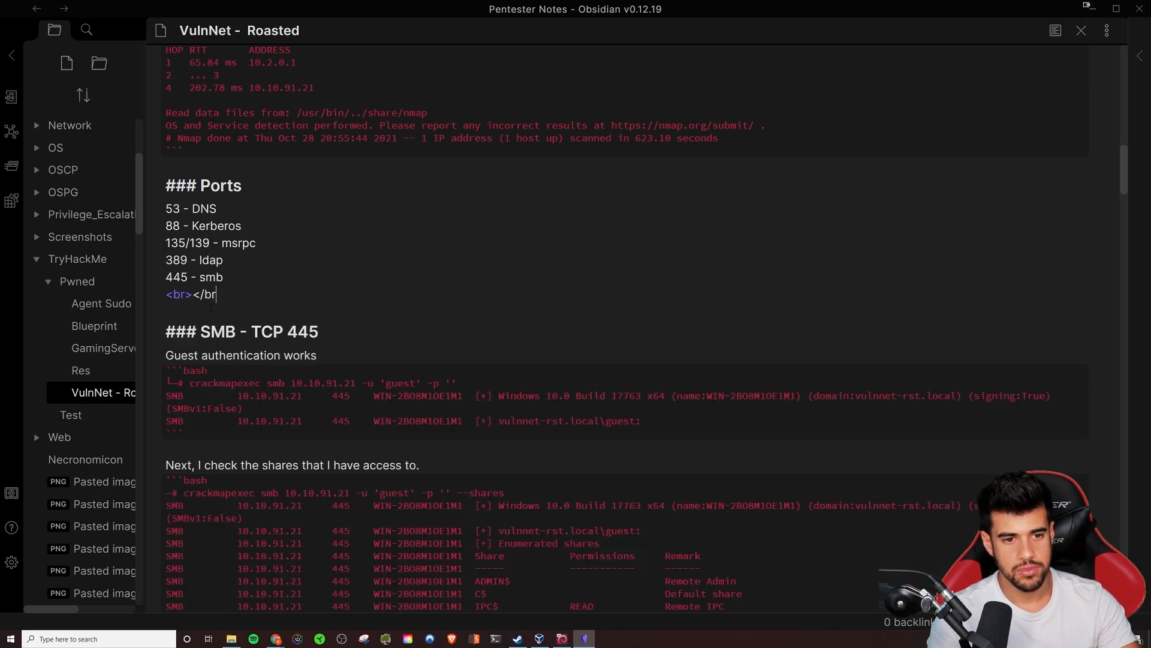
pyautogui.write('>')
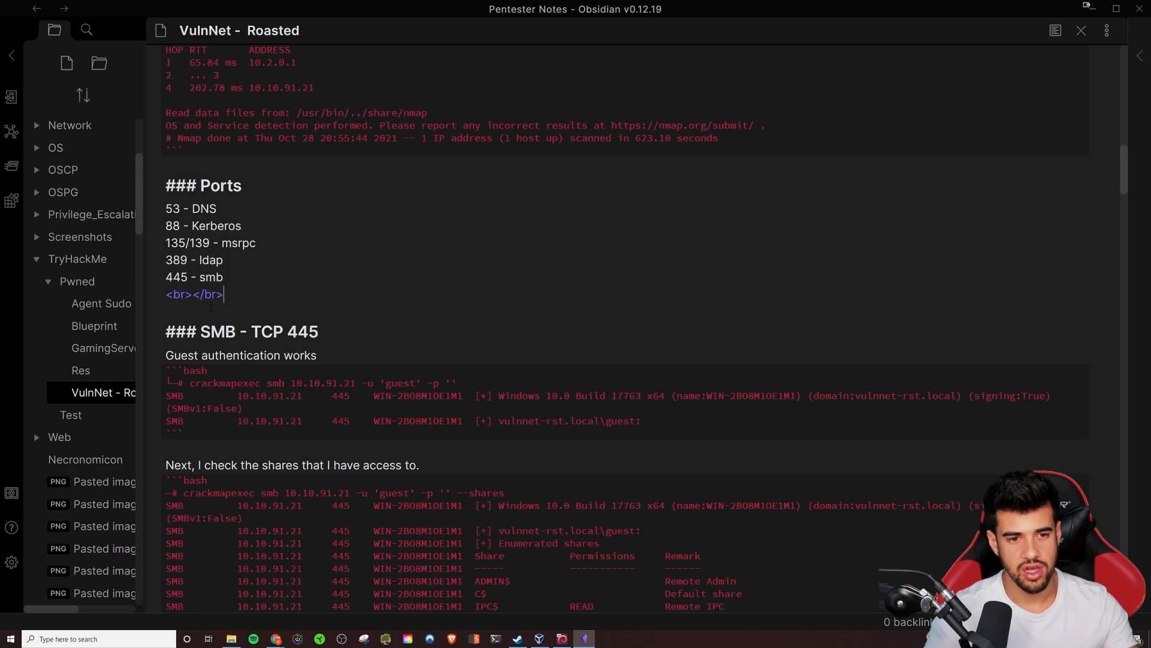
pyautogui.moveTo(1055, 30)
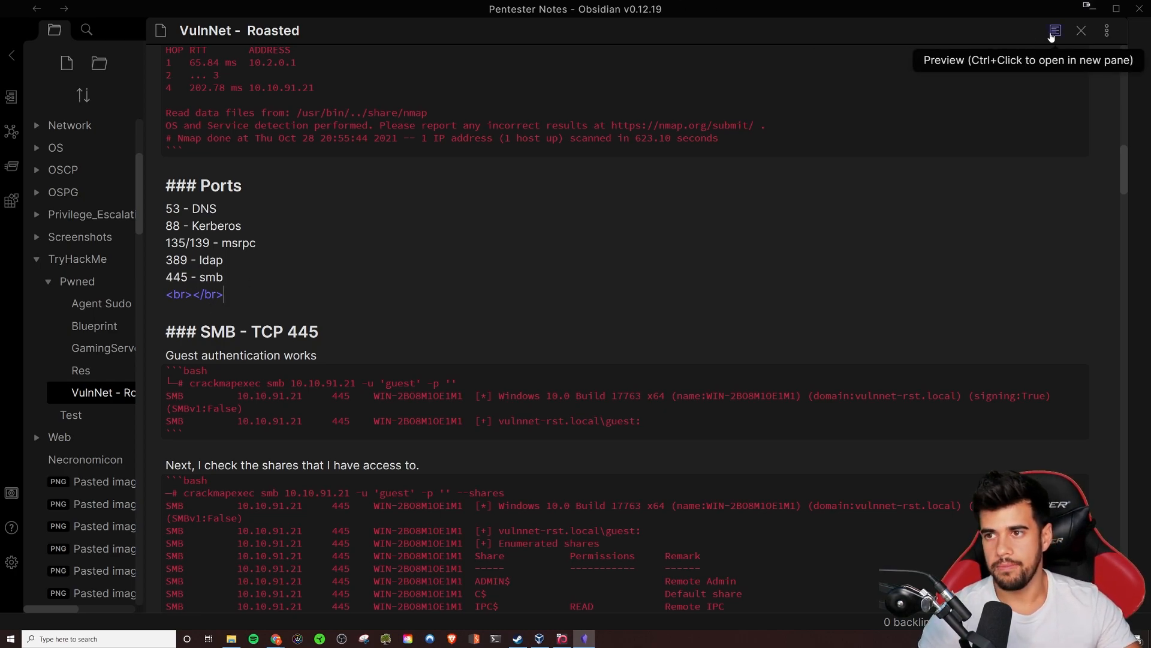
# - Preview the added break, then return the note to editing view
pyautogui.click(1053, 30)
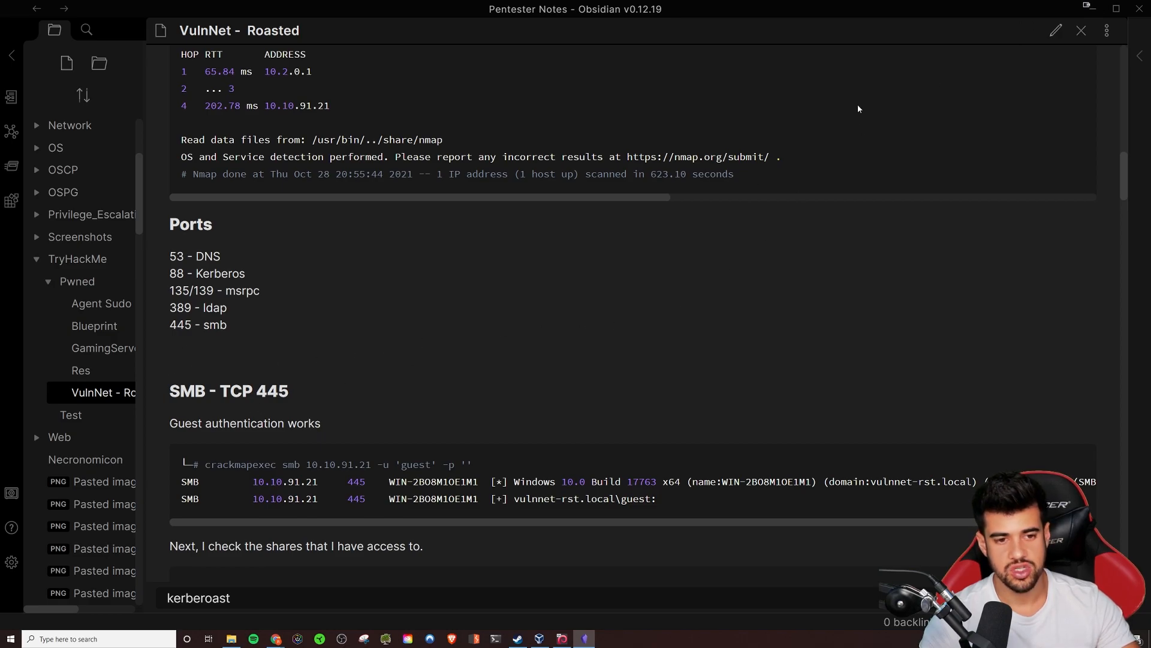
pyautogui.scroll(-3)
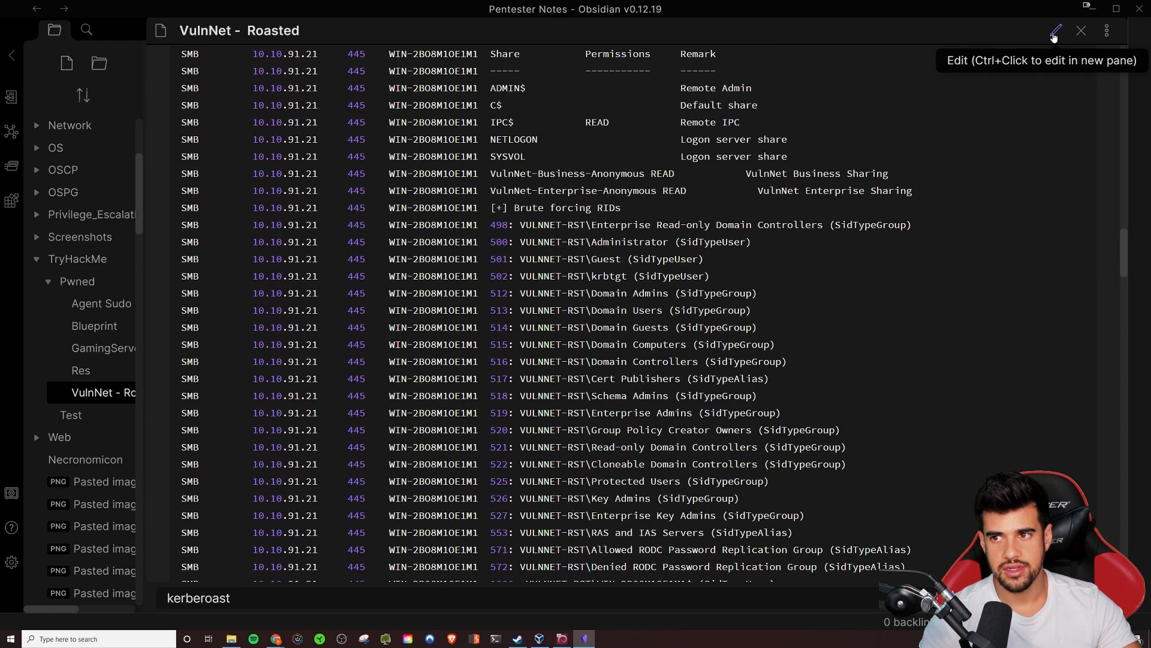
pyautogui.click(1056, 30)
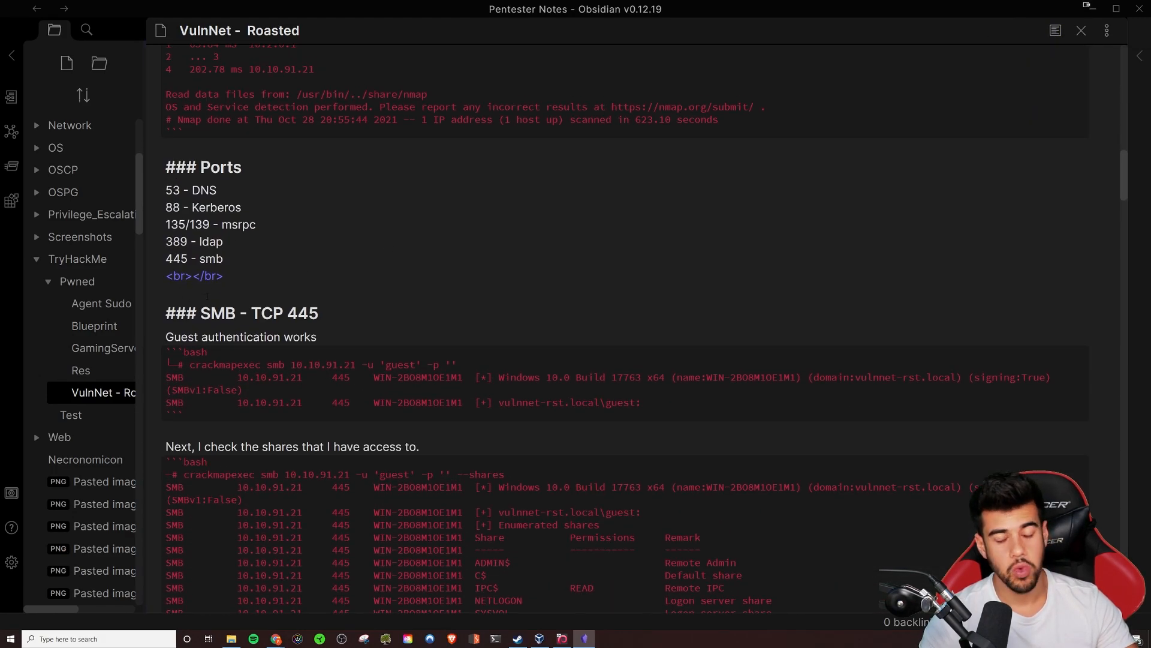
pyautogui.scroll(-3)
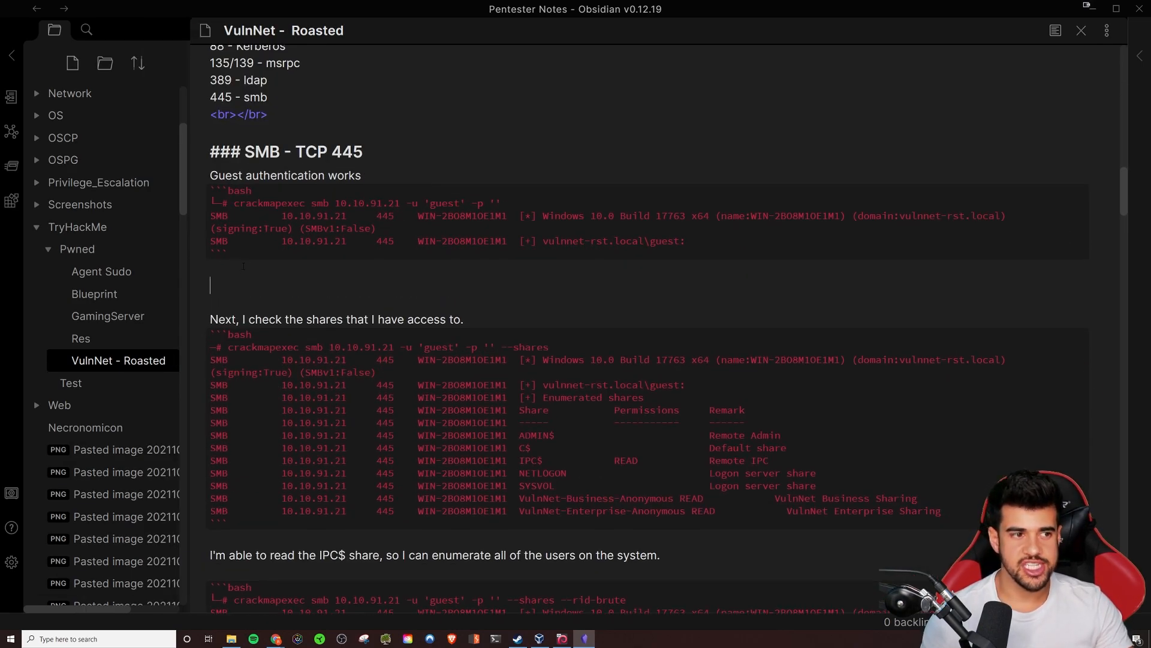
# - Type sample lines like 'some text here' under the guest authentication block
pyautogui.write('some t')
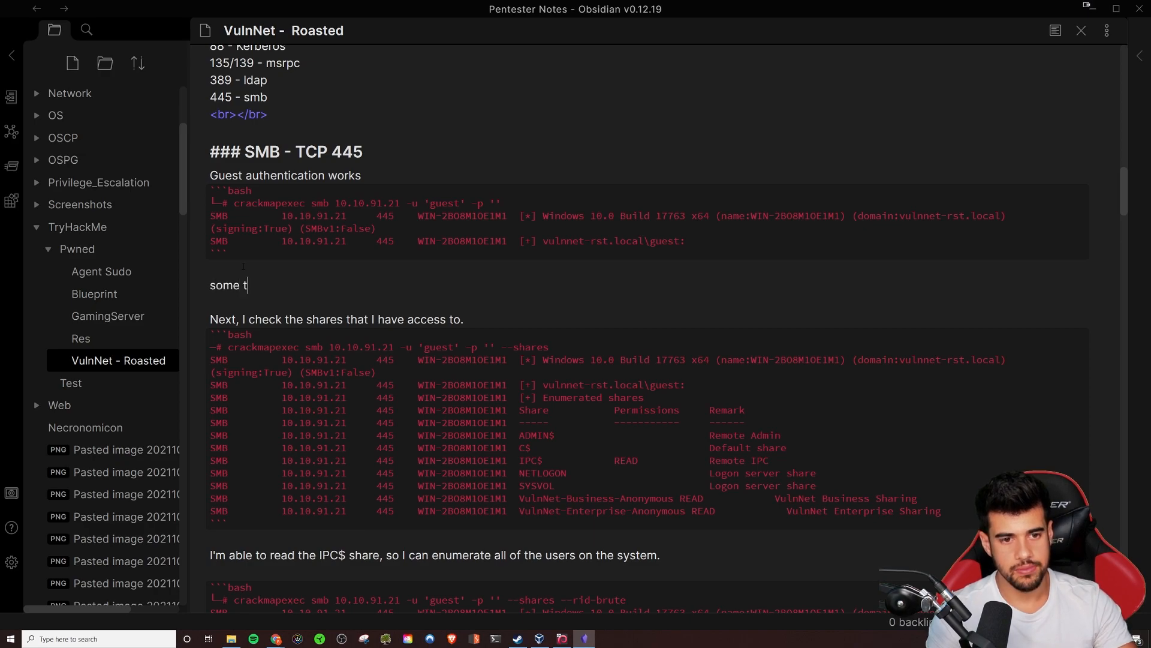
pyautogui.write('ext here')
pyautogui.write('`cod')
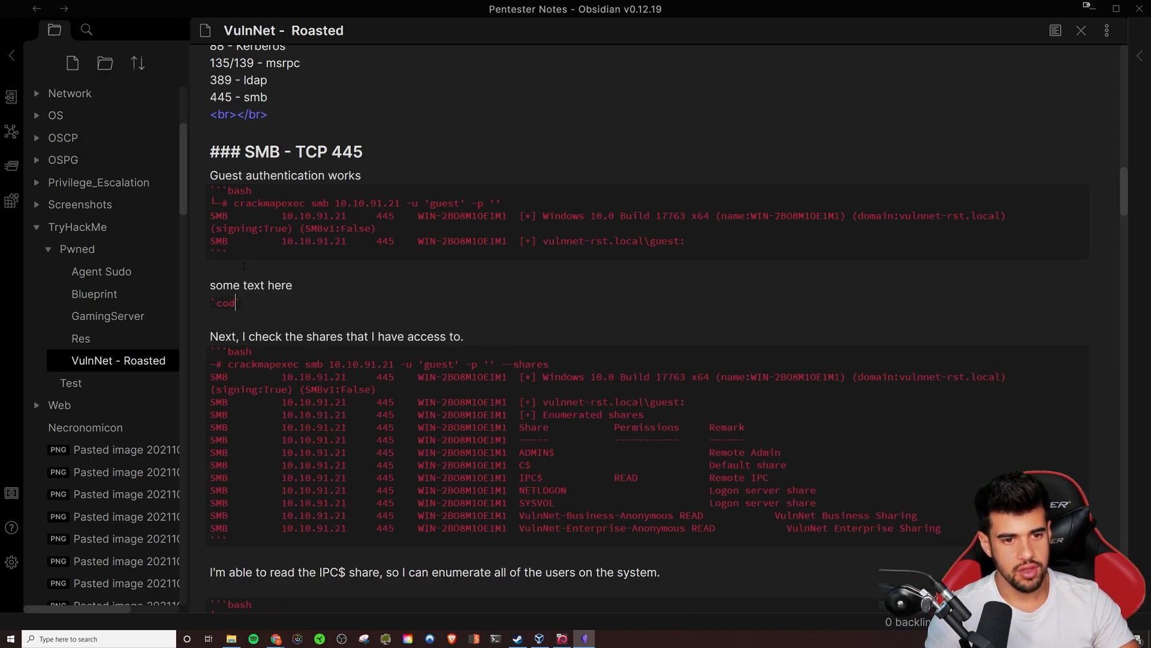
pyautogui.write('e')
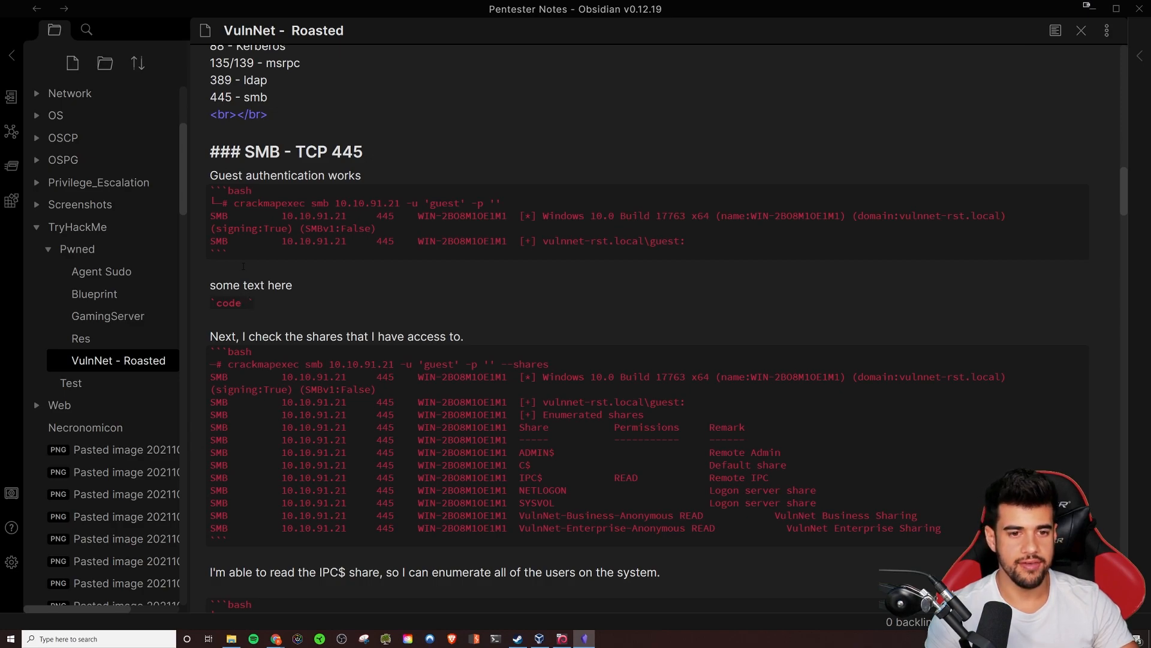
pyautogui.write('here')
pyautogui.write('some ot')
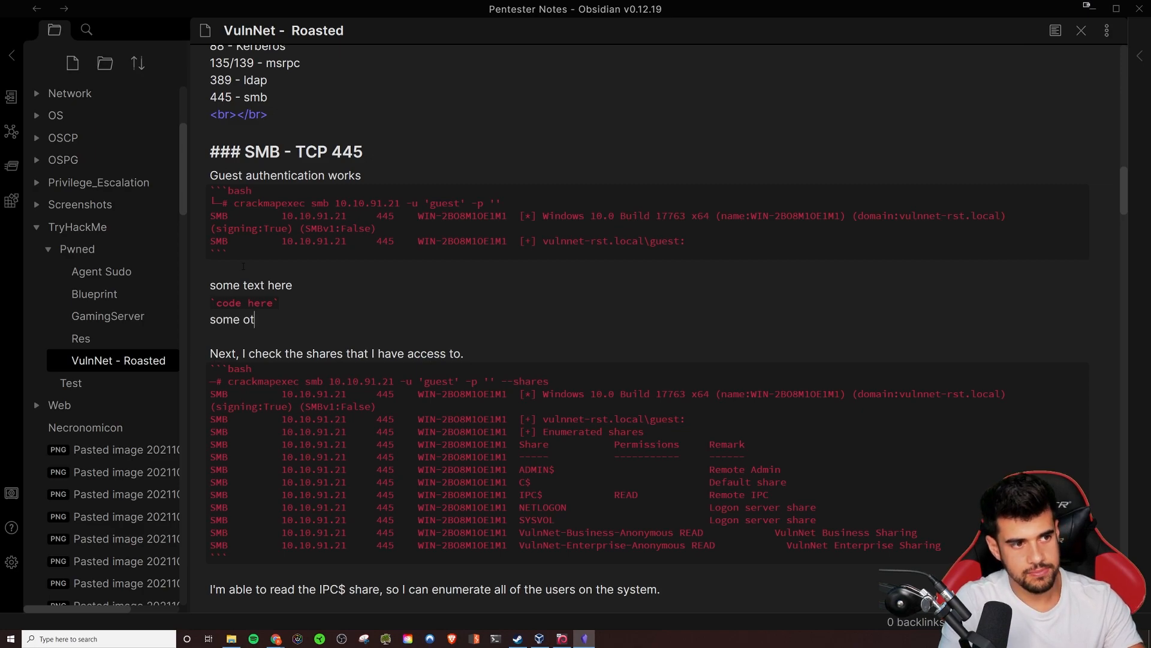
pyautogui.write('her text')
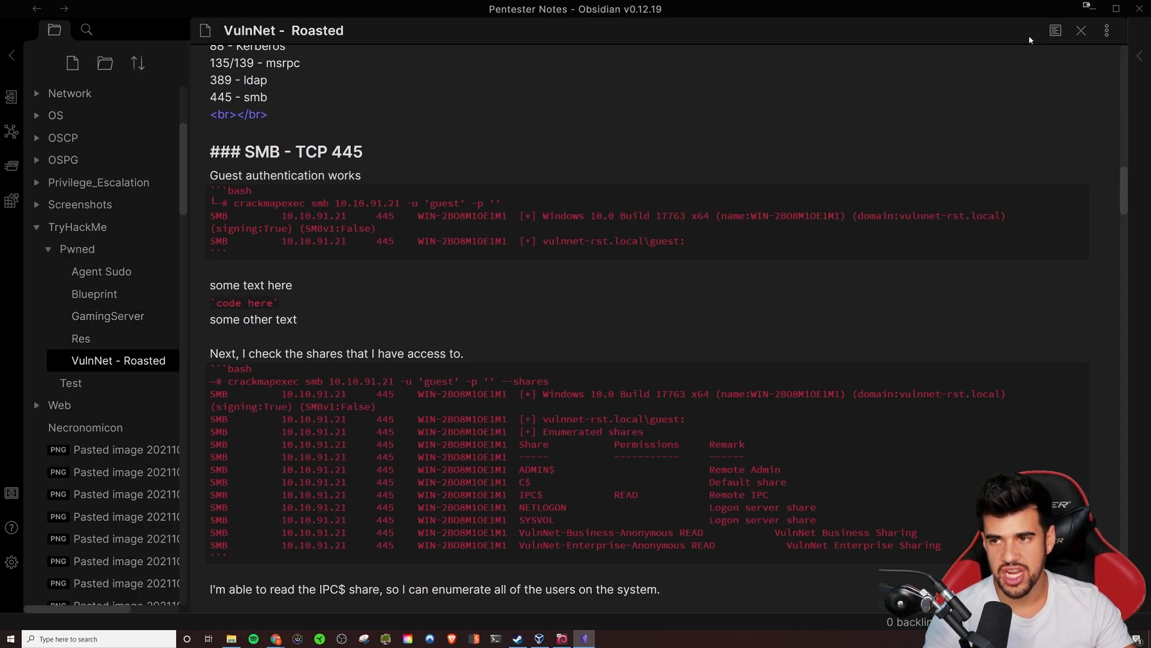
# - Preview the sample inline code, then remove the test lines
pyautogui.click(1054, 30)
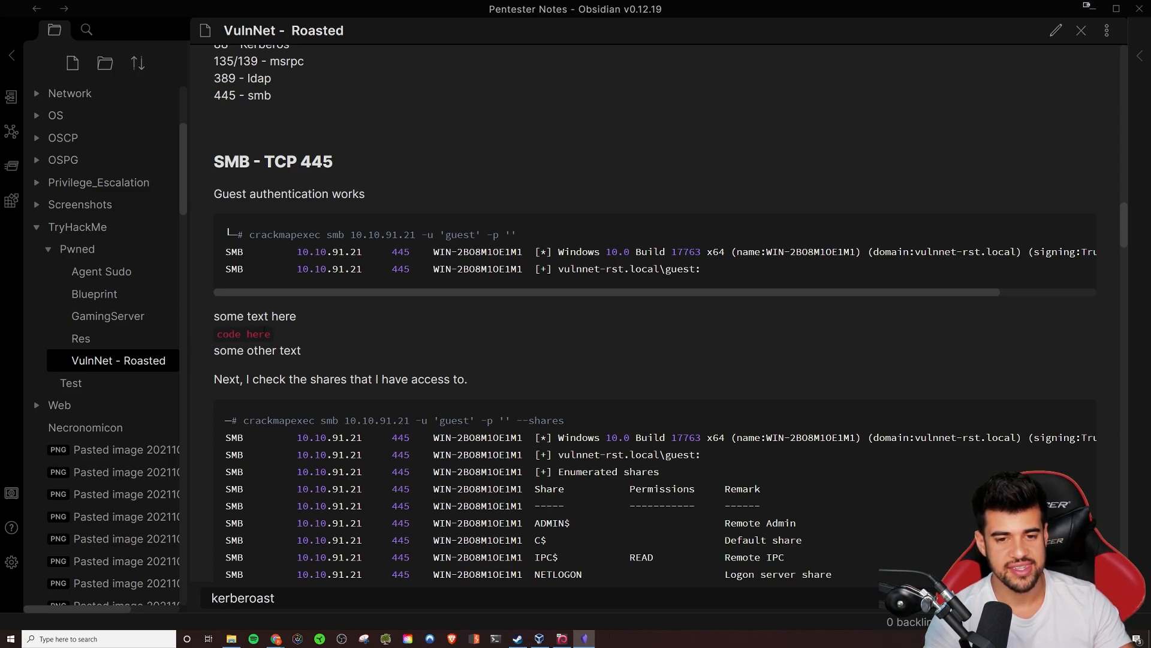
pyautogui.moveTo(214, 316); pyautogui.dragTo(298, 351)
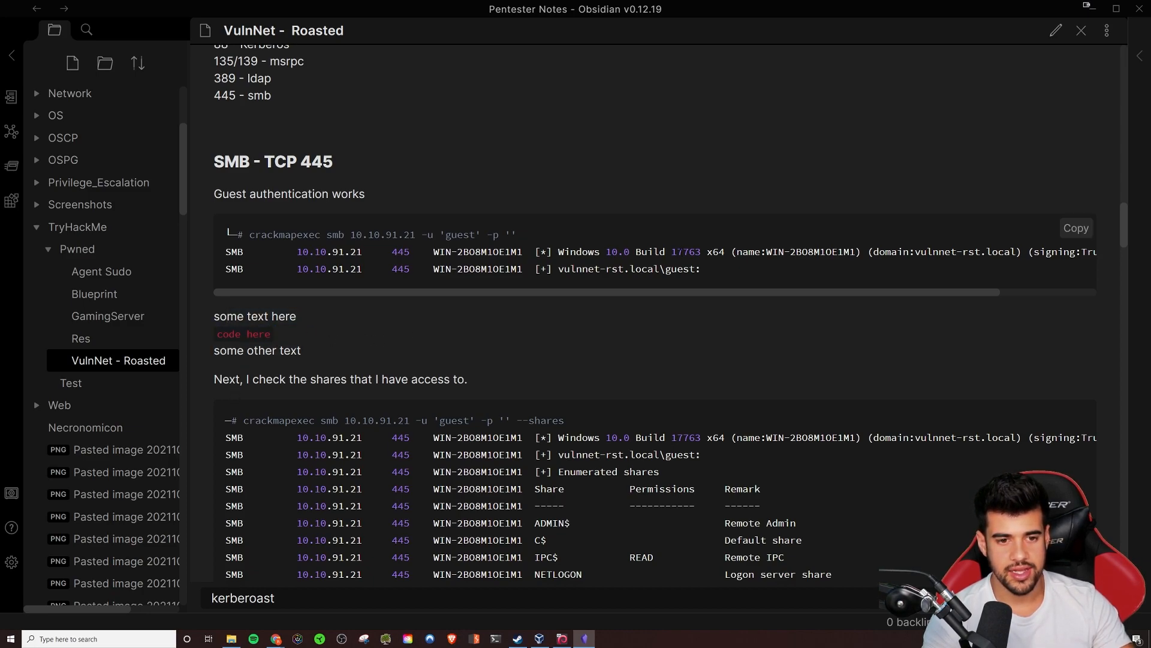
pyautogui.click(1055, 30)
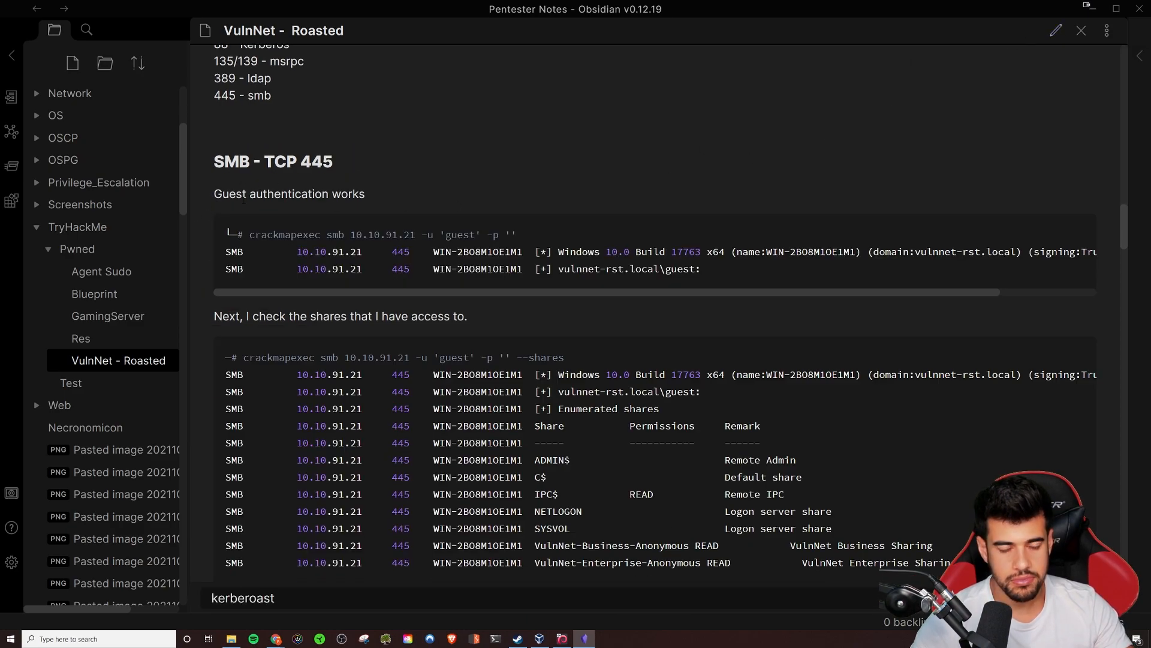
pyautogui.moveTo(936, 88)
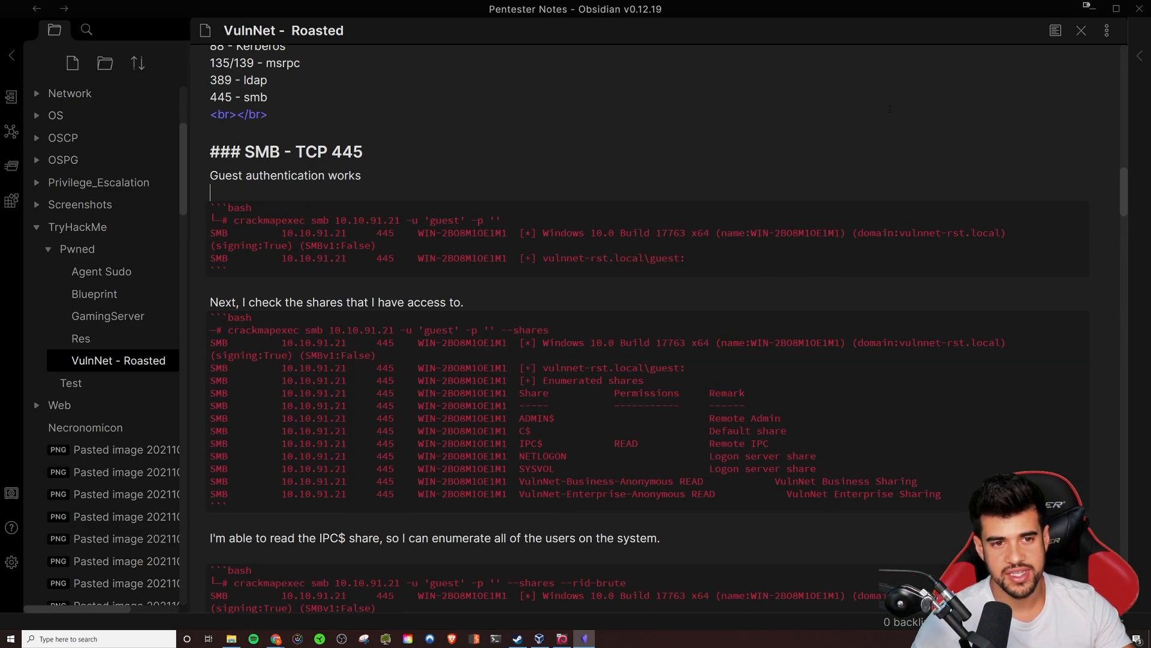
# - Switch VulnNet - Roasted back to editing view and scroll through the code-block markdown
pyautogui.click(1056, 31)
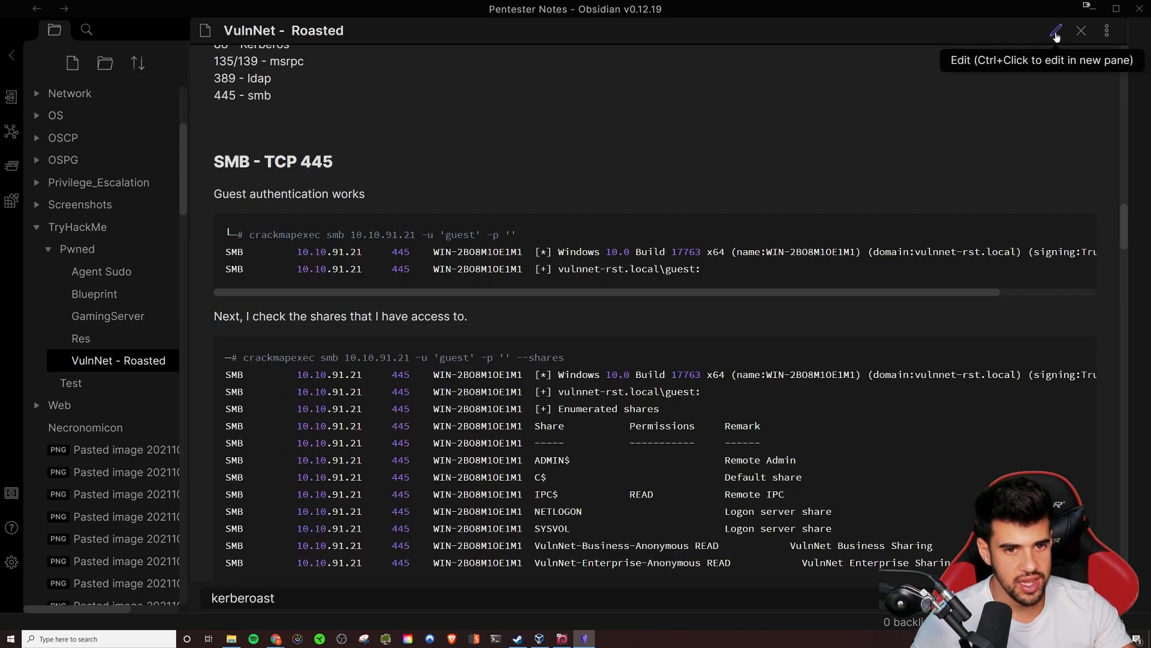
pyautogui.click(1055, 32)
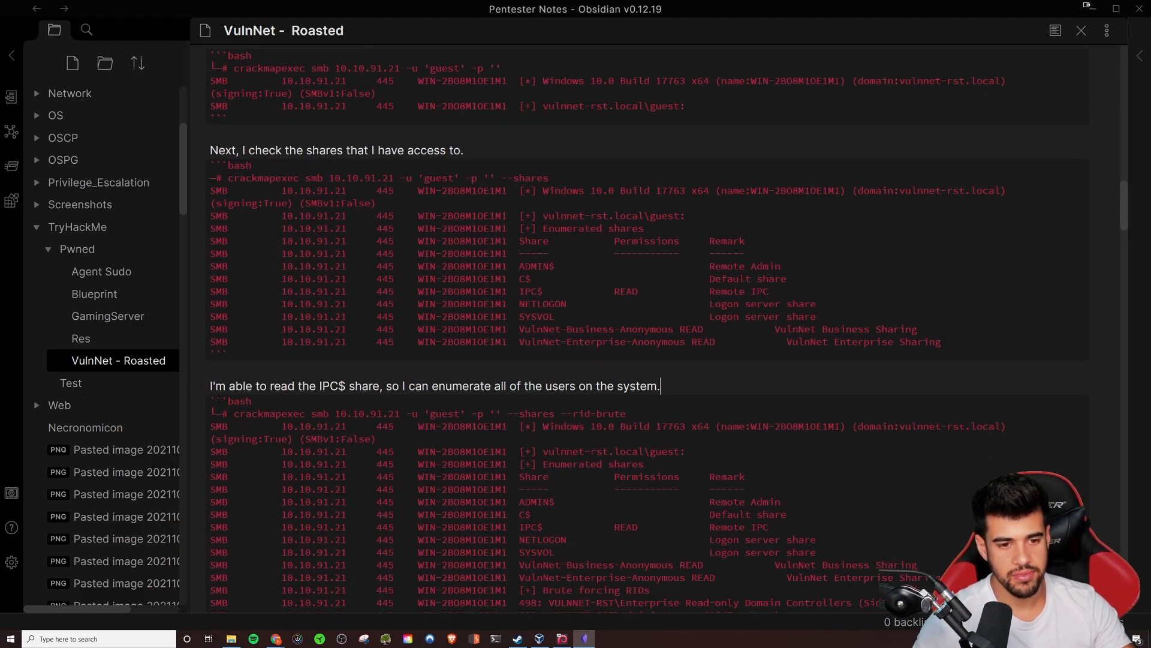
pyautogui.scroll(-3)
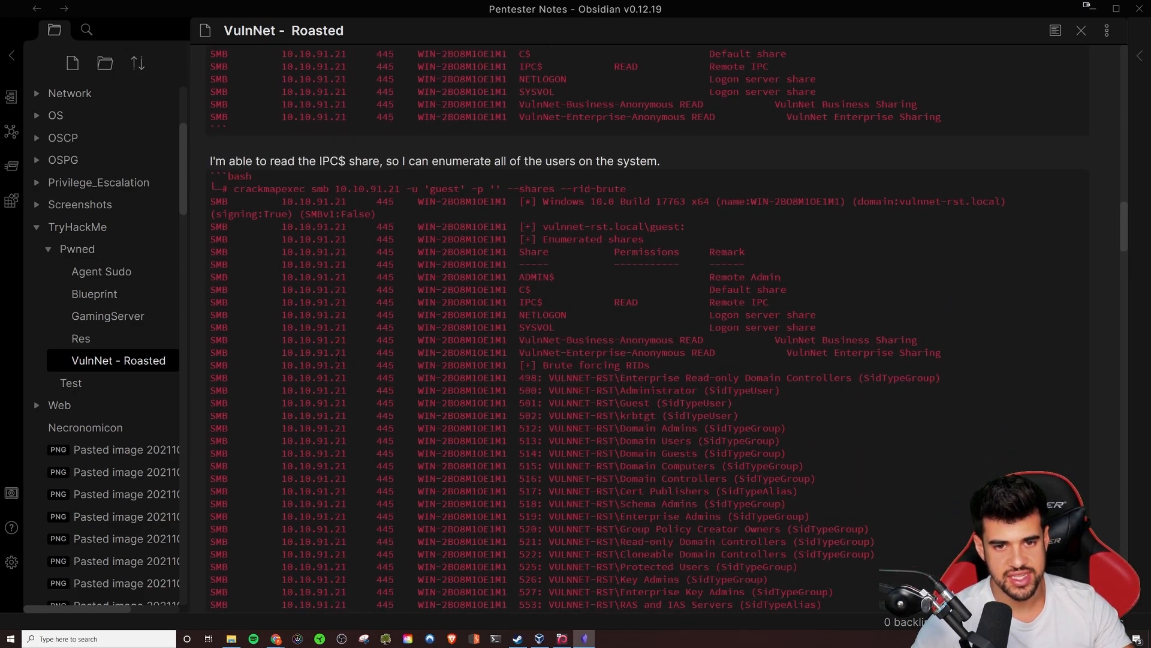
pyautogui.scroll(-3)
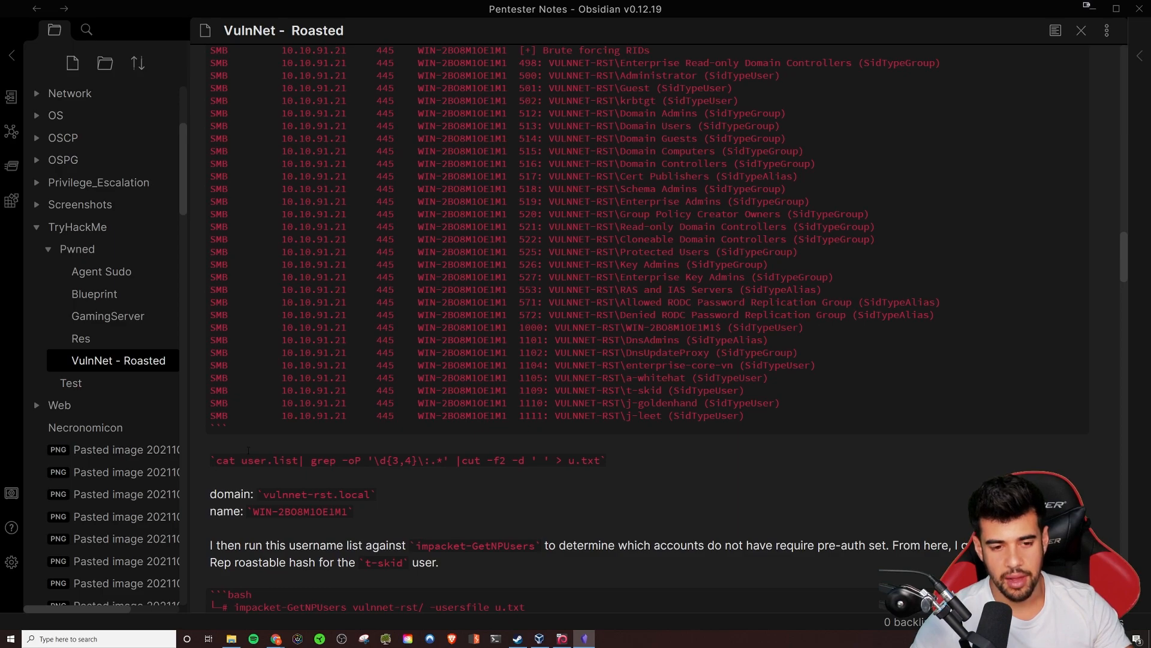
pyautogui.scroll(-3)
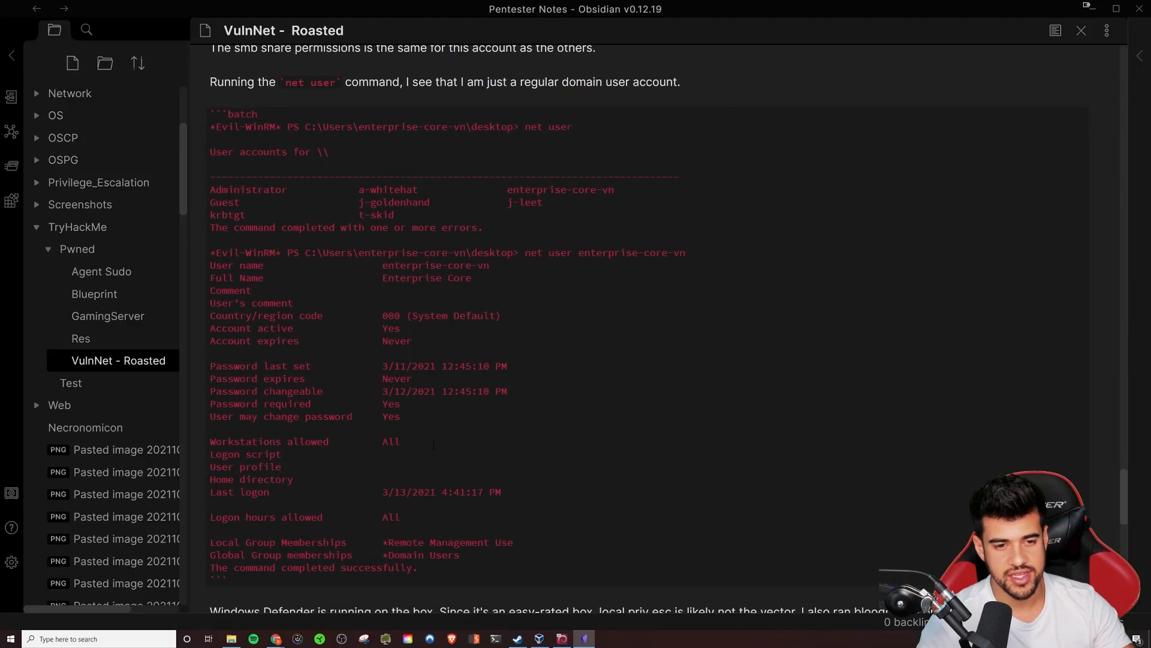
pyautogui.scroll(-3)
pyautogui.write('kerberoast')
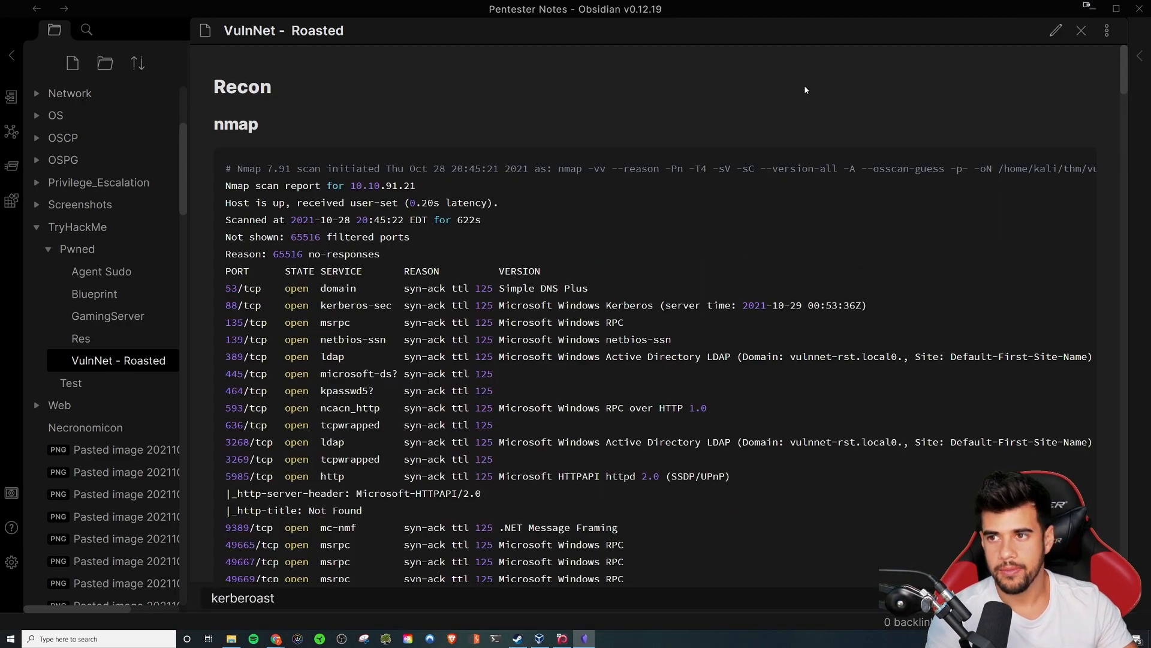
pyautogui.moveTo(1053, 30)
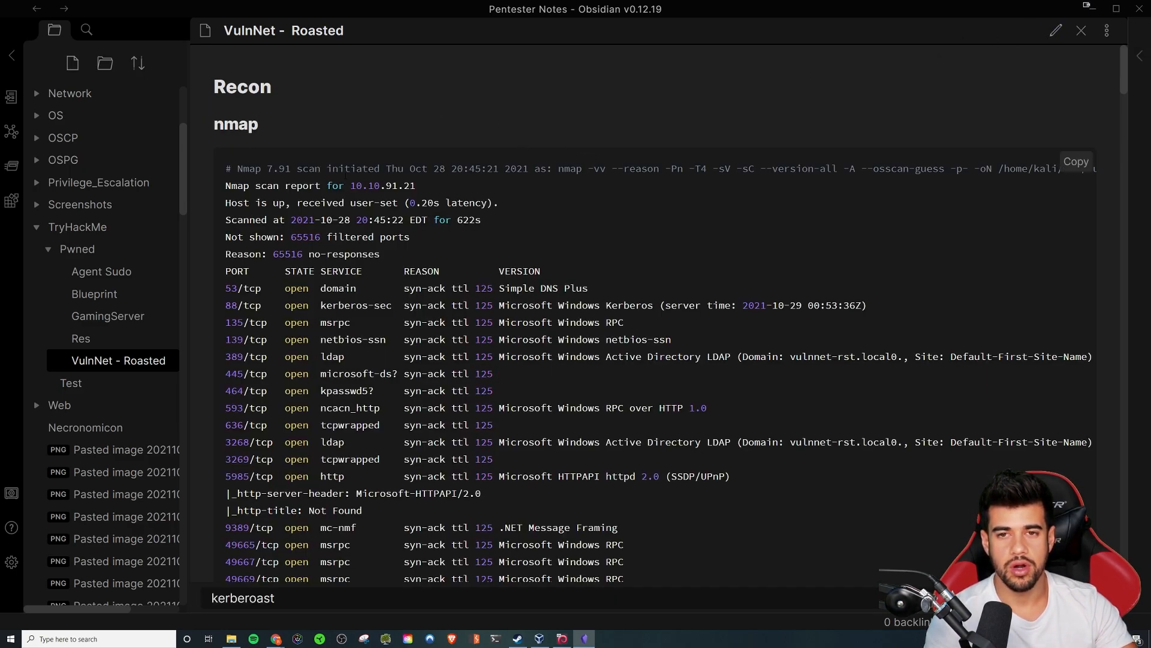
pyautogui.scroll(-3)
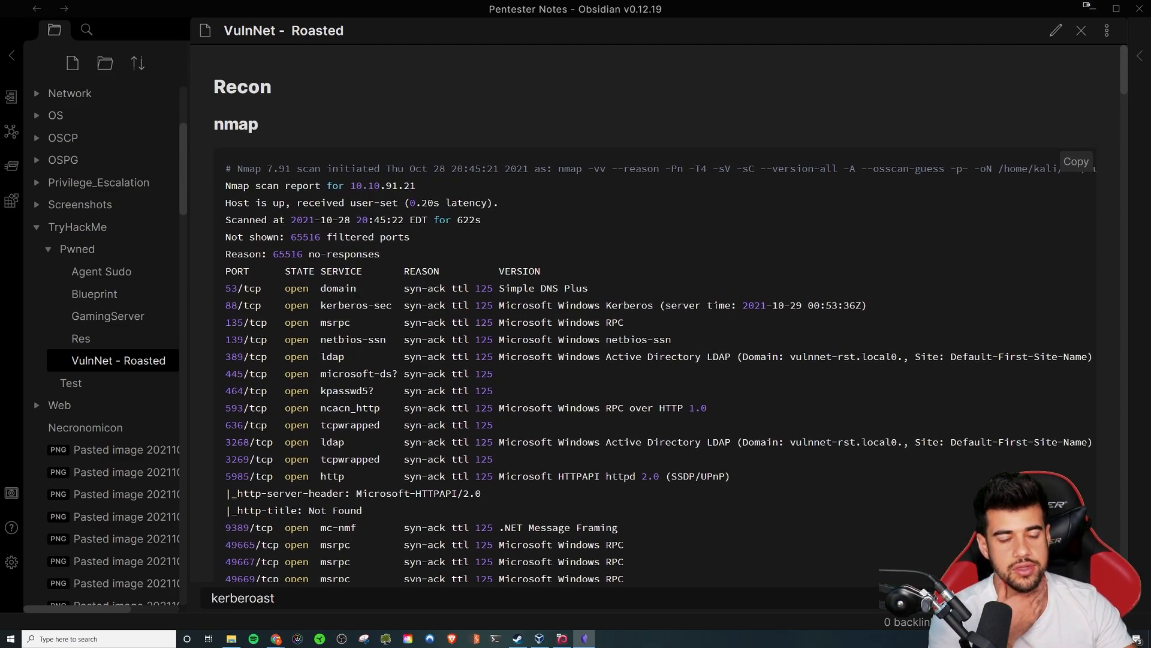
pyautogui.scroll(-3)
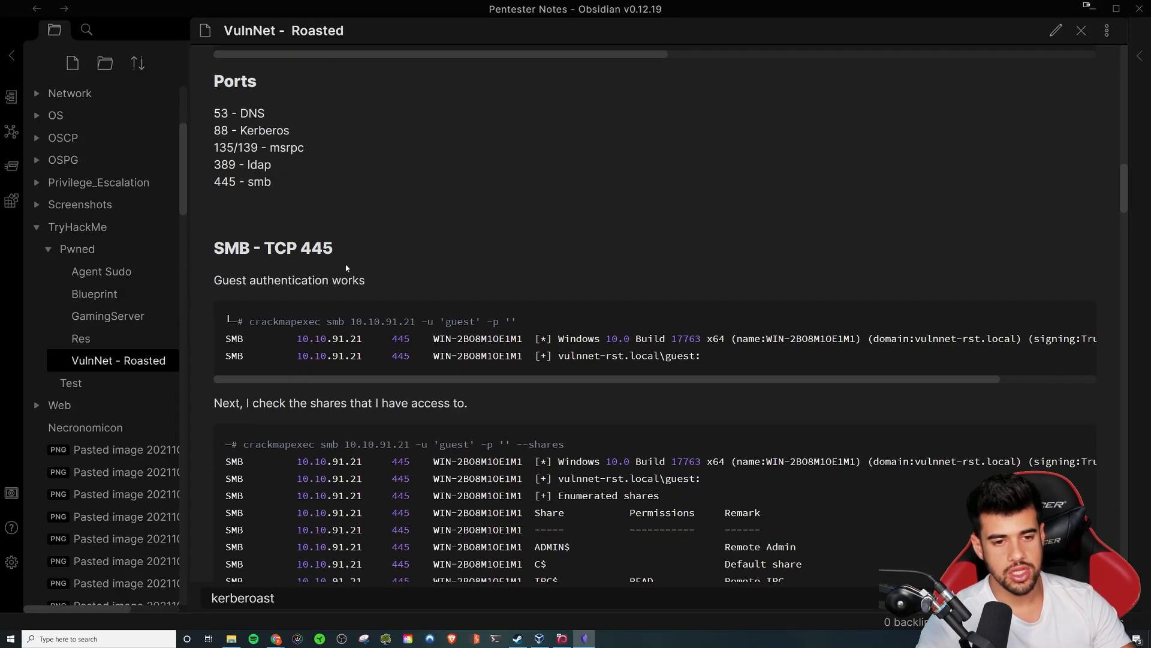
pyautogui.scroll(-3)
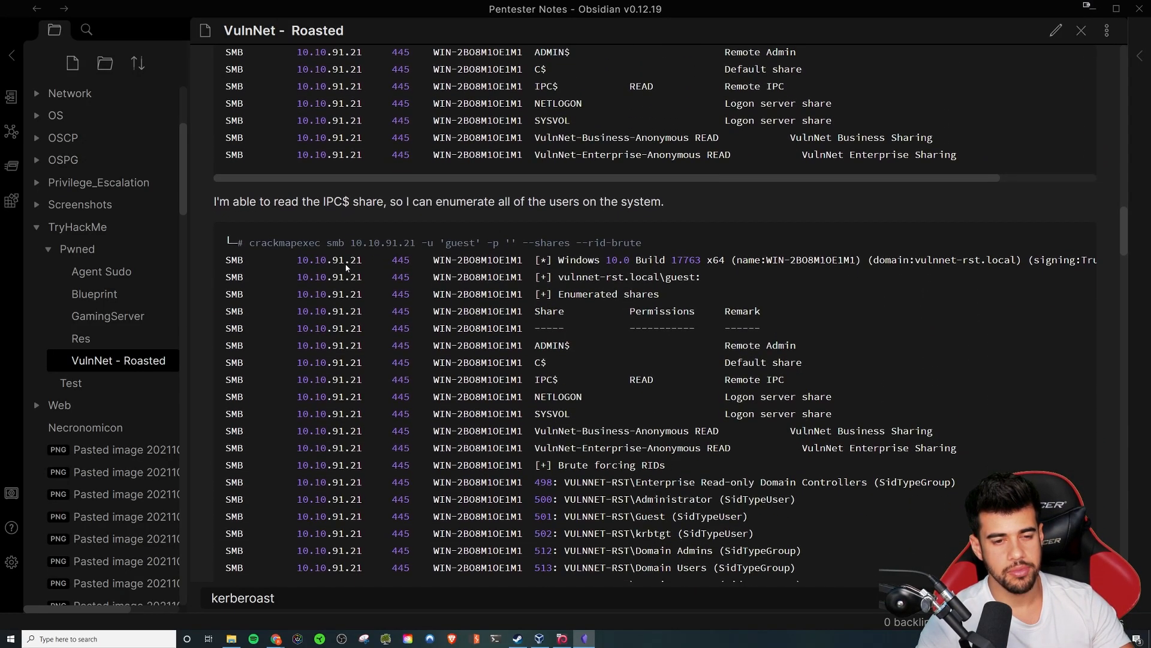
pyautogui.scroll(-3)
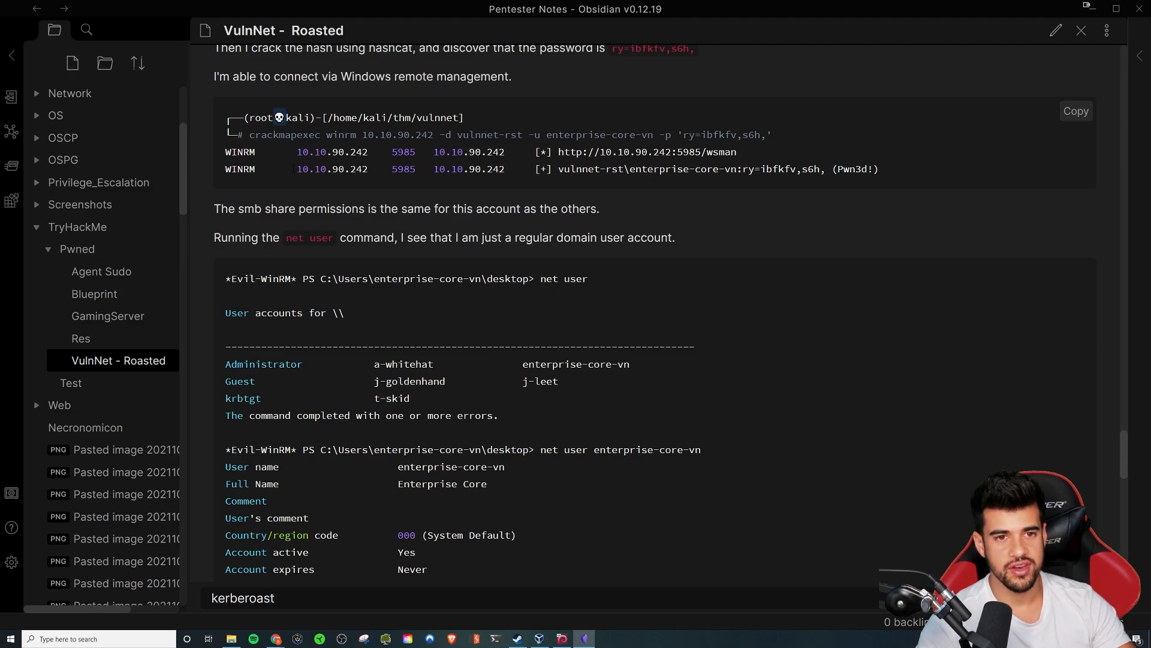
pyautogui.scroll(-3)
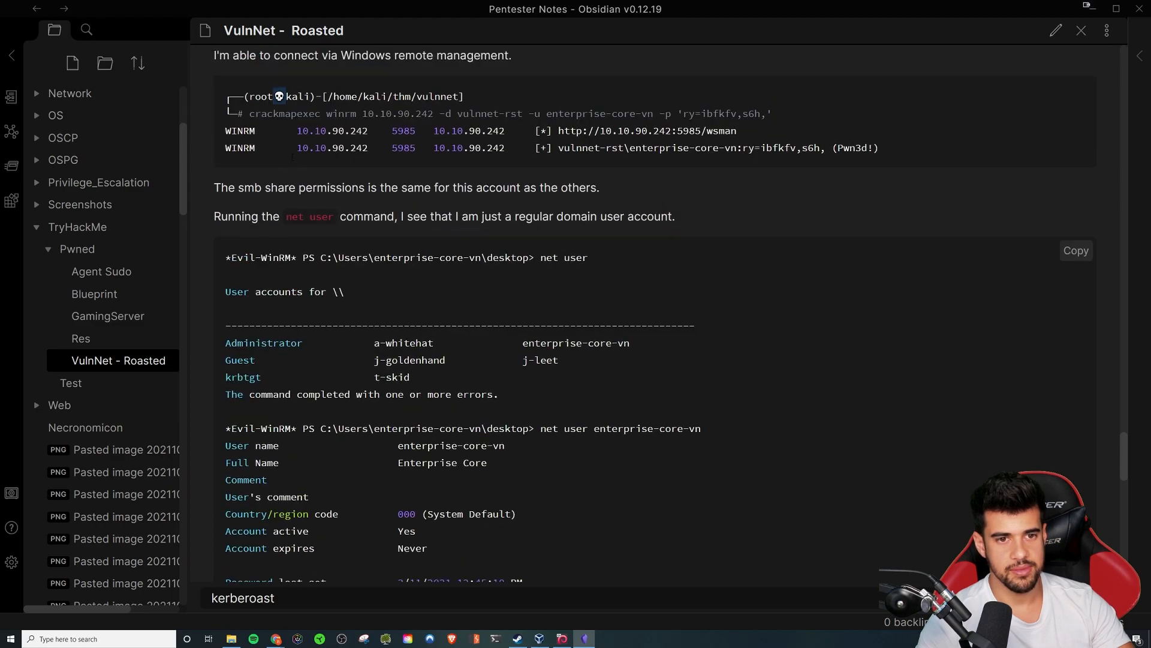
pyautogui.scroll(-3)
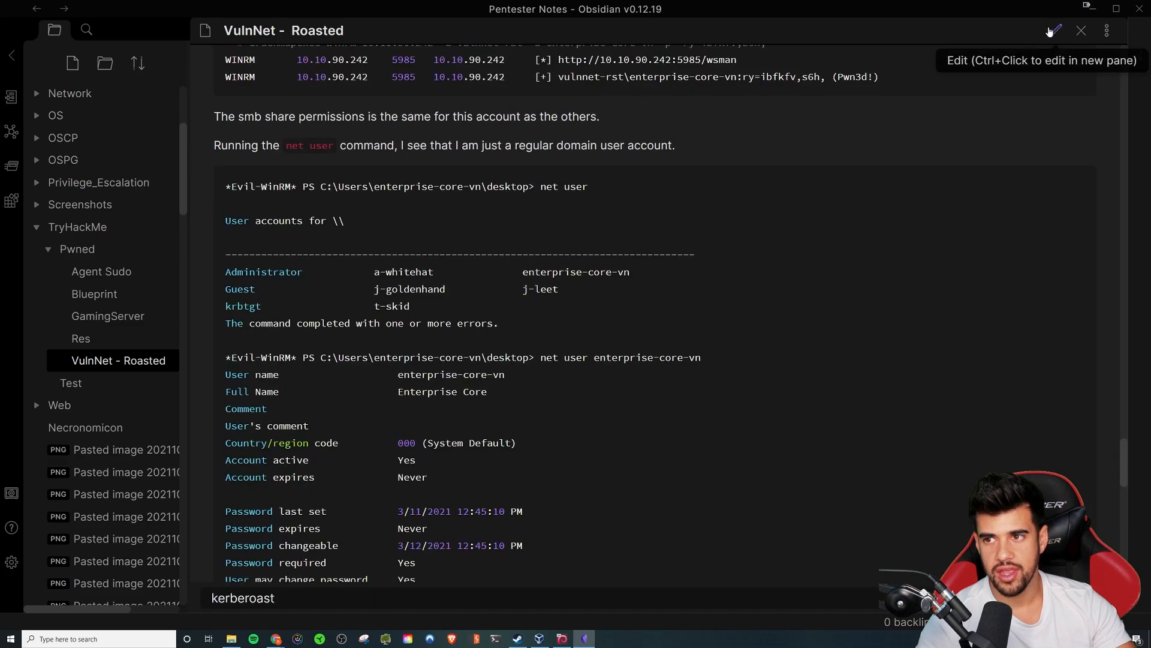
pyautogui.scroll(-3)
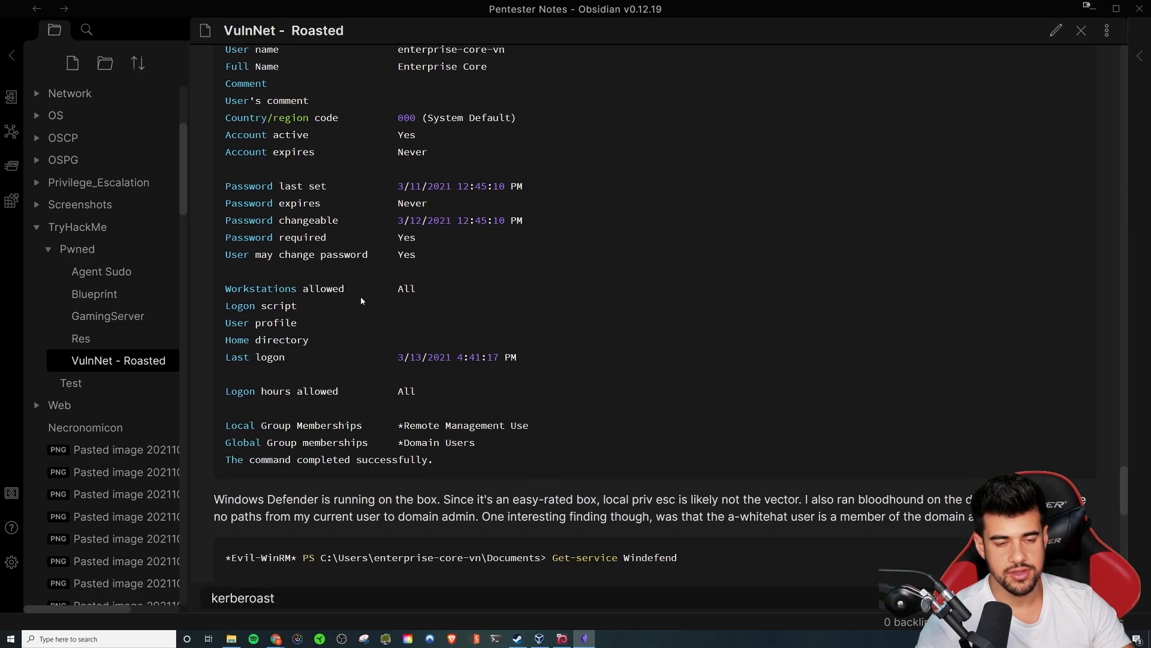
pyautogui.scroll(-3)
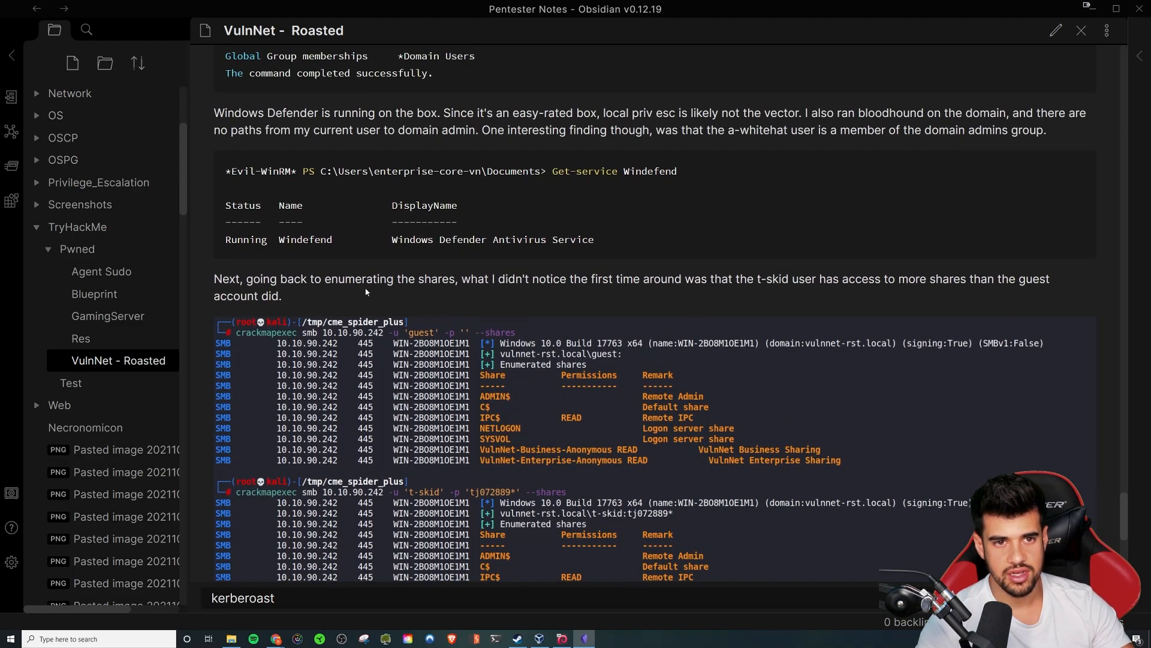
pyautogui.scroll(-3)
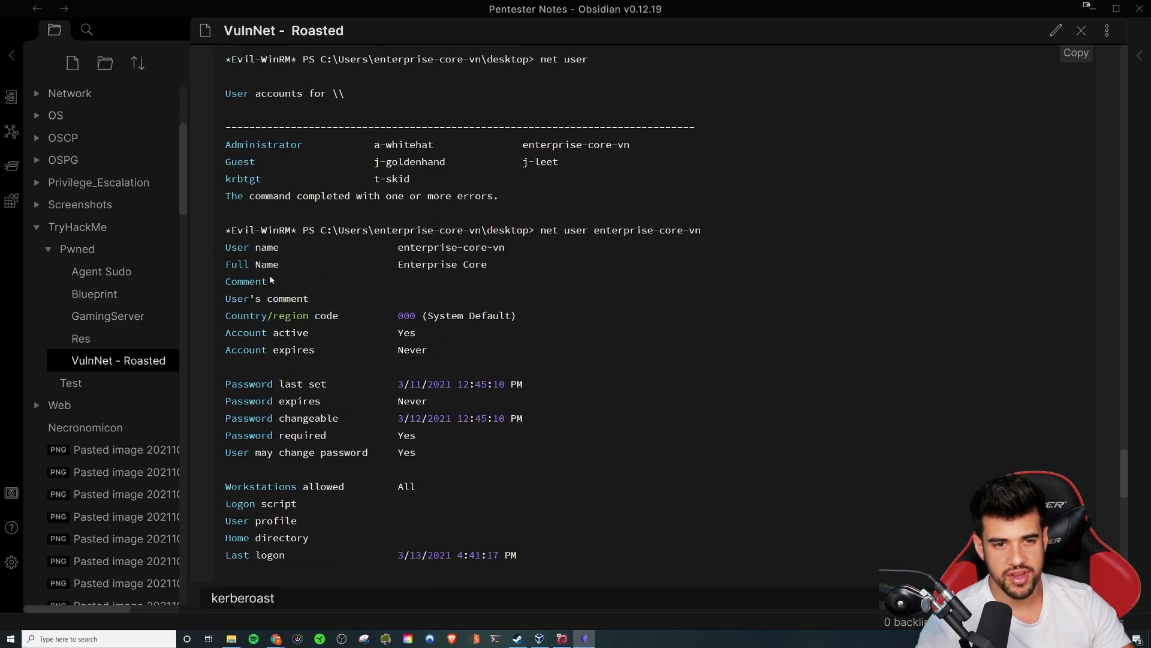
pyautogui.moveTo(248, 380)
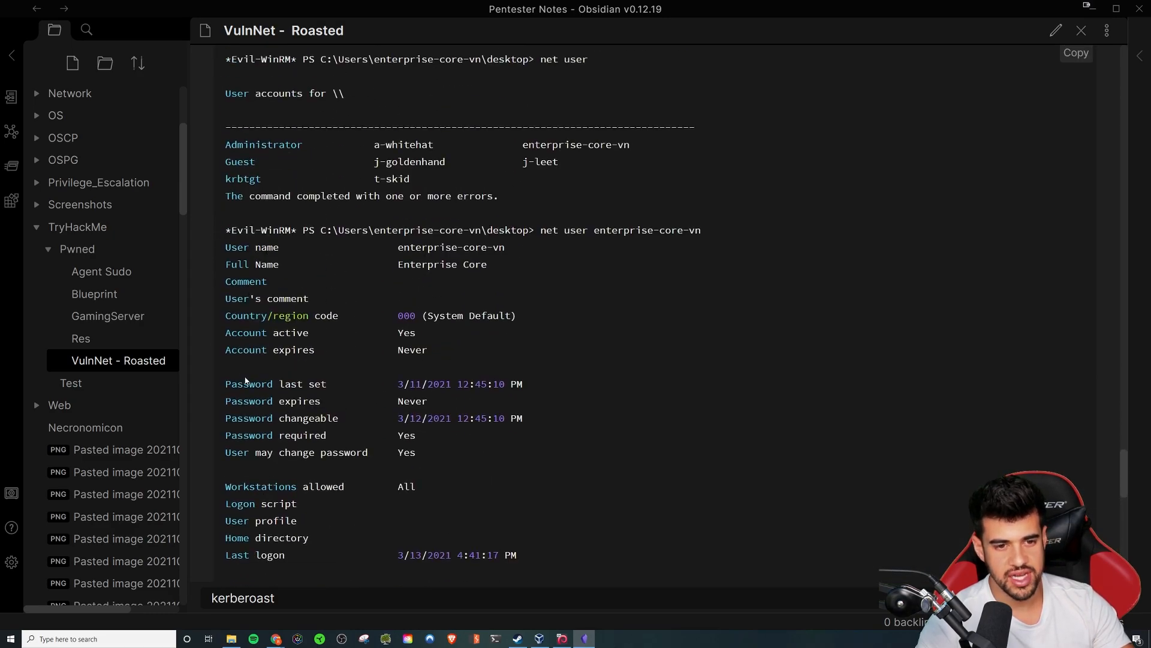
pyautogui.scroll(-3)
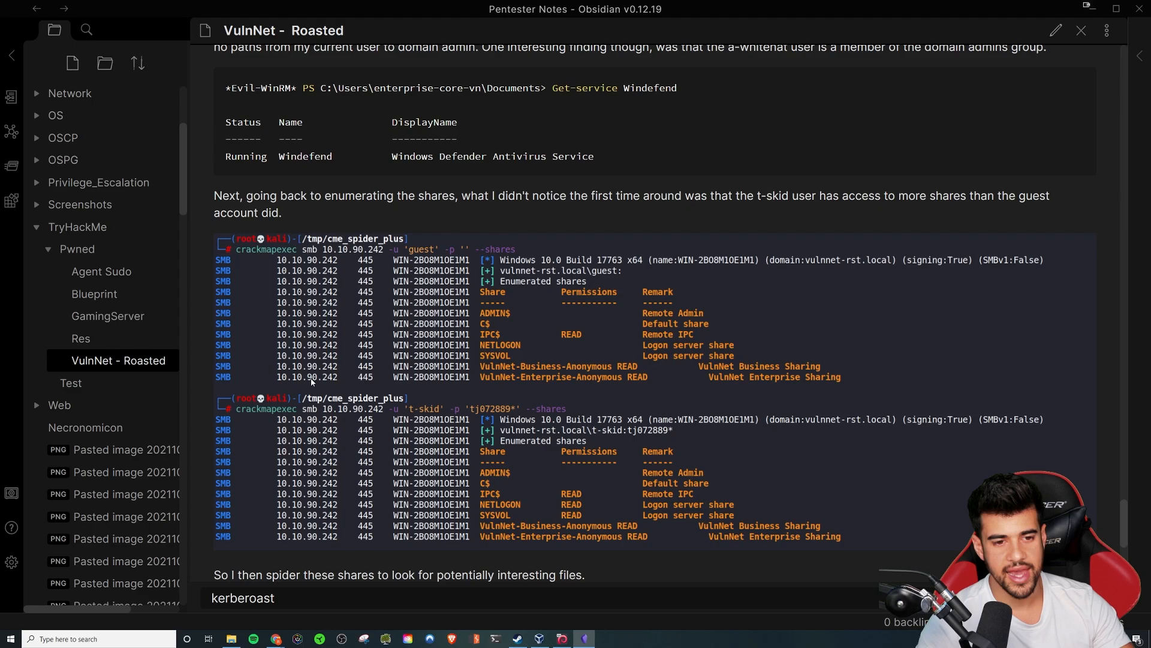
pyautogui.scroll(-3)
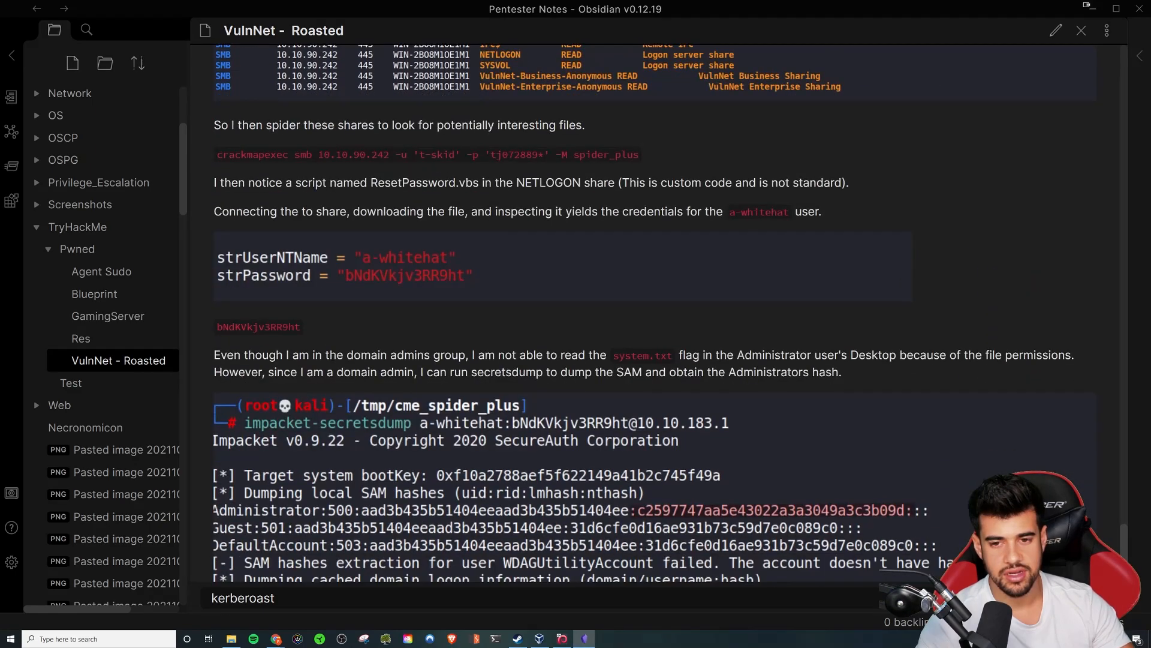
pyautogui.scroll(-3)
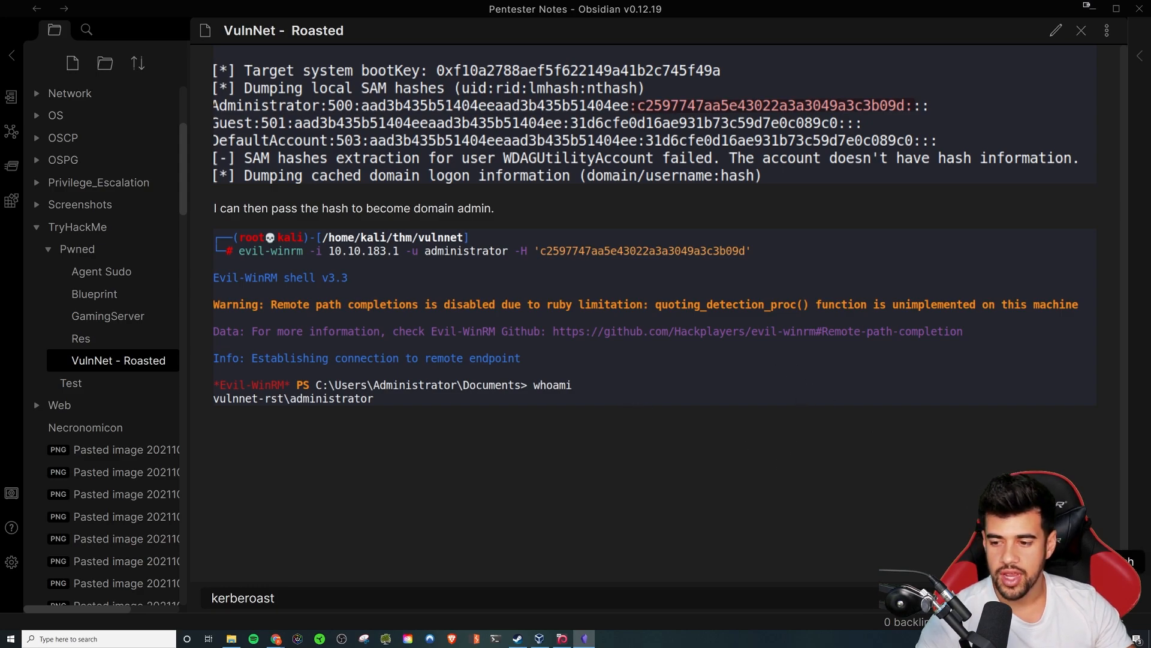
pyautogui.moveTo(1108, 31)
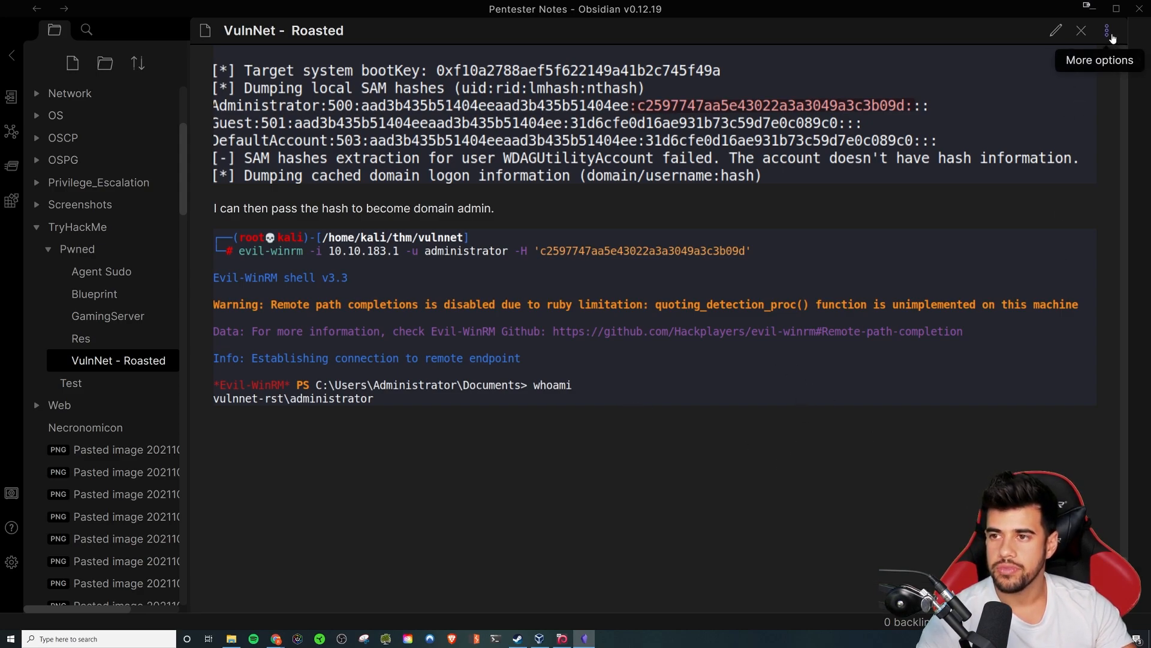
# - Export VulnNet - Roasted to PDF with Letter size and default margins
pyautogui.click(1108, 29)
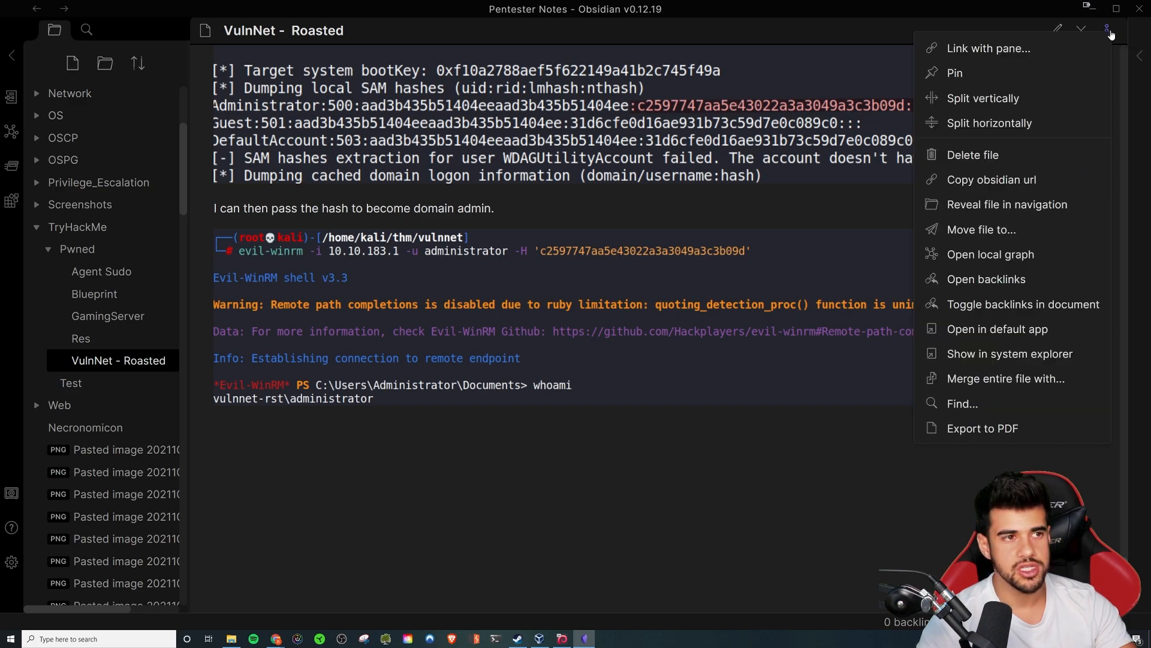
pyautogui.click(982, 429)
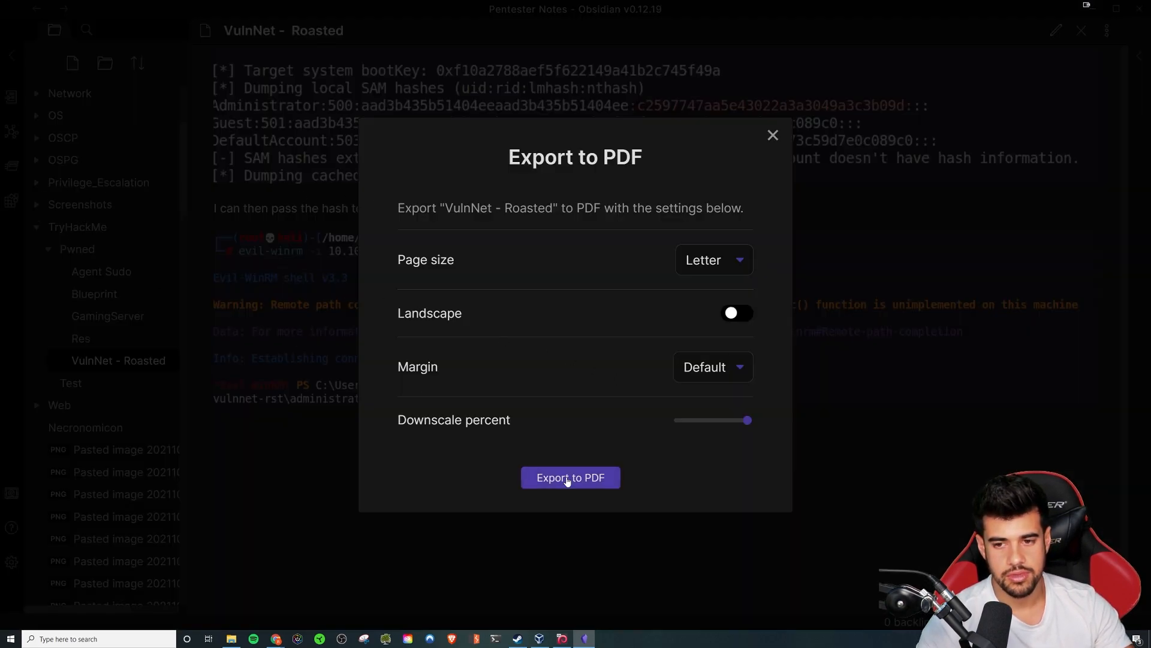
pyautogui.click(570, 477)
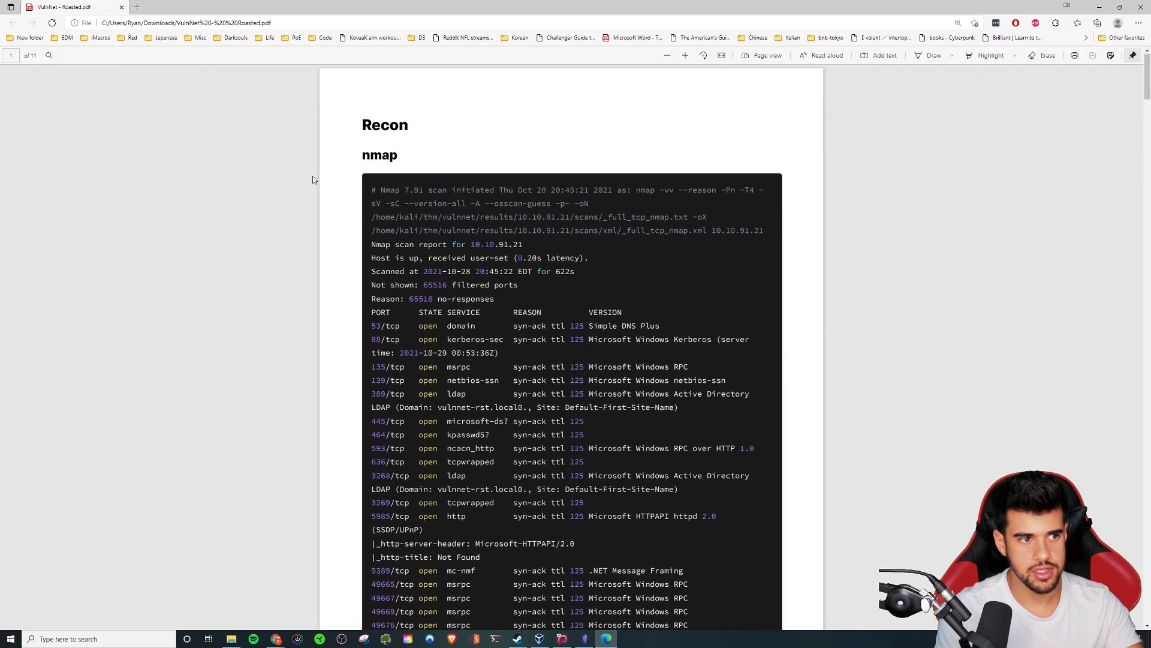
pyautogui.scroll(-3)
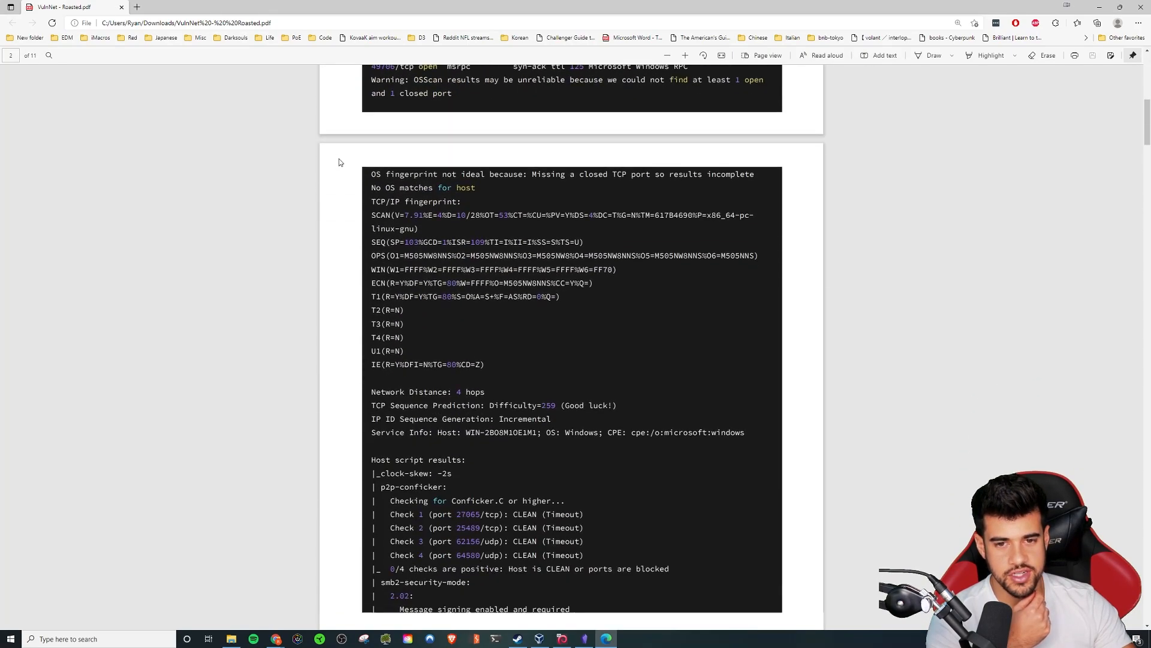
pyautogui.scroll(3)
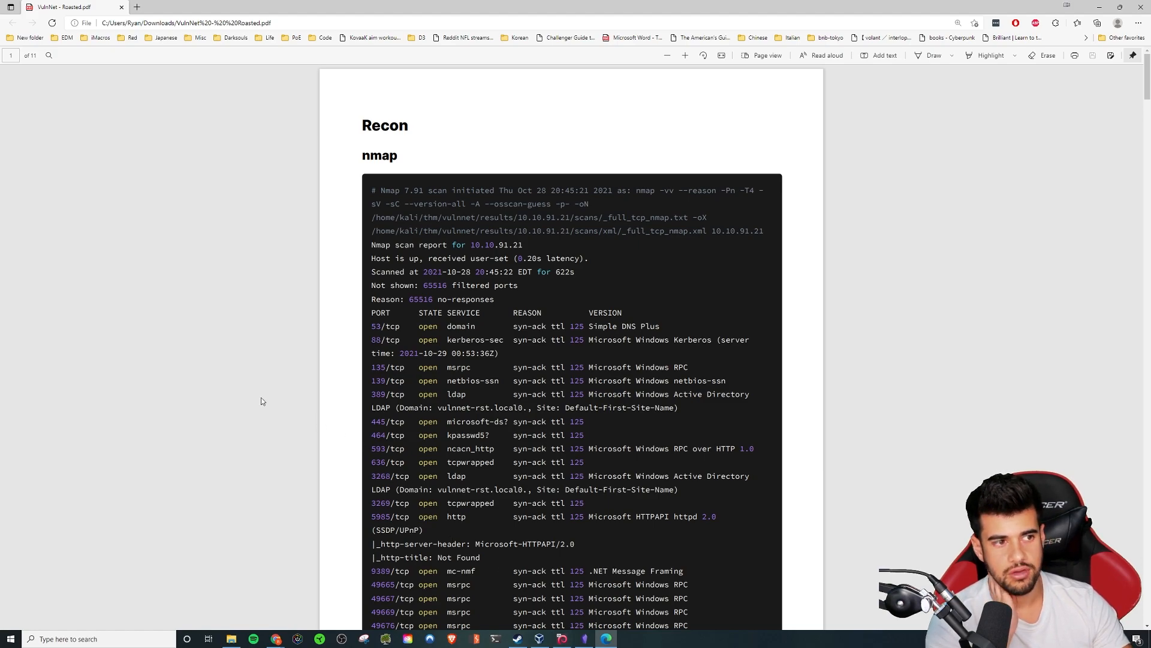
pyautogui.moveTo(307, 464)
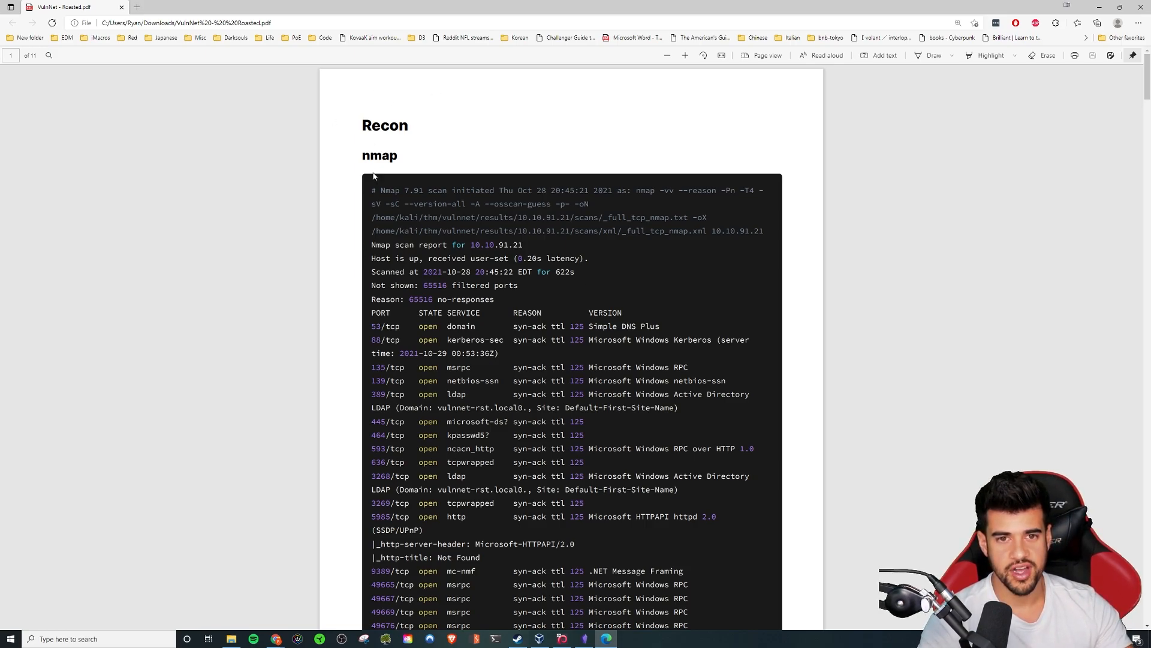
pyautogui.scroll(-3)
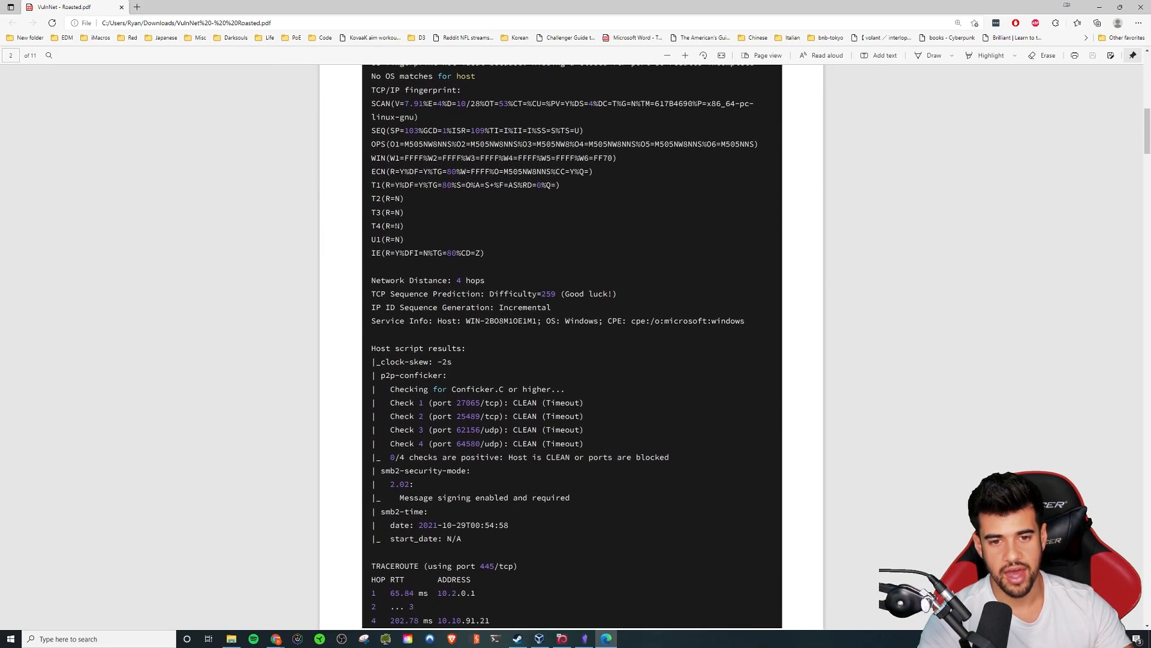
pyautogui.scroll(3)
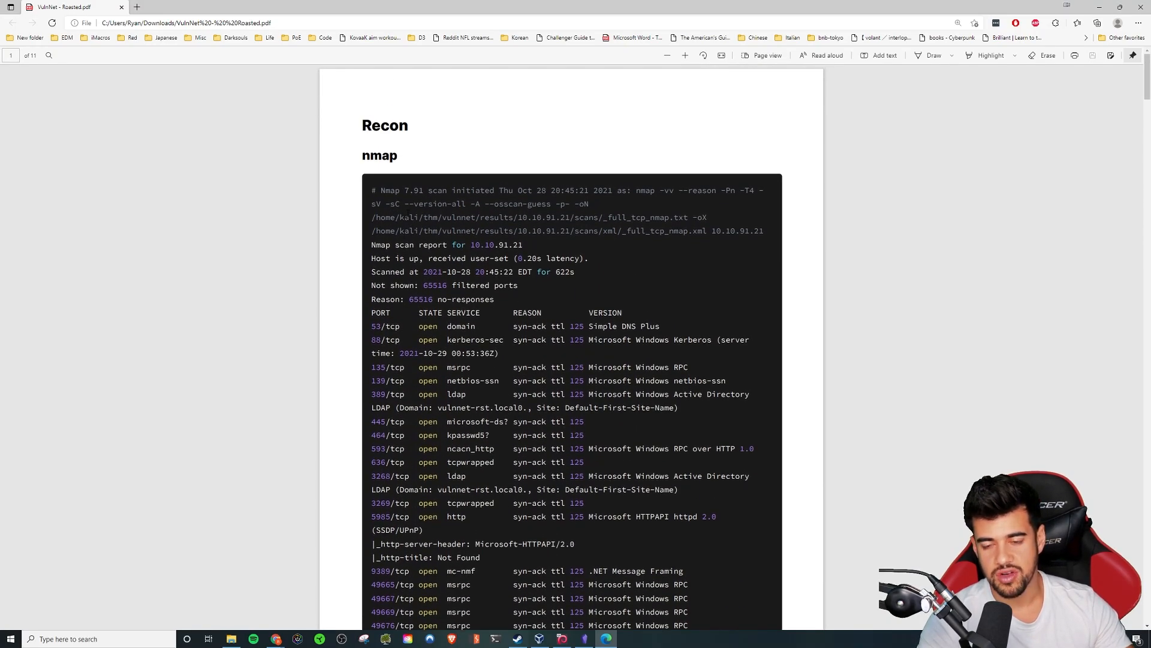
pyautogui.moveTo(633, 360)
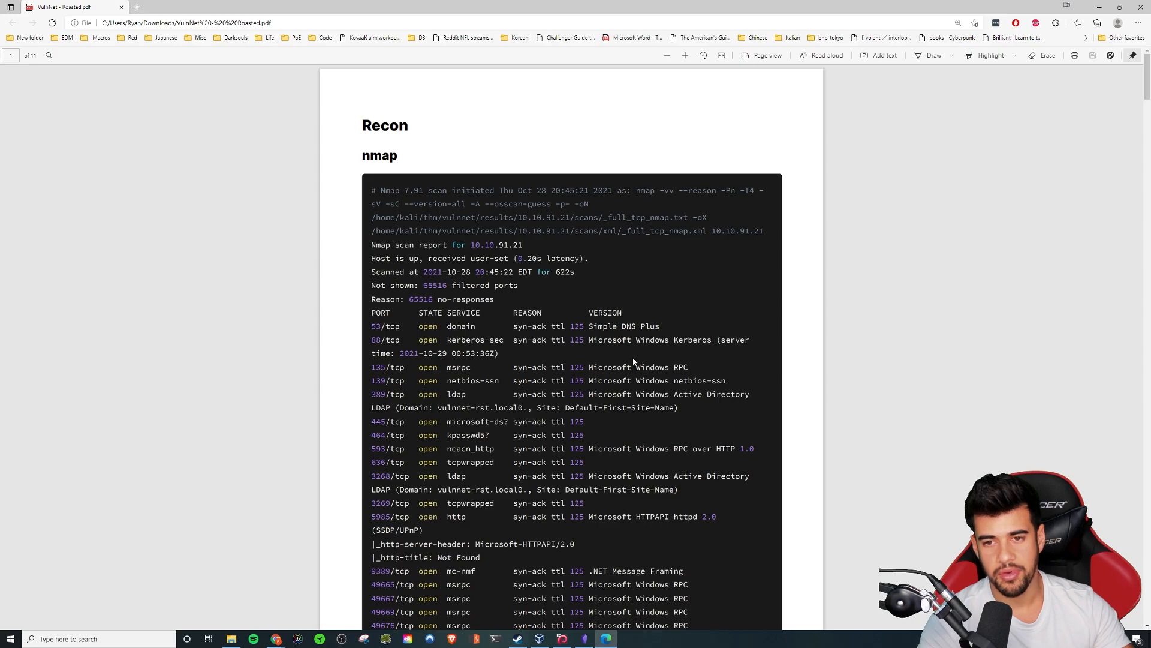
pyautogui.scroll(-3)
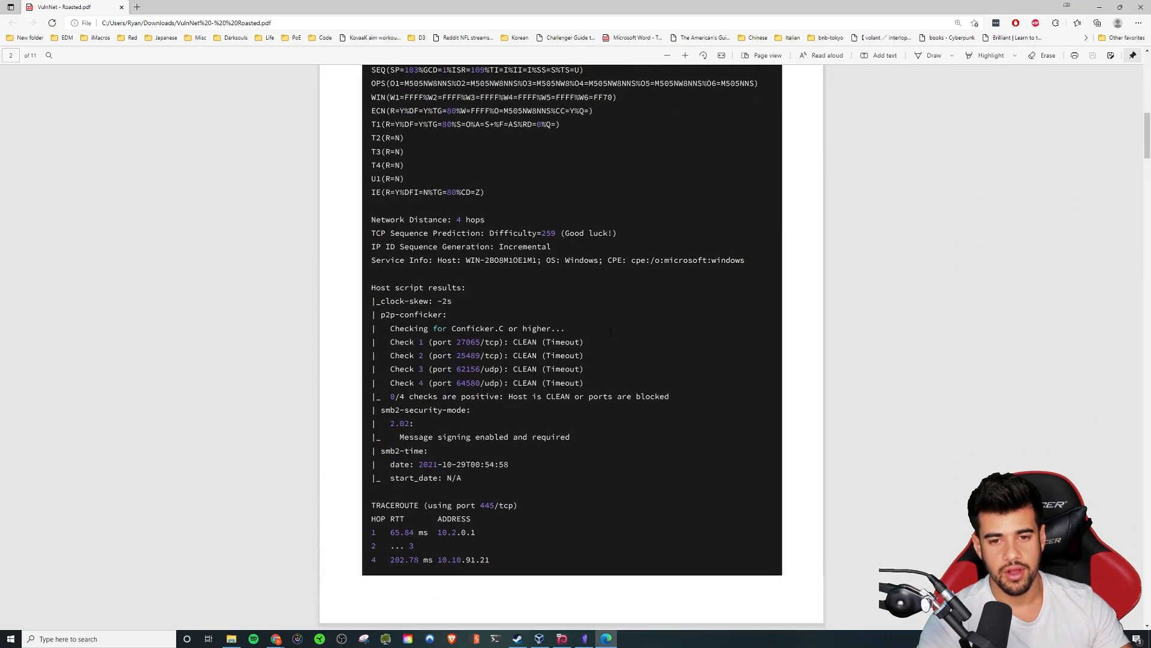
pyautogui.scroll(-3)
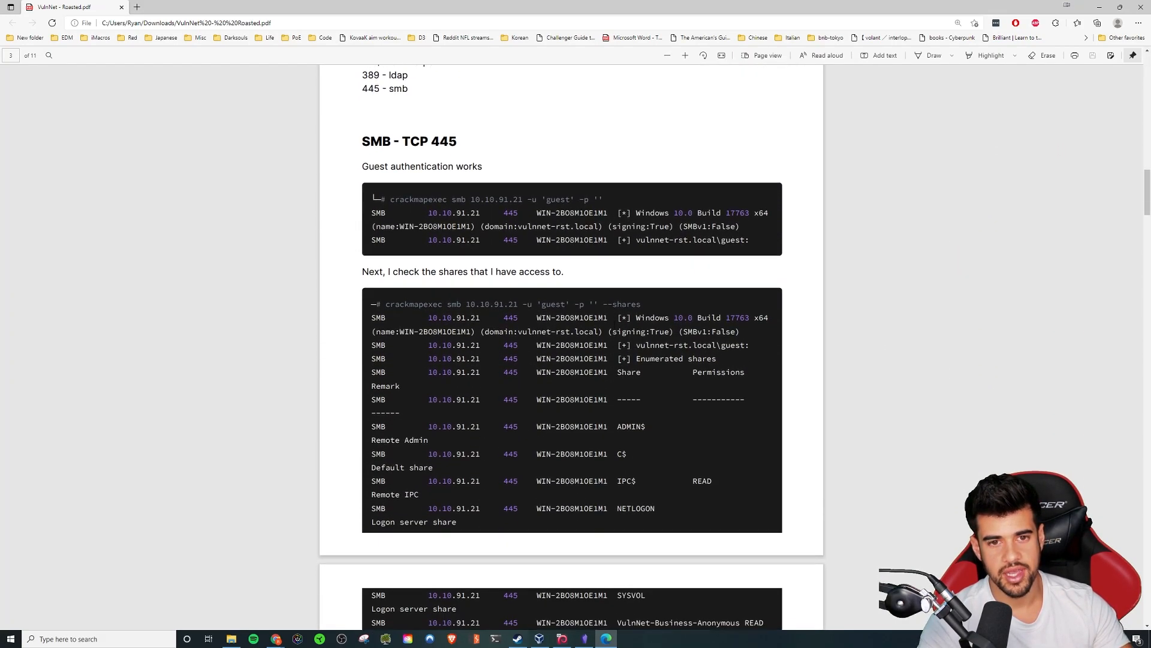
pyautogui.scroll(-3)
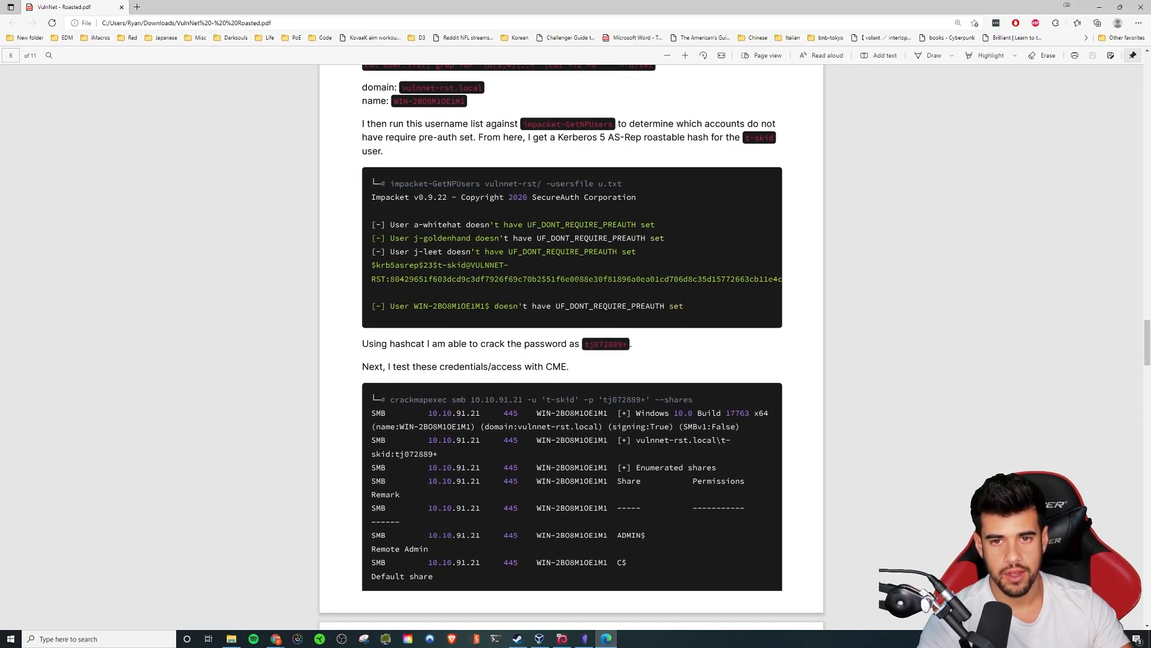
pyautogui.scroll(-3)
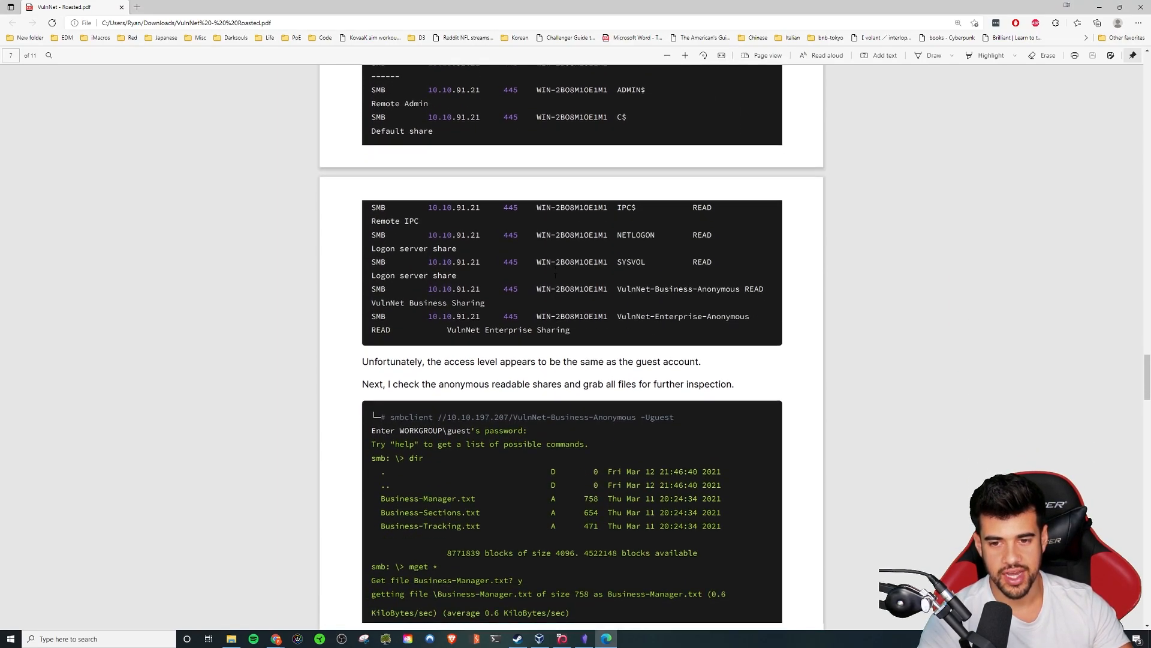
pyautogui.scroll(-3)
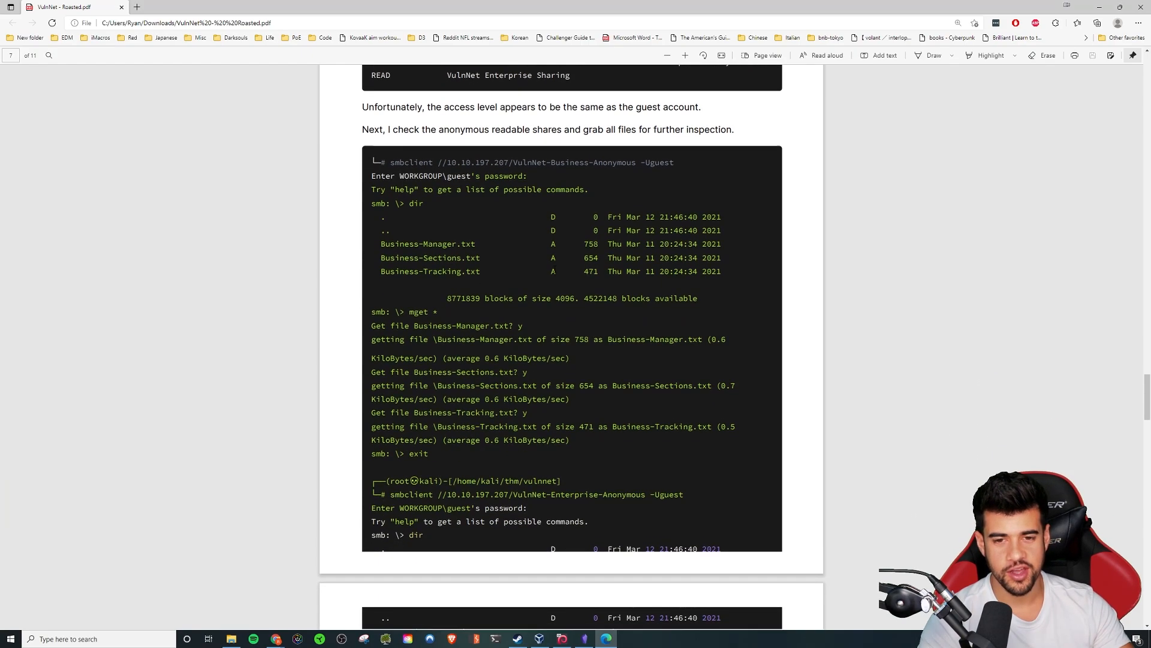
pyautogui.scroll(-3)
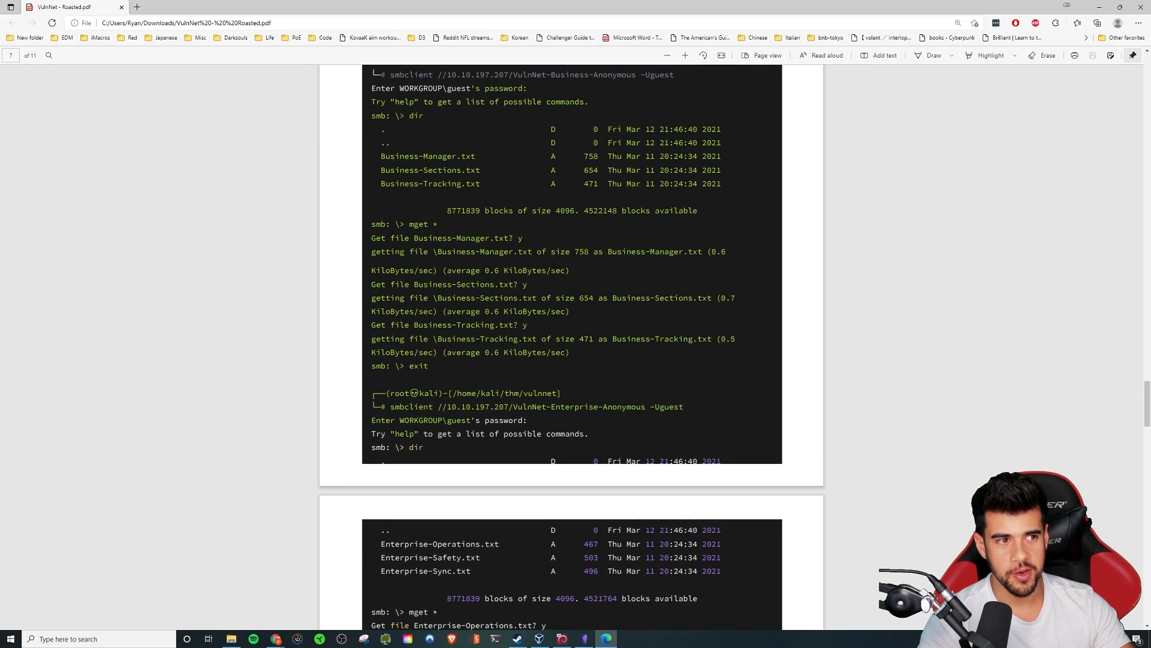
pyautogui.scroll(-3)
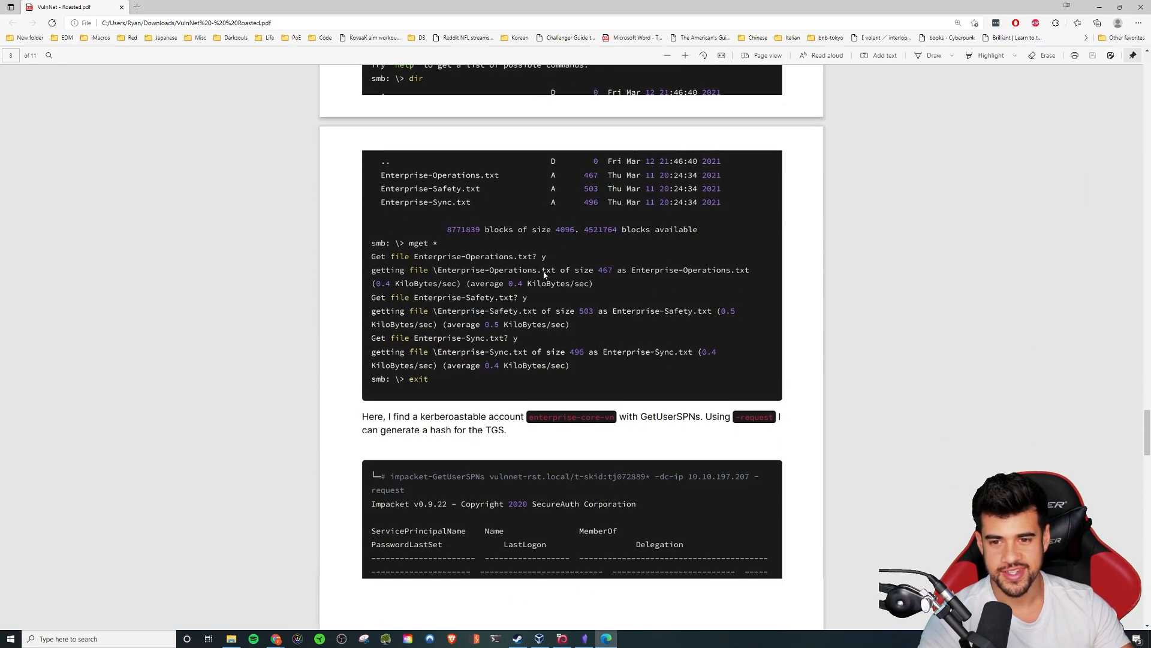
pyautogui.scroll(-3)
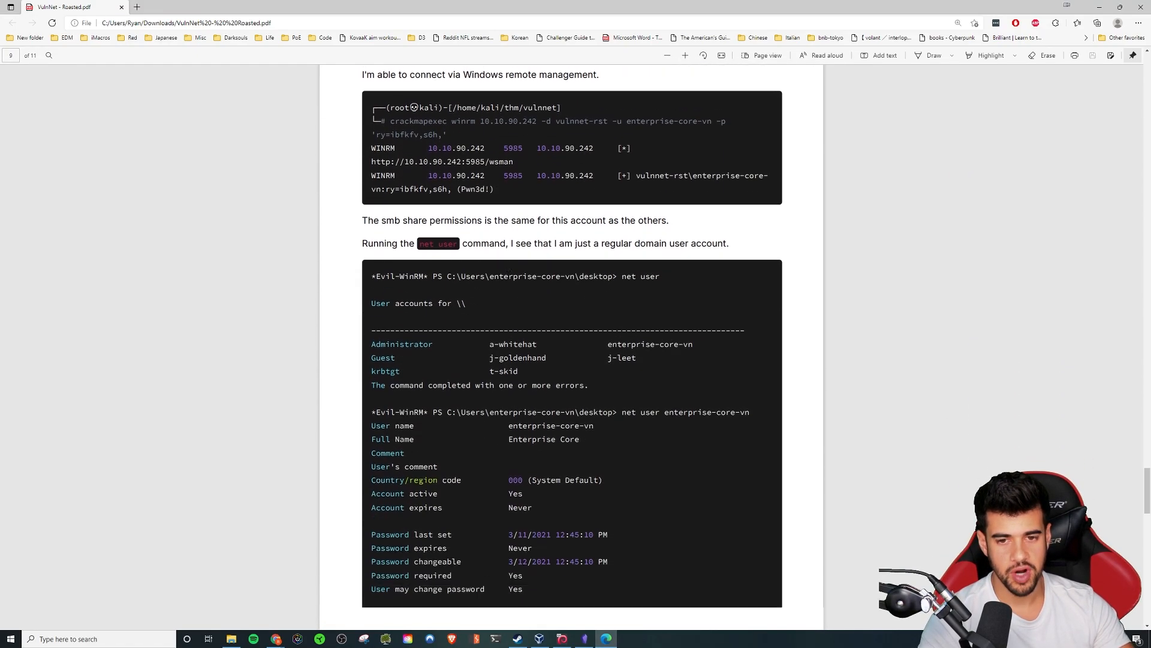
pyautogui.scroll(-3)
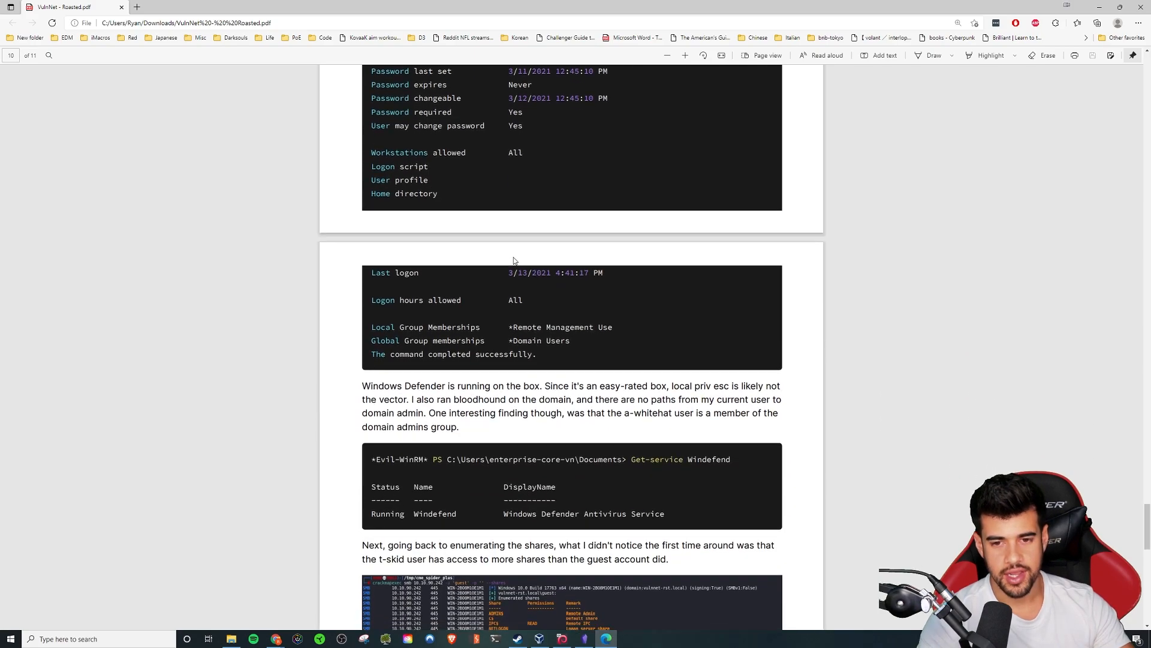
pyautogui.scroll(-3)
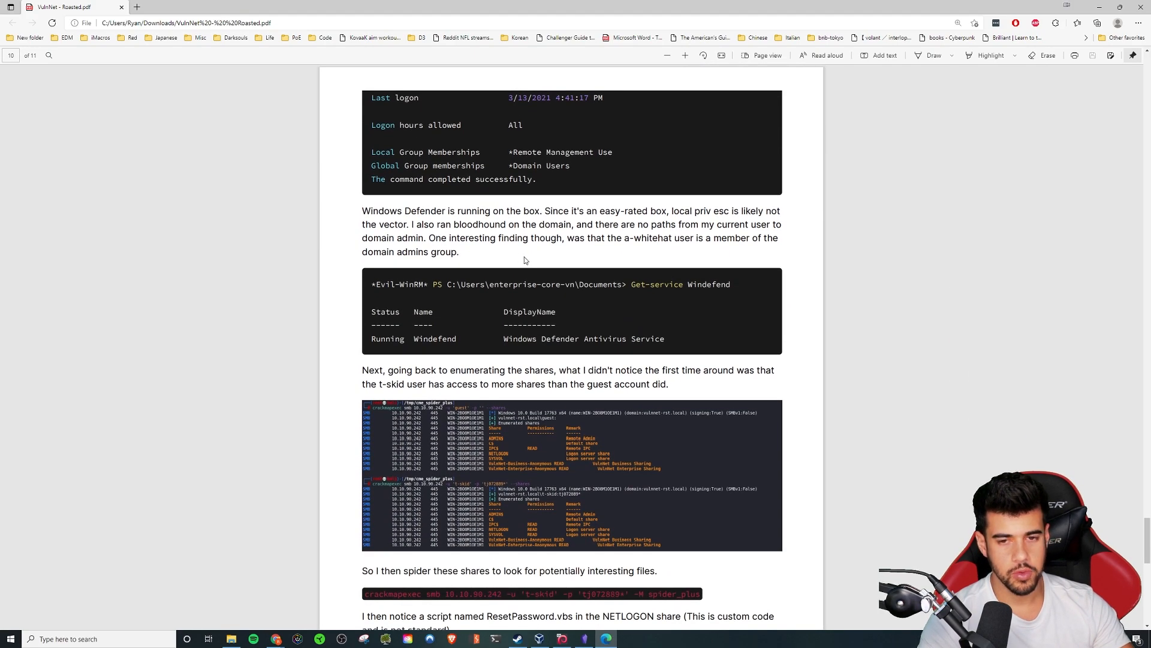
pyautogui.scroll(-3)
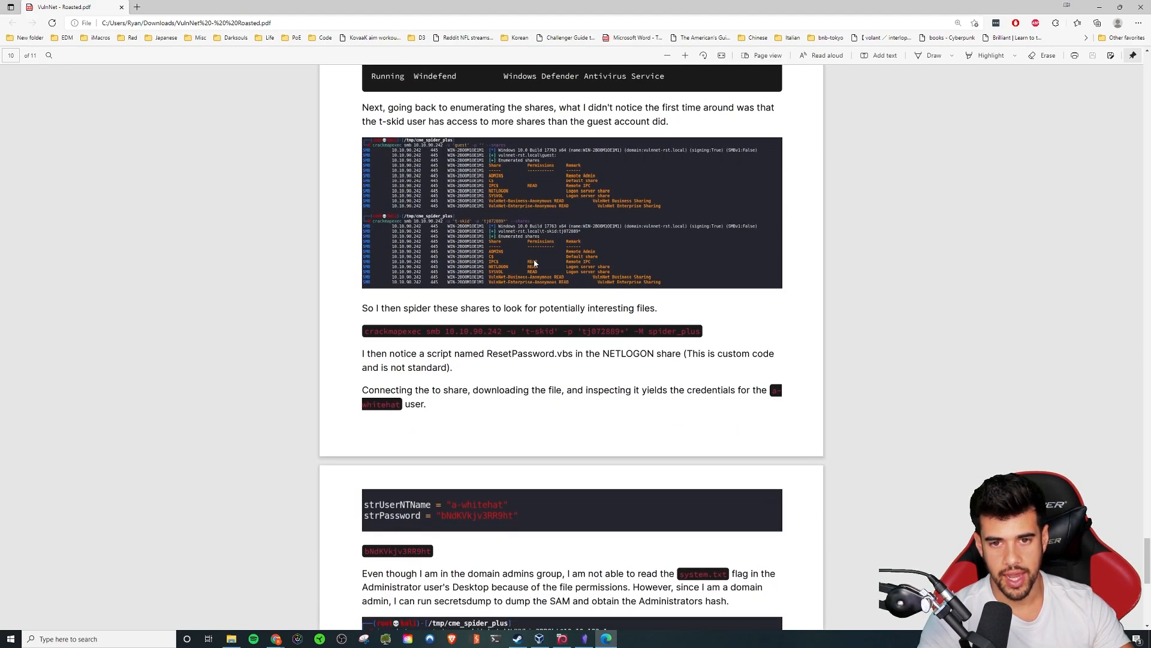
pyautogui.scroll(-3)
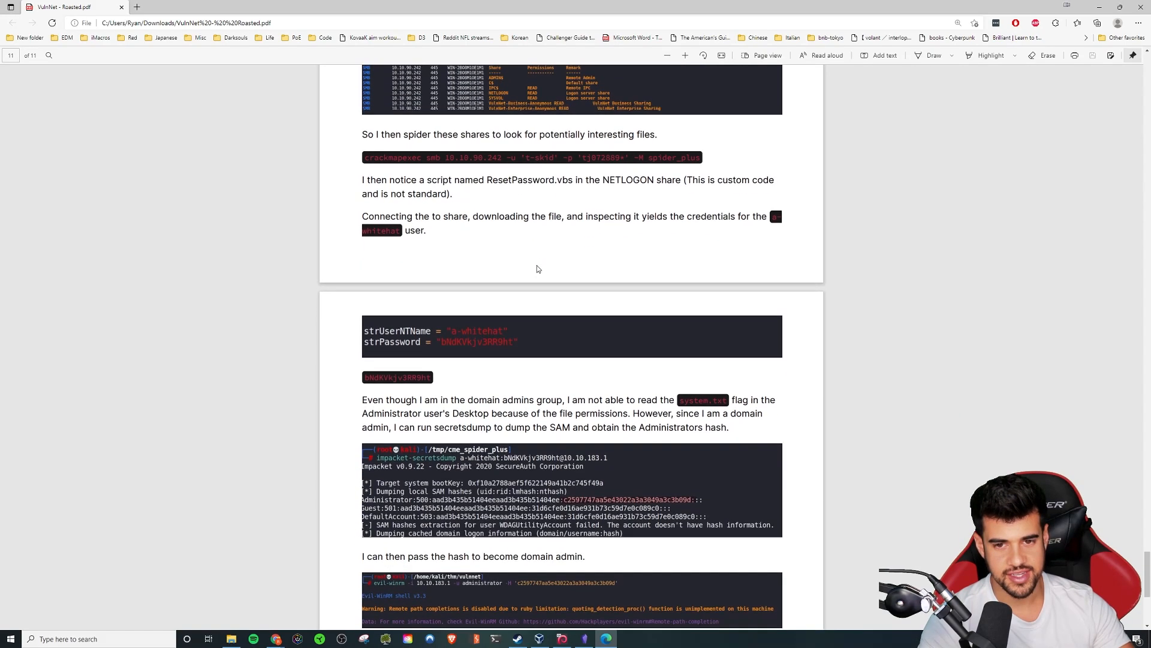
pyautogui.scroll(-3)
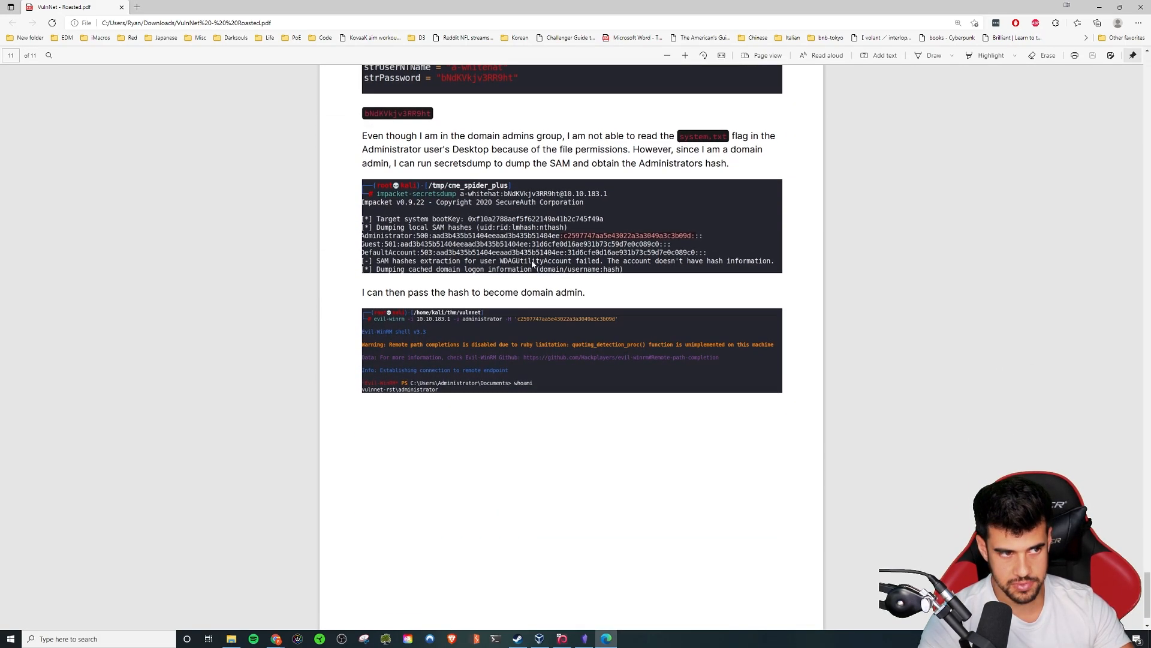
pyautogui.scroll(-3)
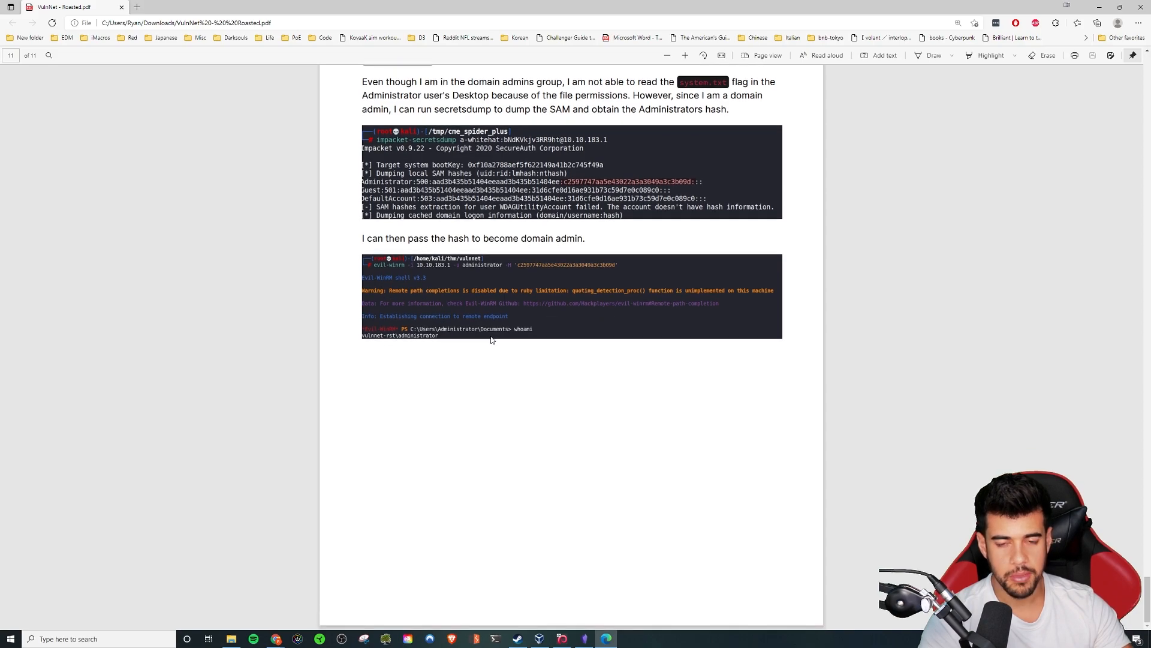
pyautogui.moveTo(459, 354)
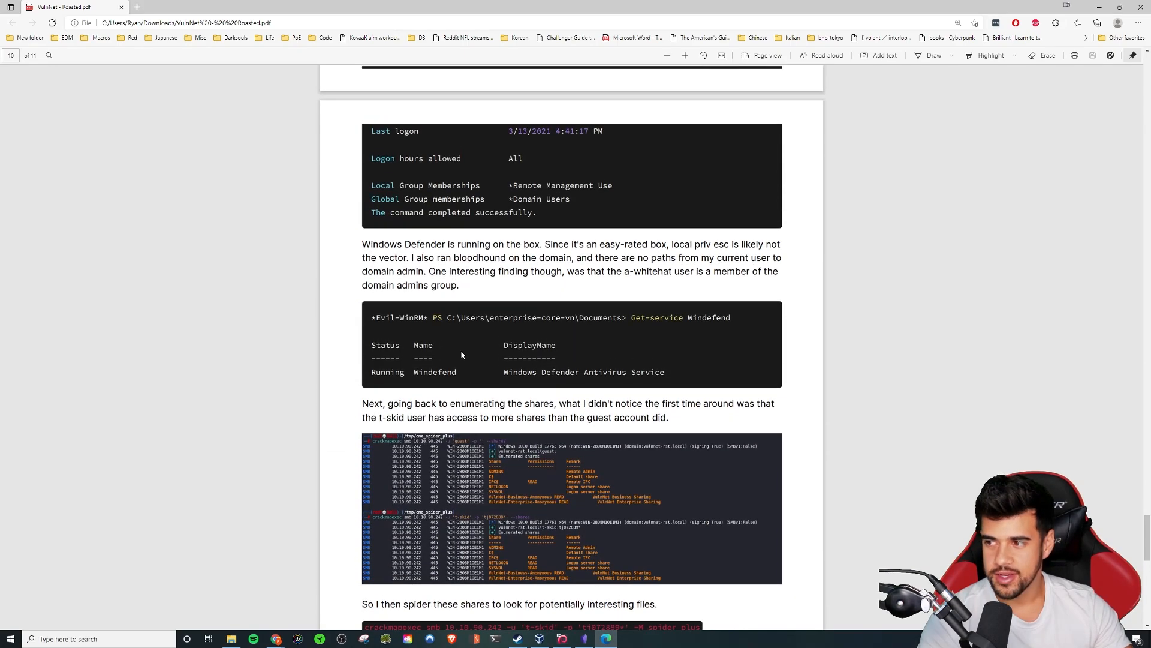
pyautogui.scroll(-3)
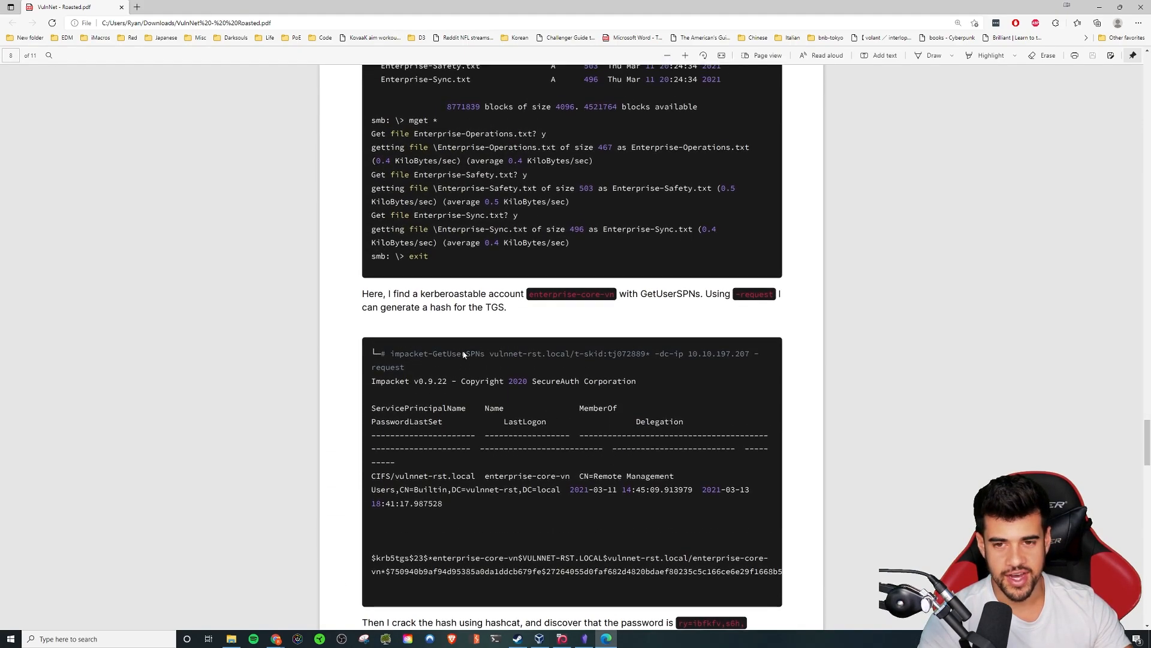